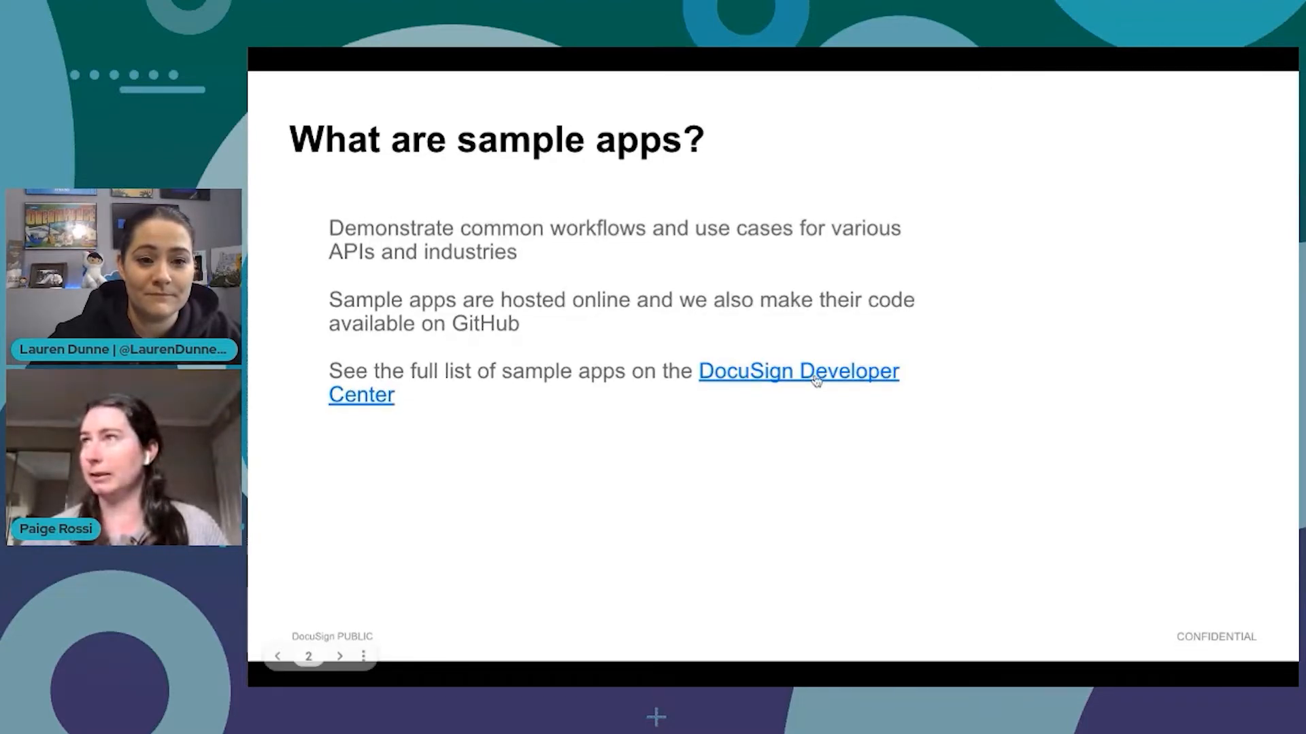
# Follow the slide's Developer Center link and scroll through the listed Sample Apps
pyautogui.click(813, 371)
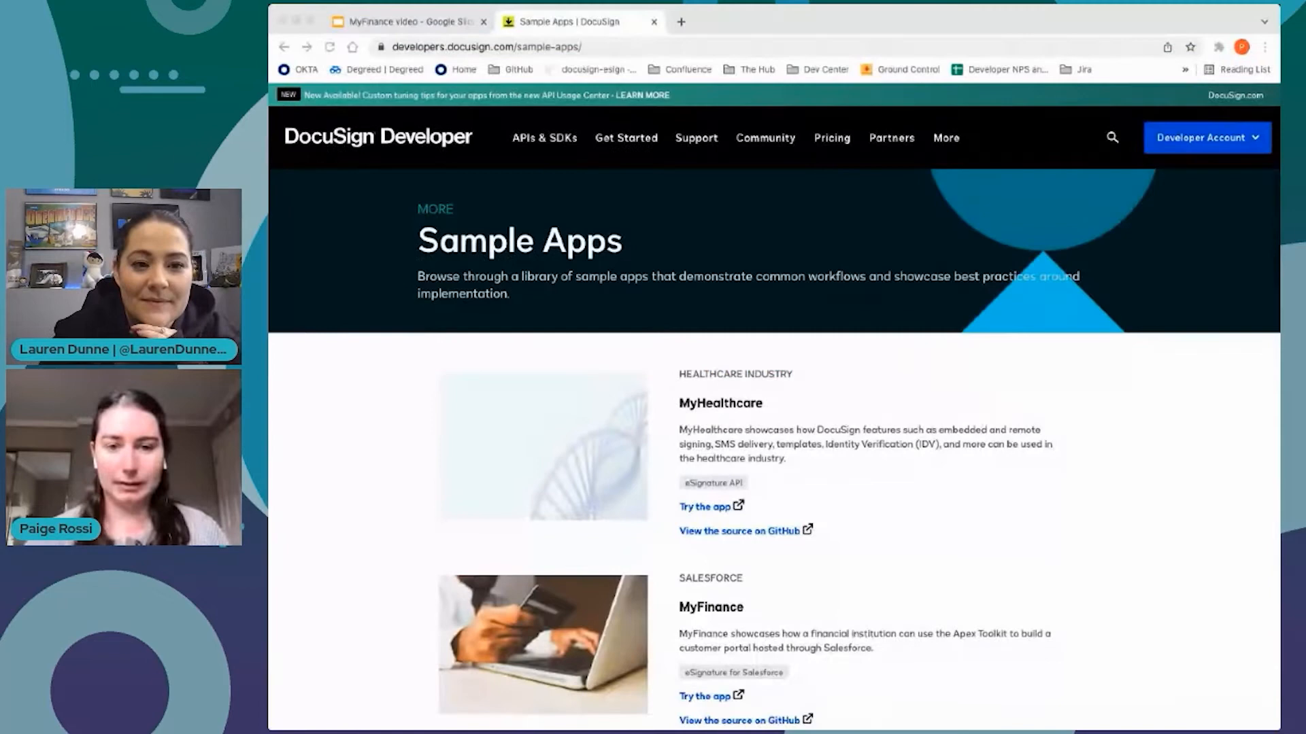
pyautogui.moveTo(413, 410)
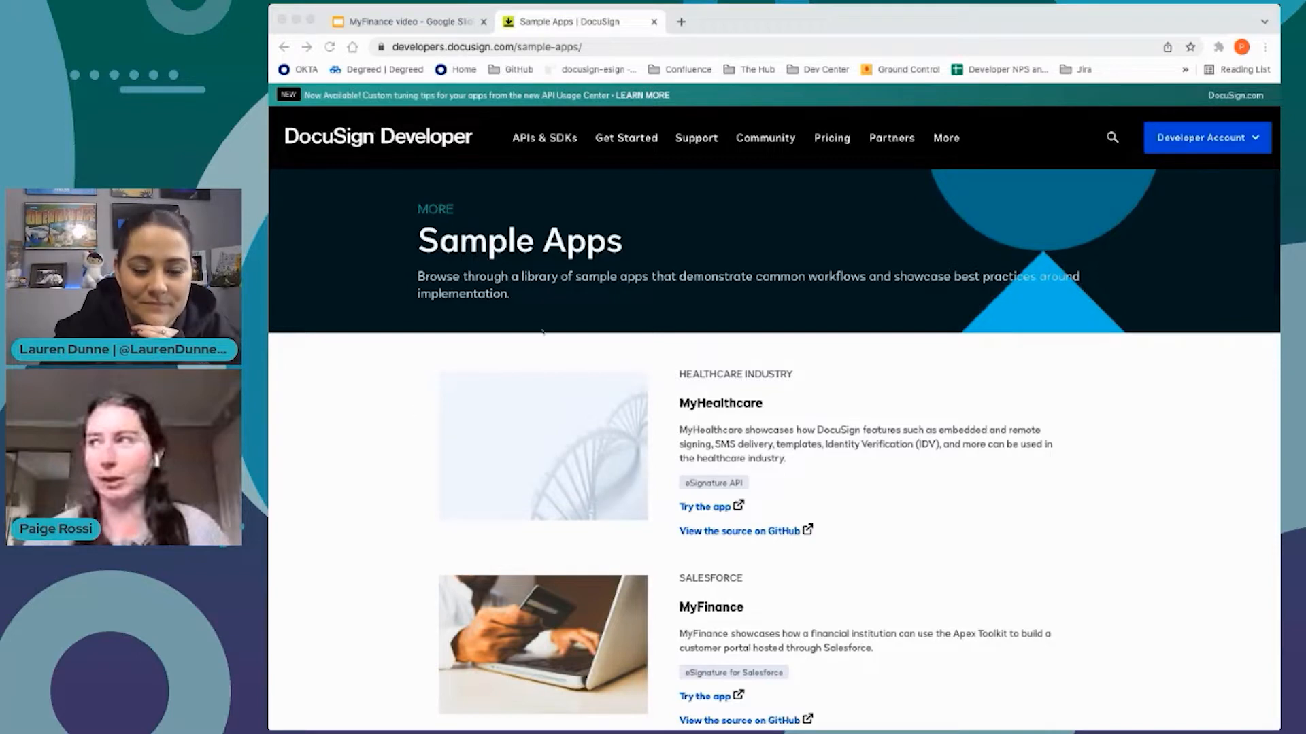
pyautogui.scroll(-3)
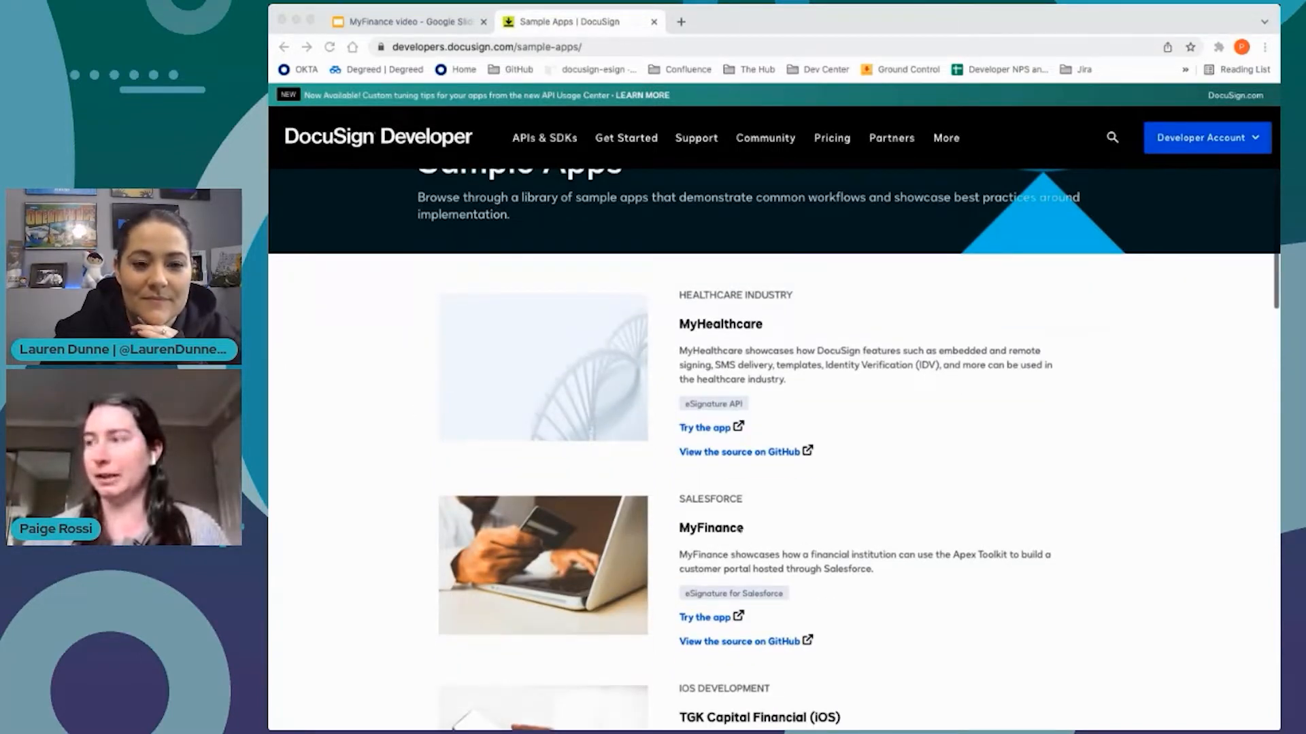
pyautogui.scroll(-3)
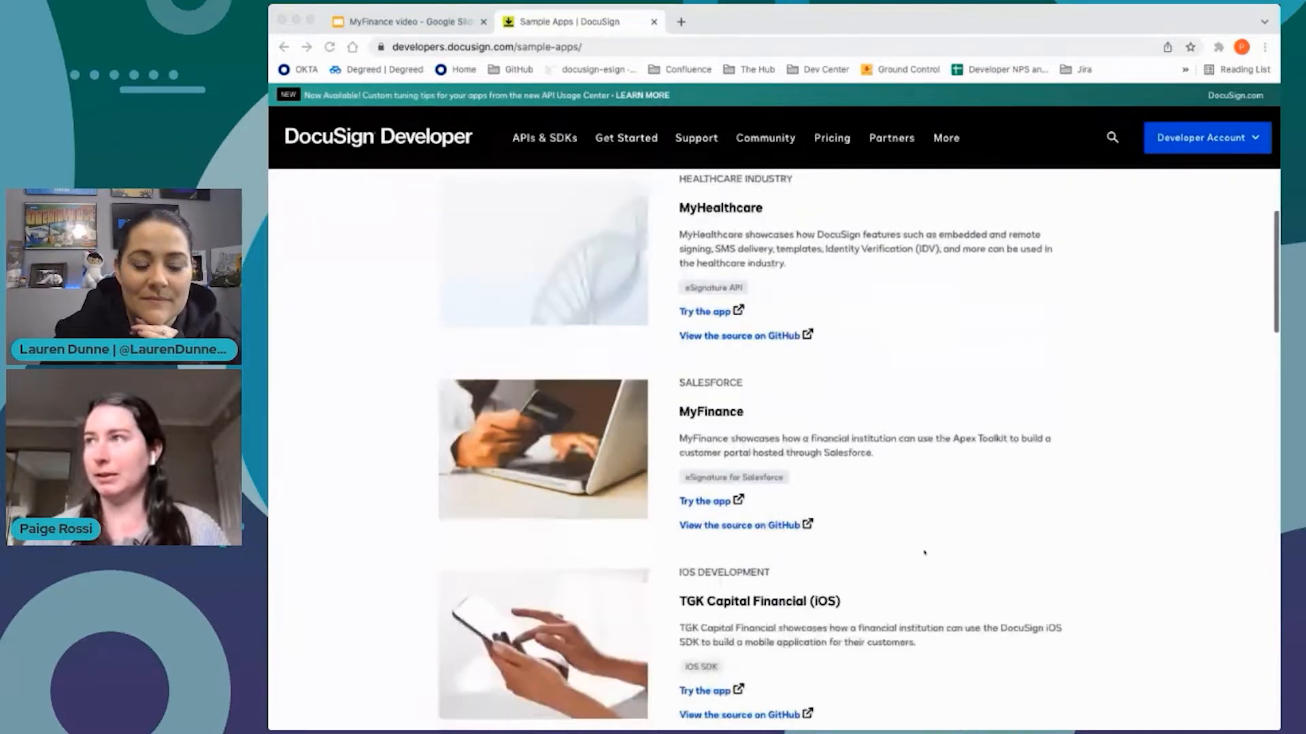
pyautogui.scroll(-3)
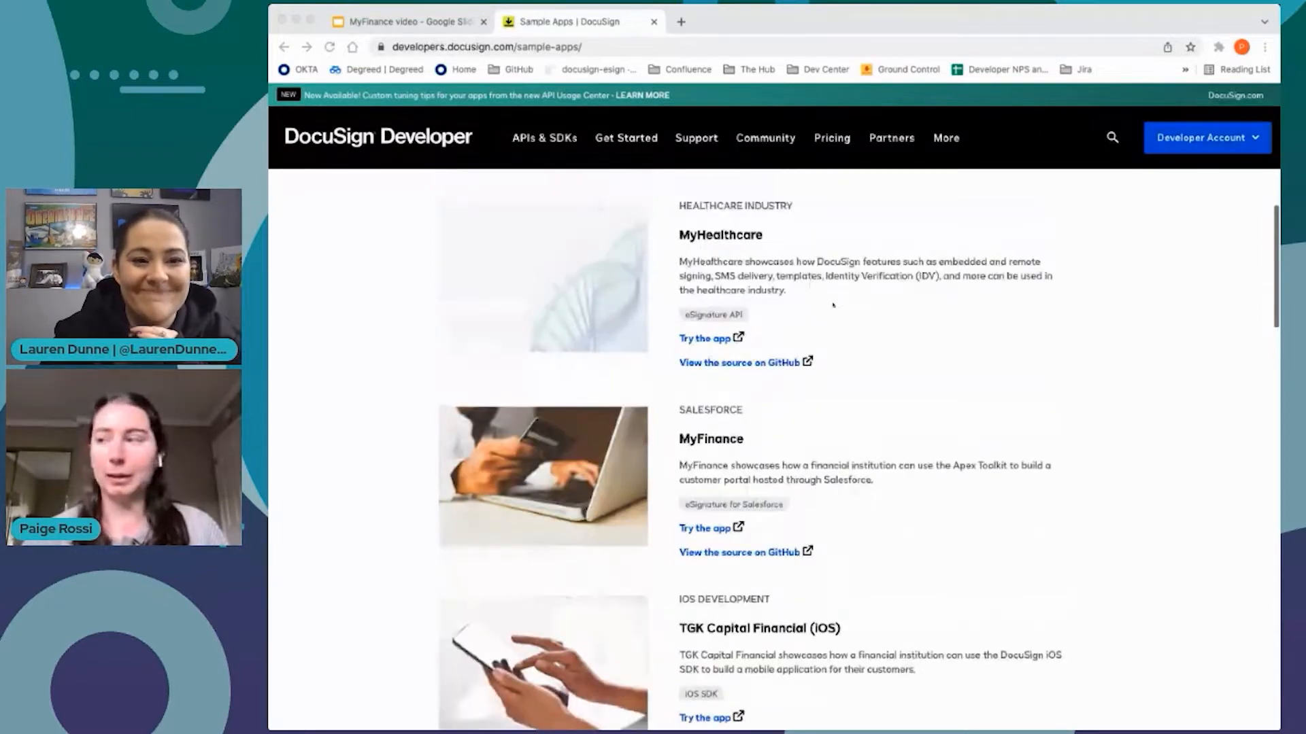
pyautogui.scroll(-3)
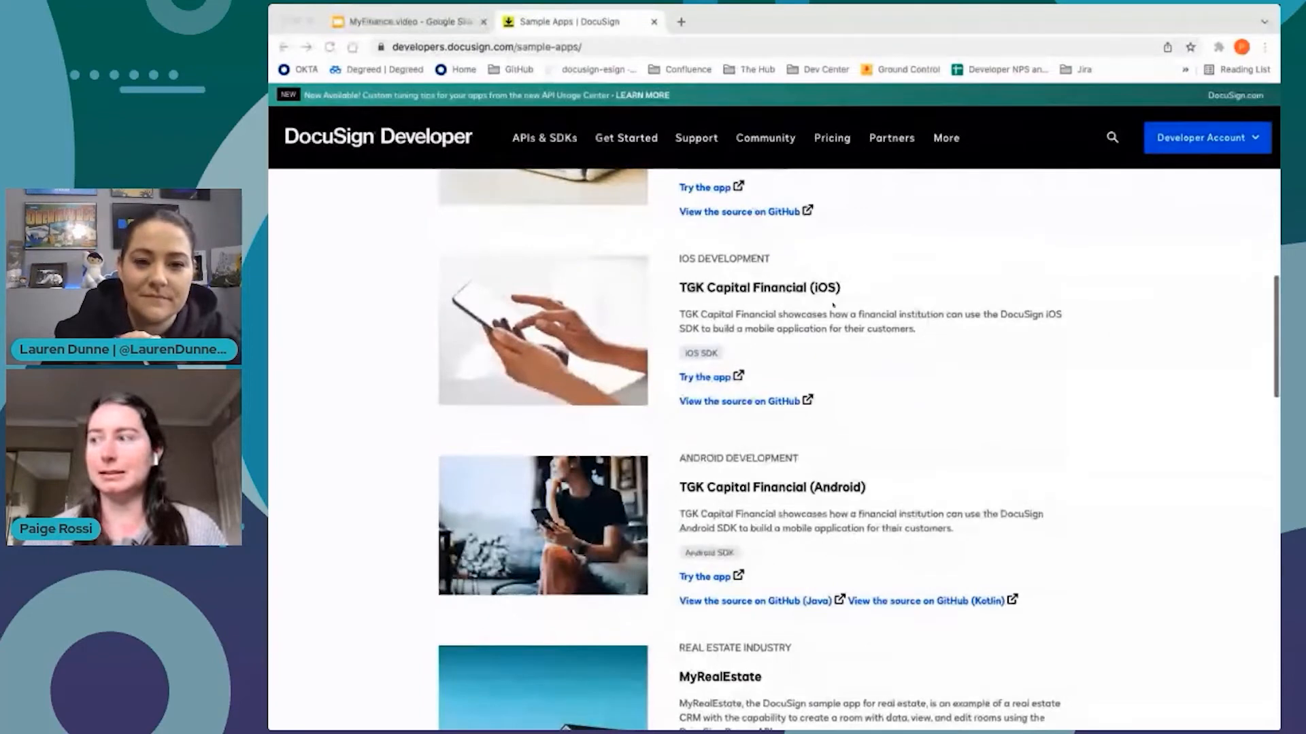
pyautogui.scroll(-3)
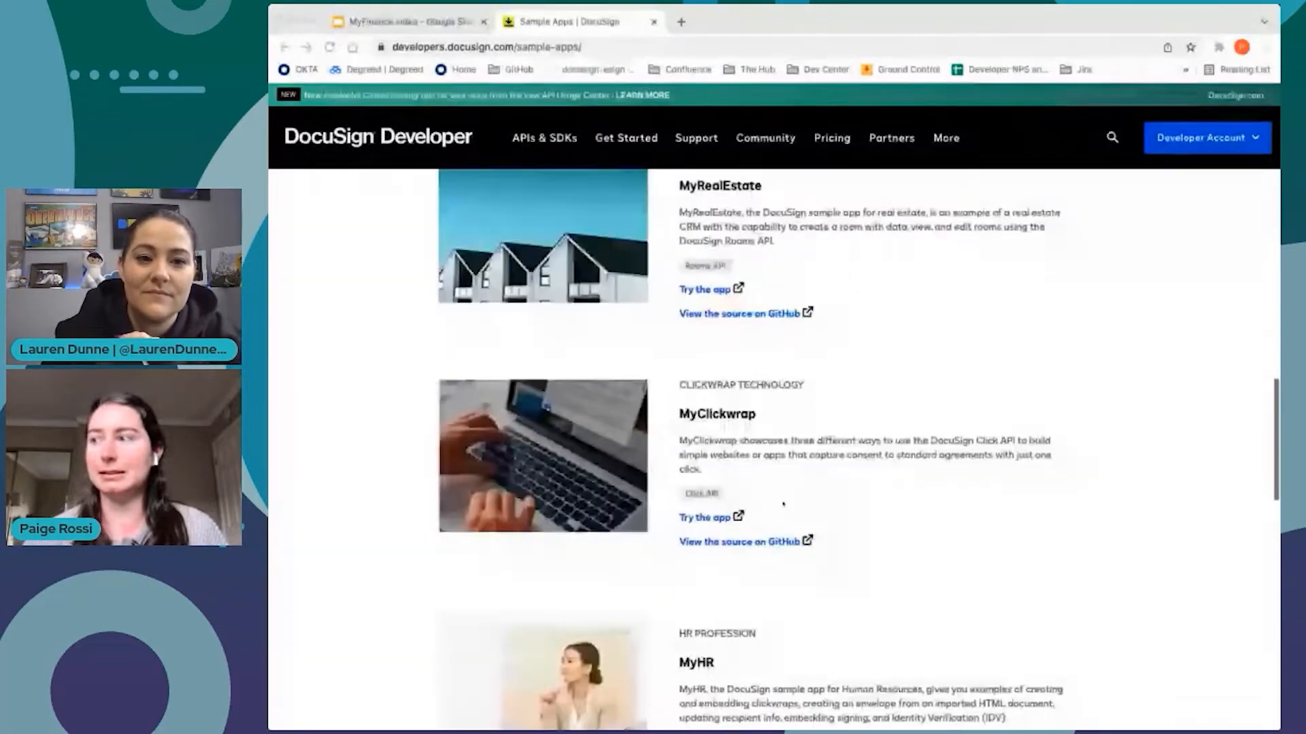
pyautogui.scroll(-3)
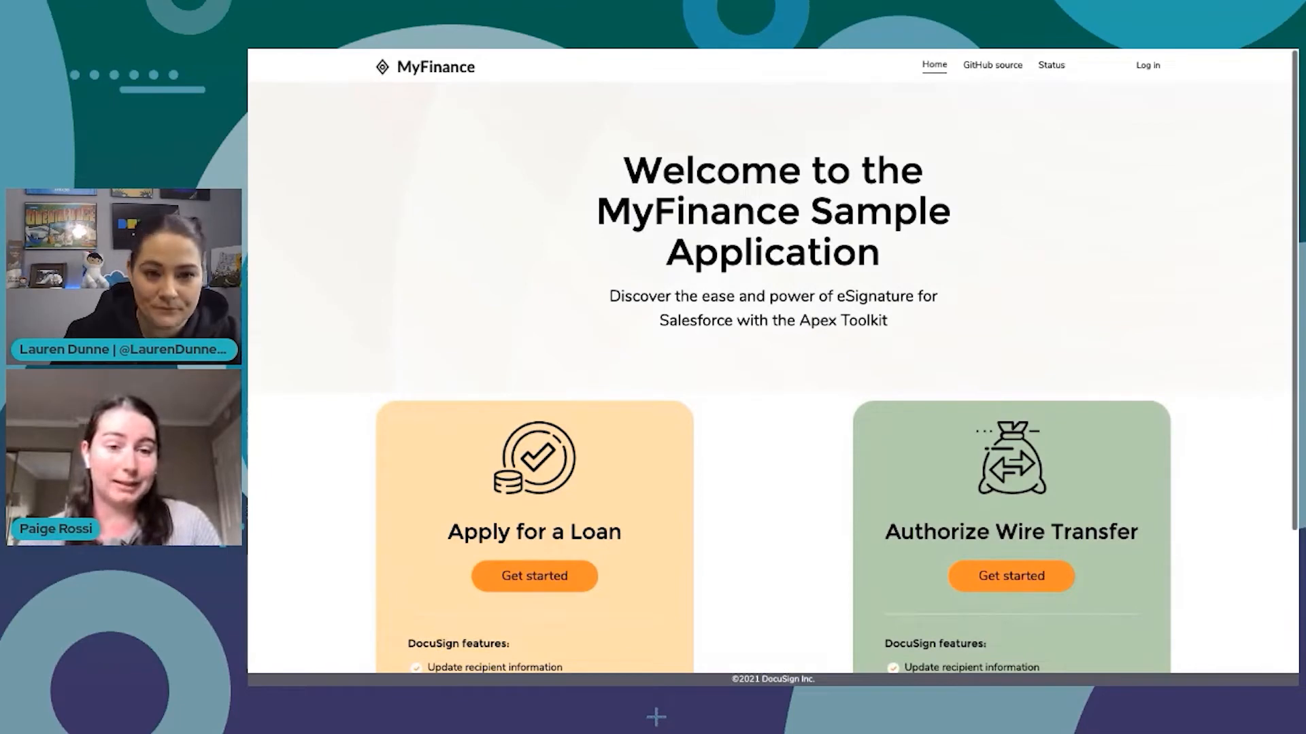
pyautogui.moveTo(979, 341)
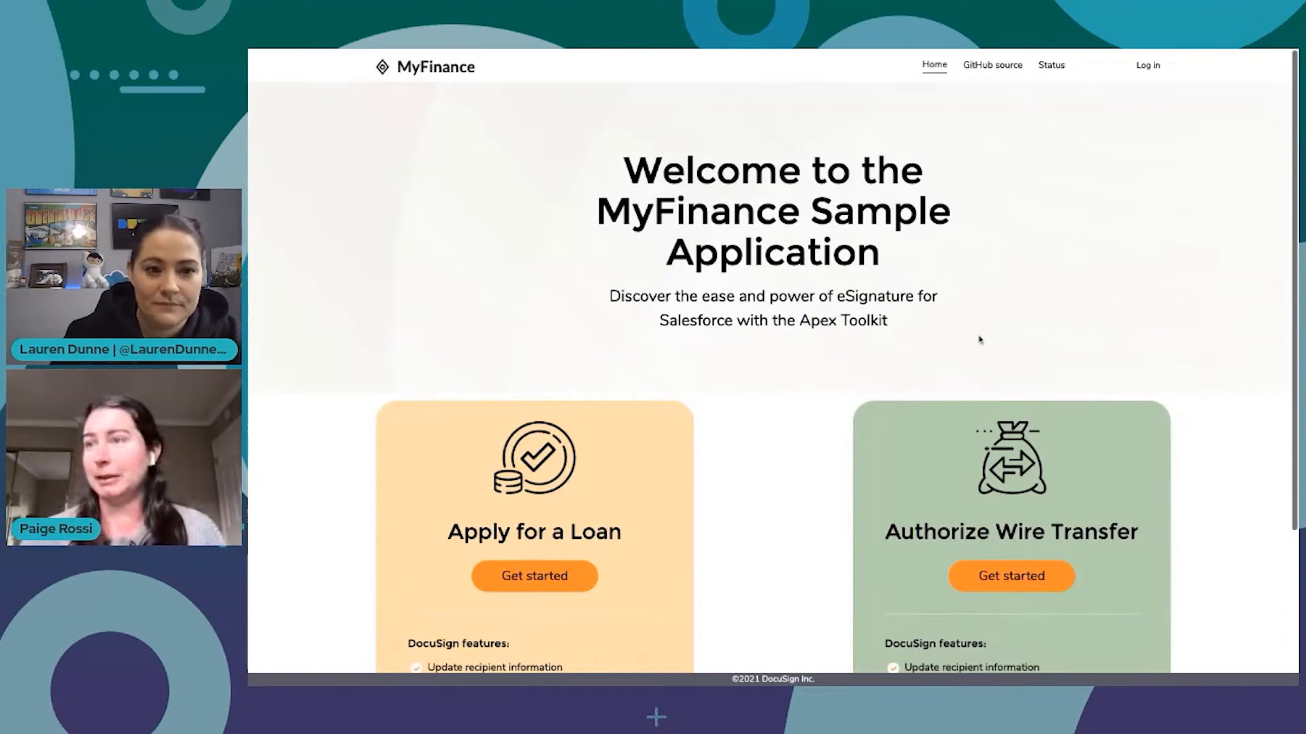
pyautogui.scroll(-3)
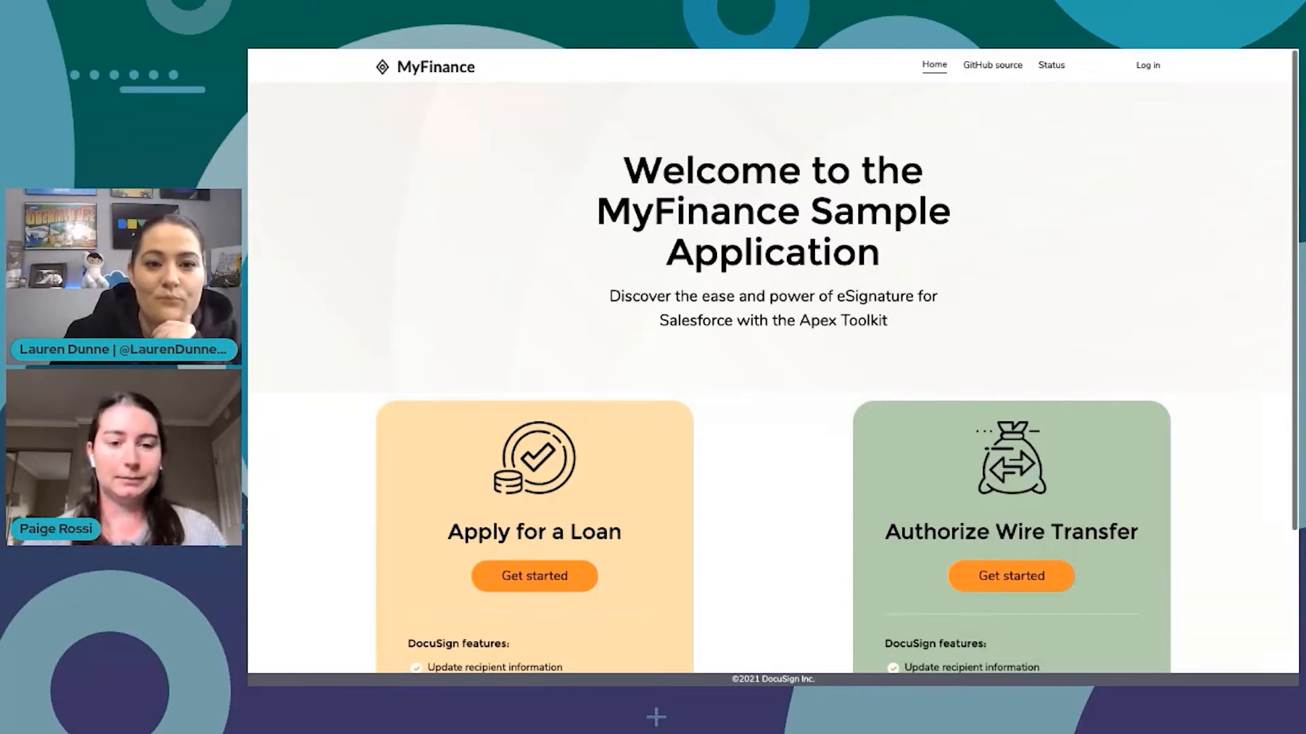
pyautogui.moveTo(847, 332)
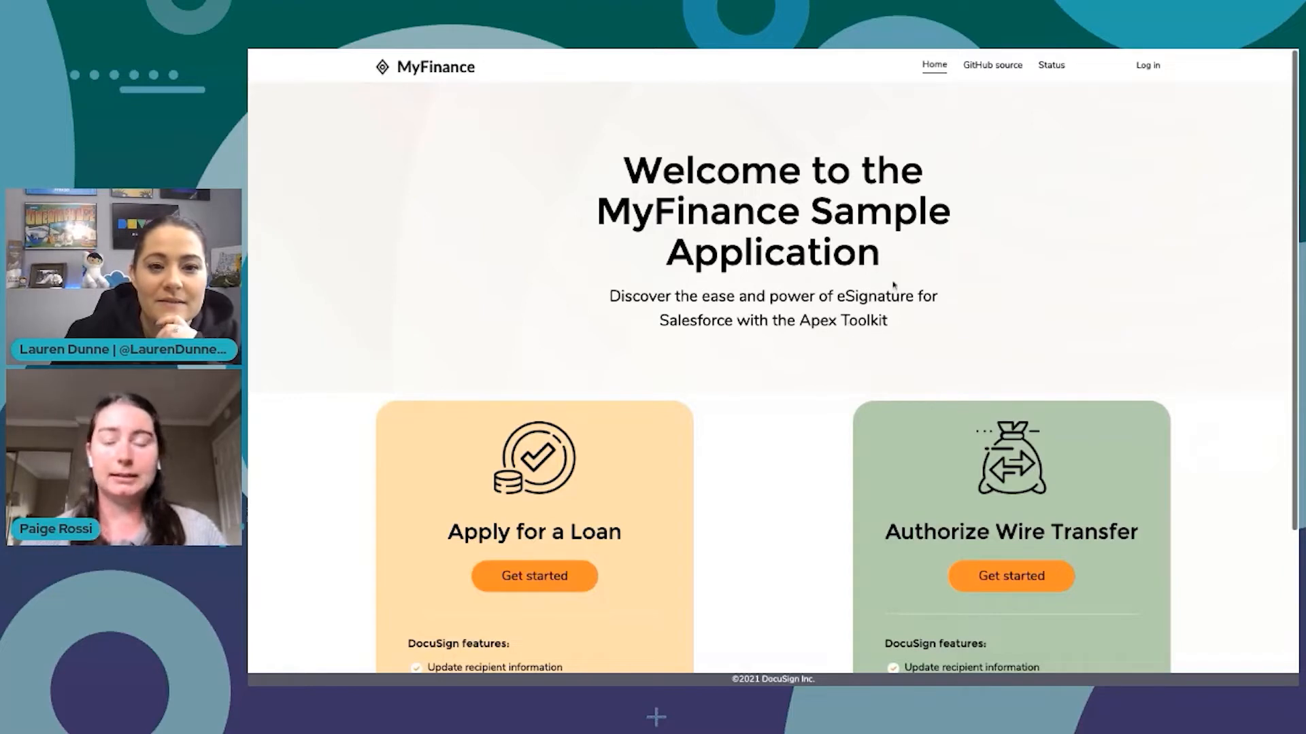
pyautogui.moveTo(1003, 206)
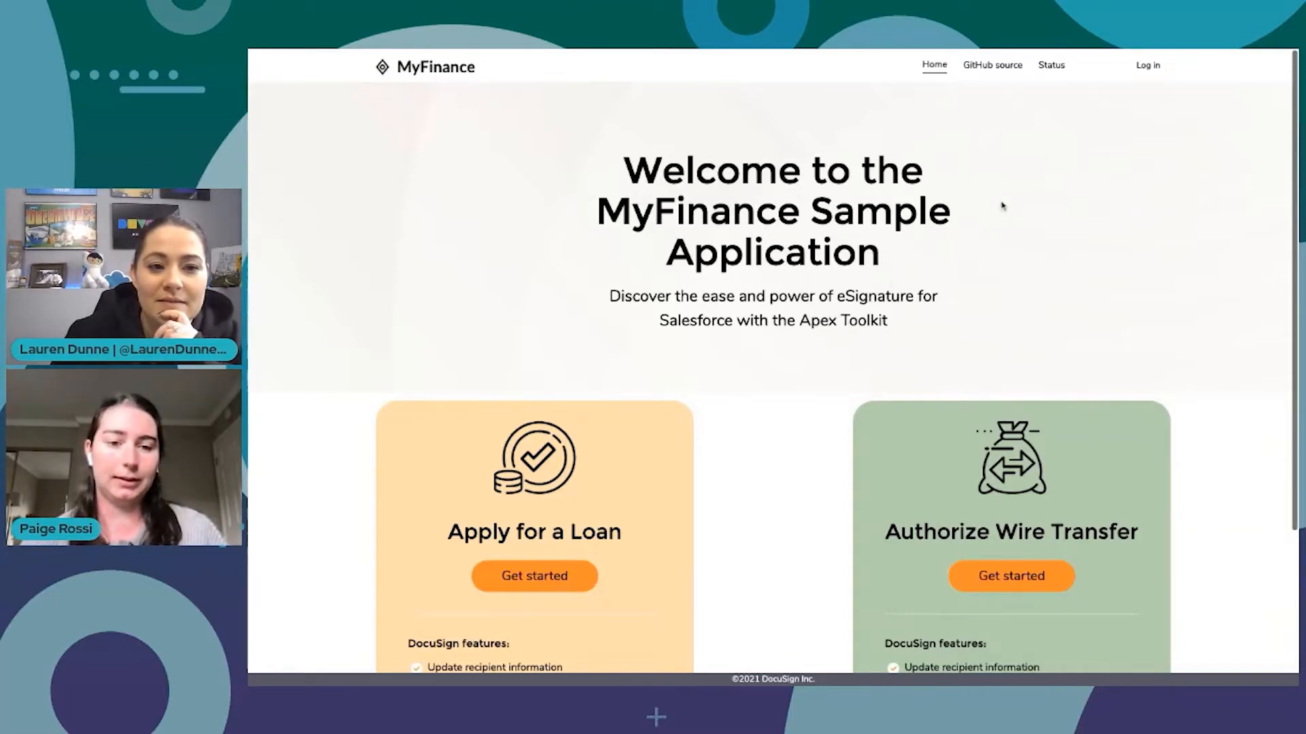
pyautogui.moveTo(1045, 168)
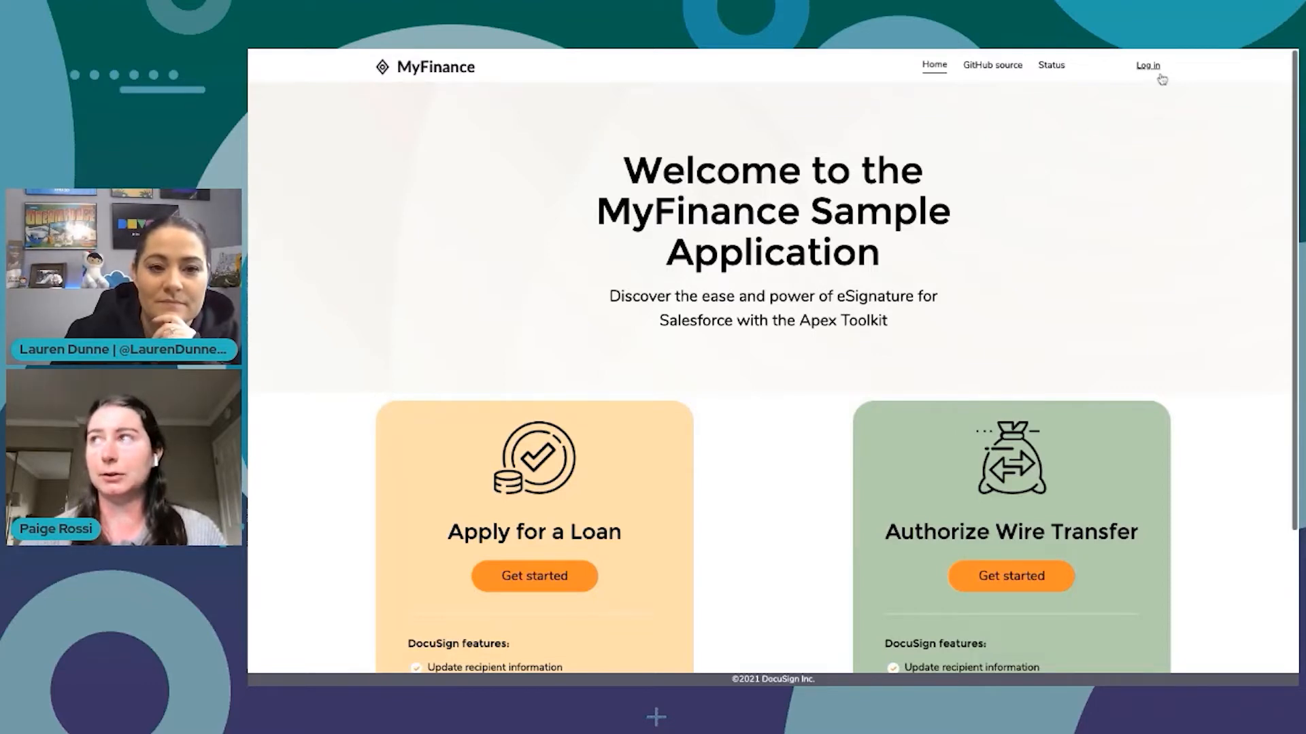
pyautogui.moveTo(1135, 54)
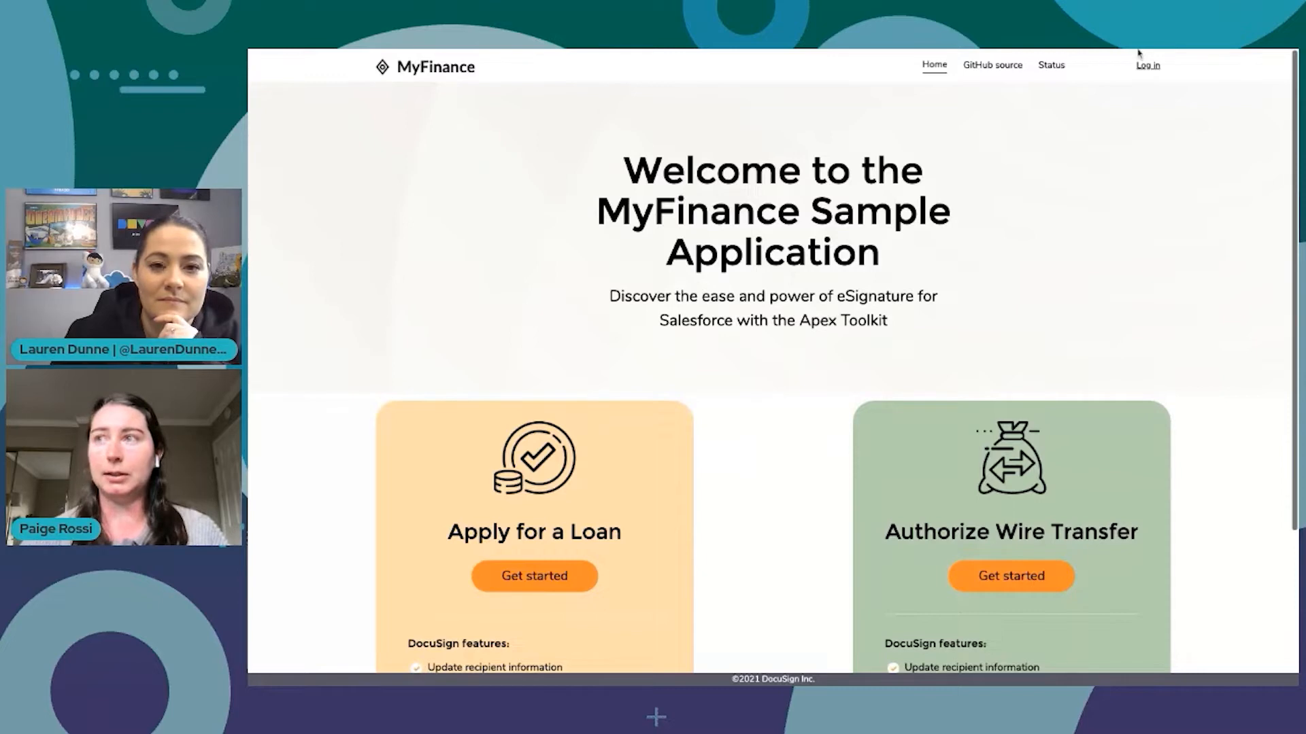
# Try creating a new MyFinance account, entering first name Paige
pyautogui.click(1148, 65)
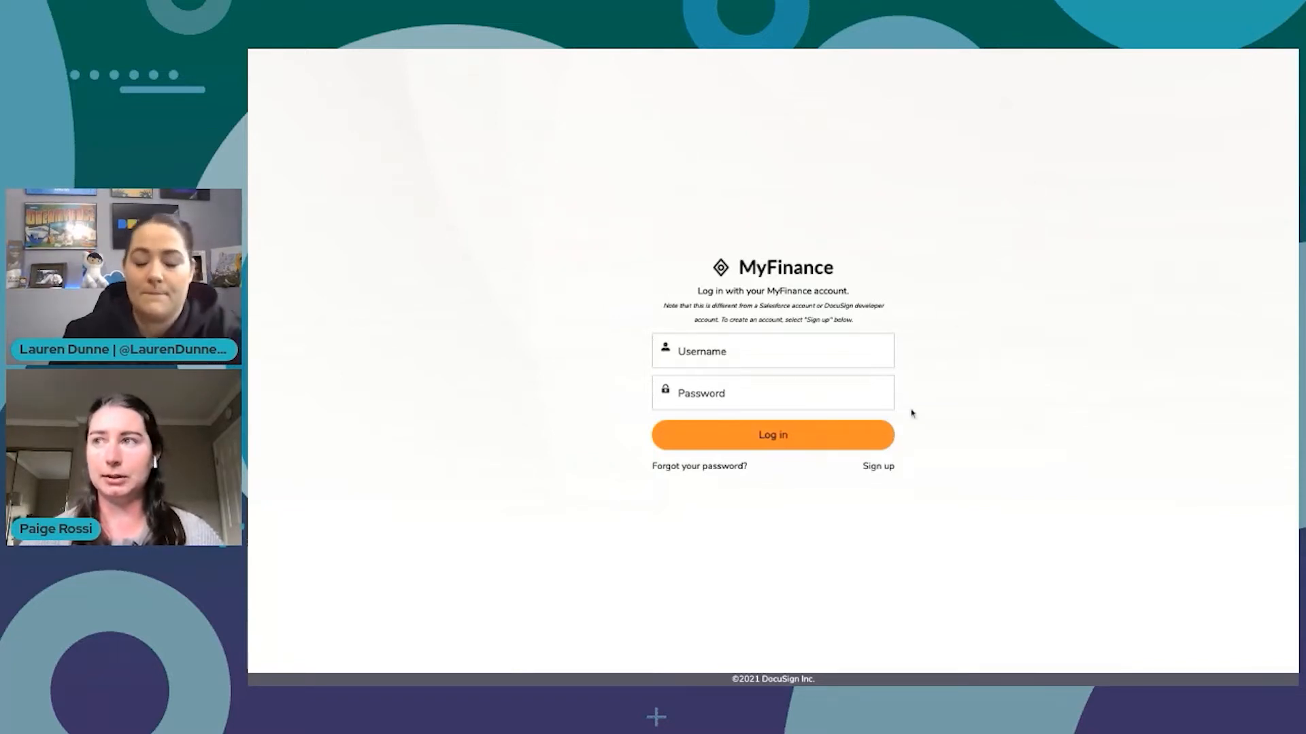
pyautogui.click(878, 466)
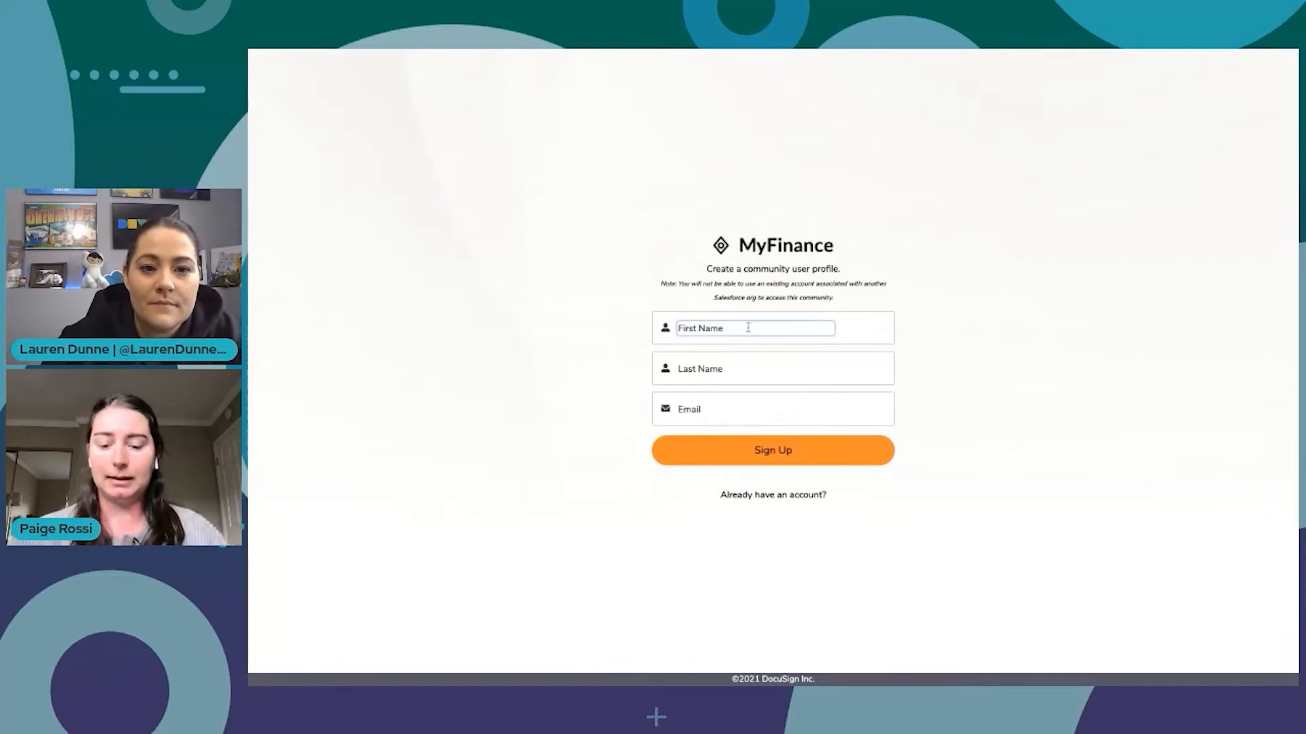
pyautogui.write('Paige')
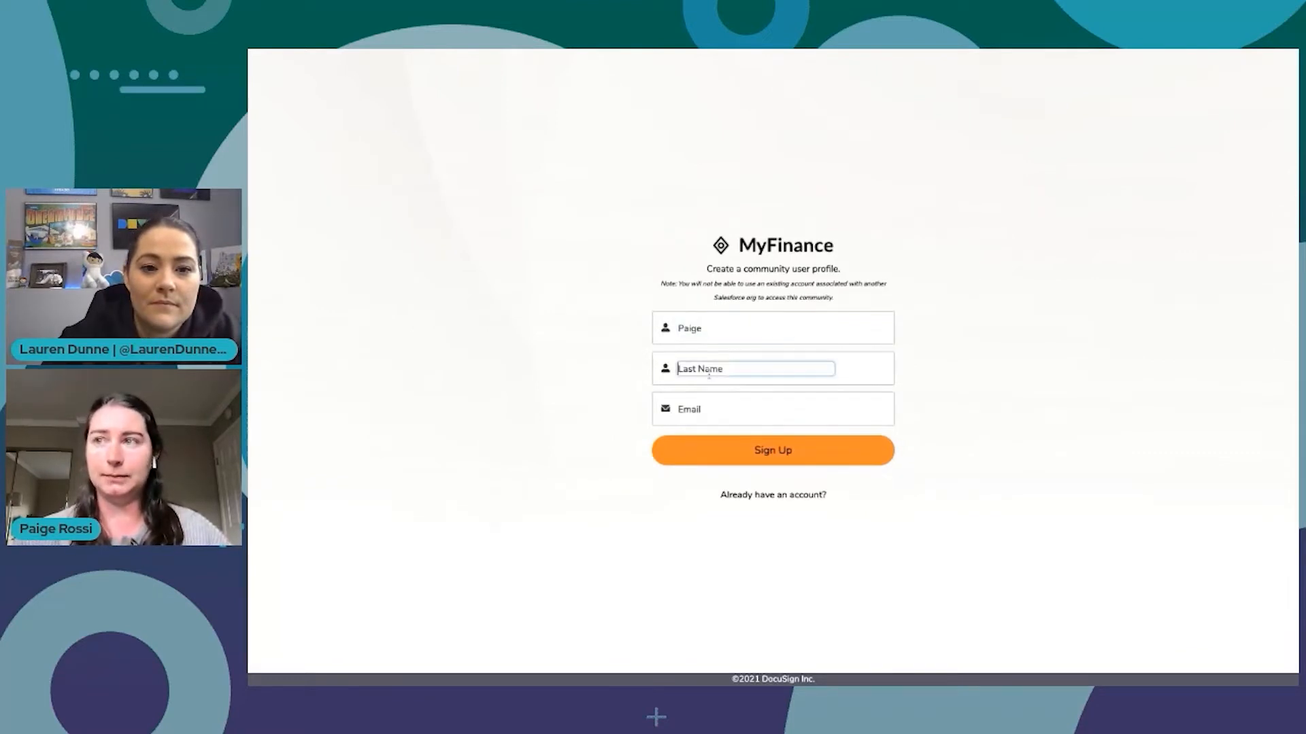
pyautogui.click(773, 450)
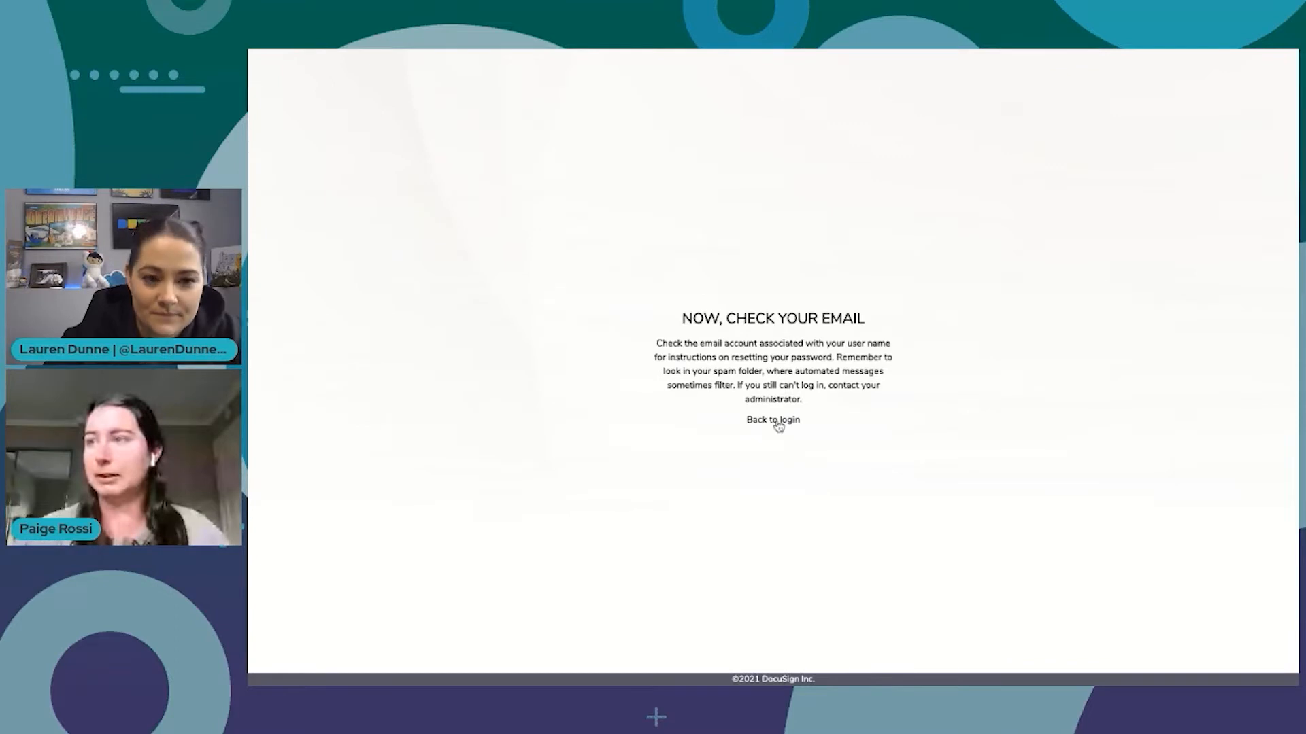
pyautogui.click(773, 420)
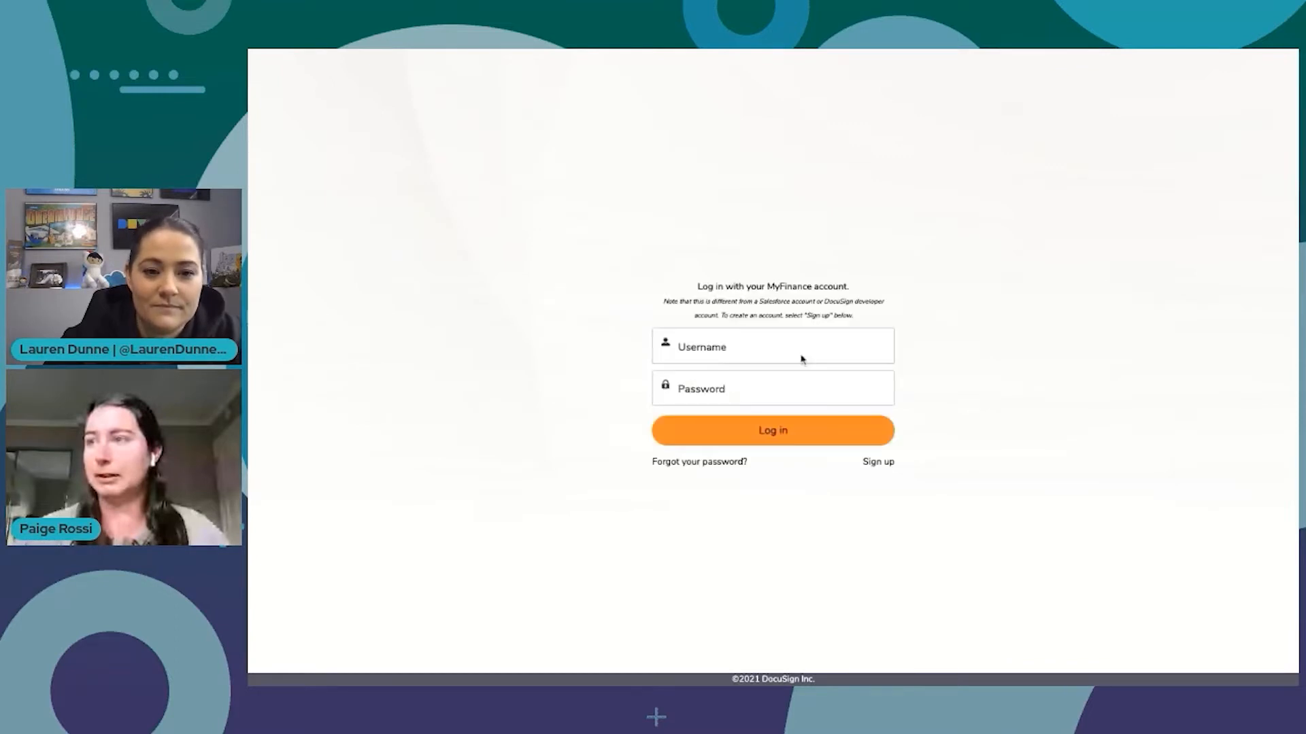
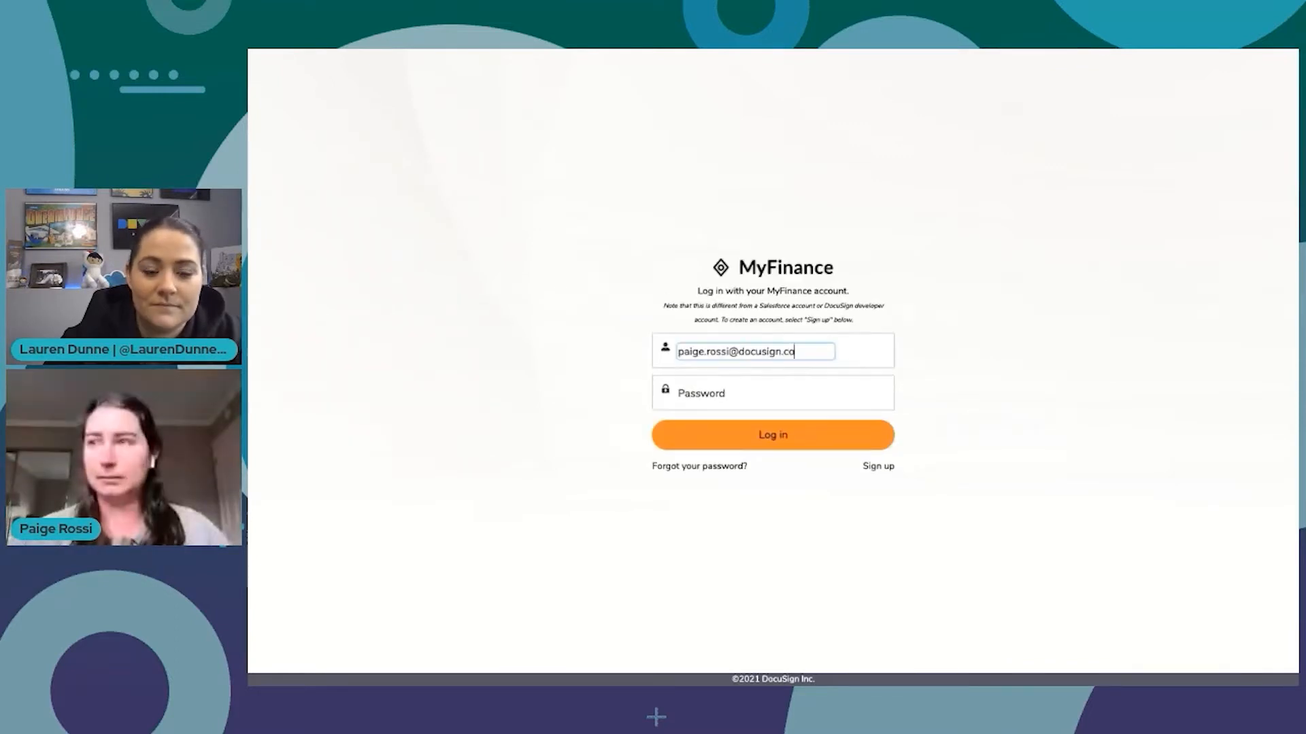
pyautogui.click(773, 435)
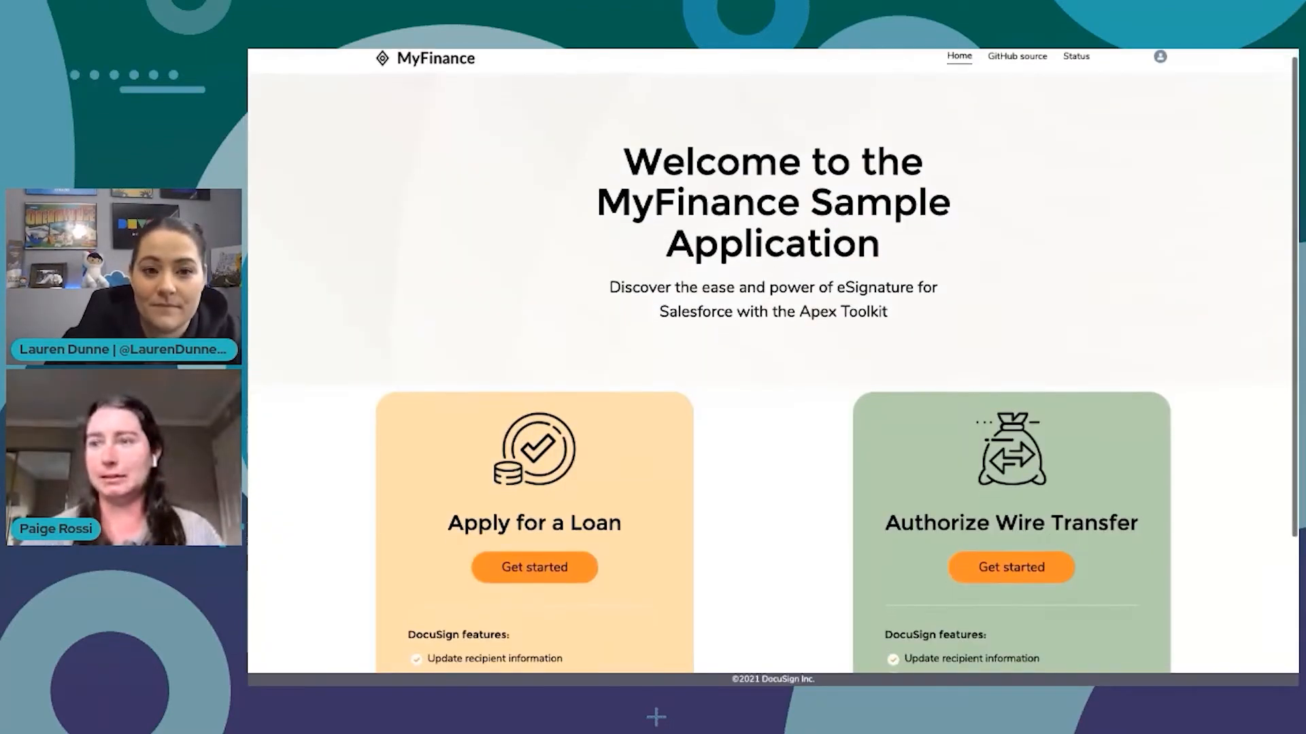
# Scroll the home page and choose Get started under Apply for a Loan
pyautogui.scroll(-3)
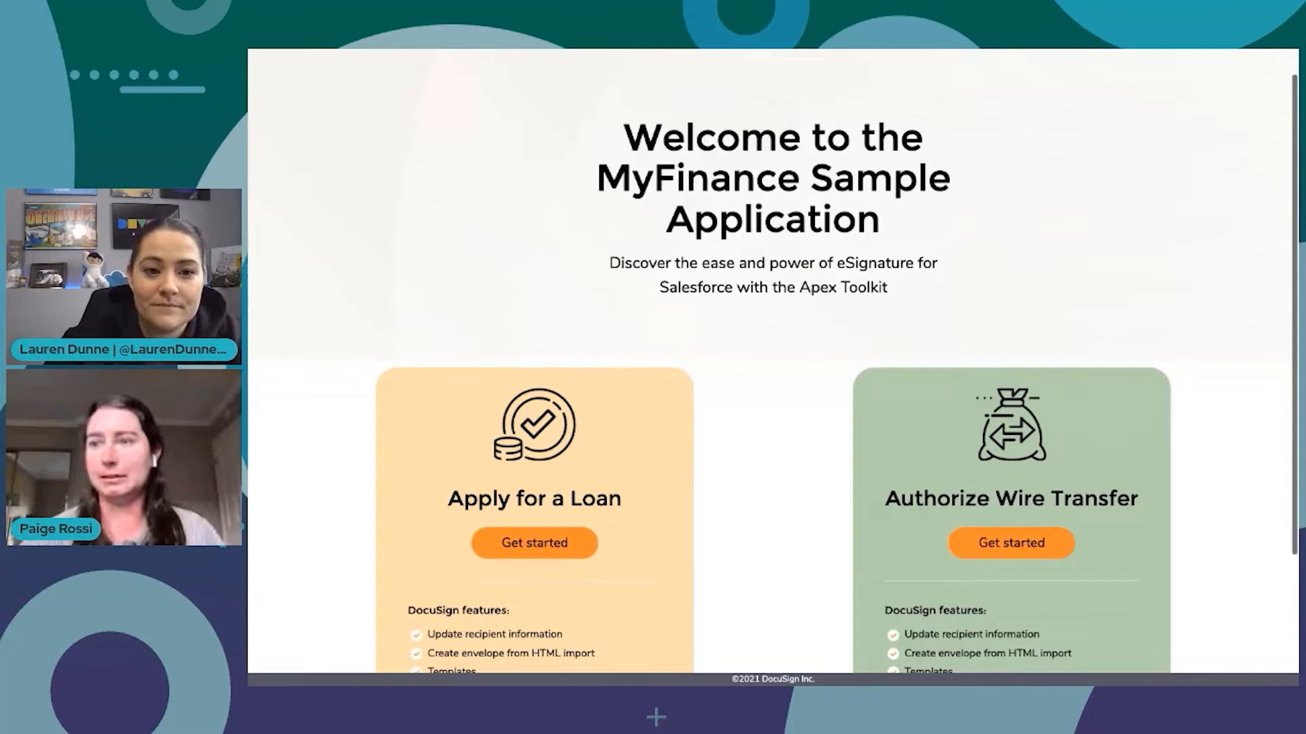
pyautogui.scroll(-3)
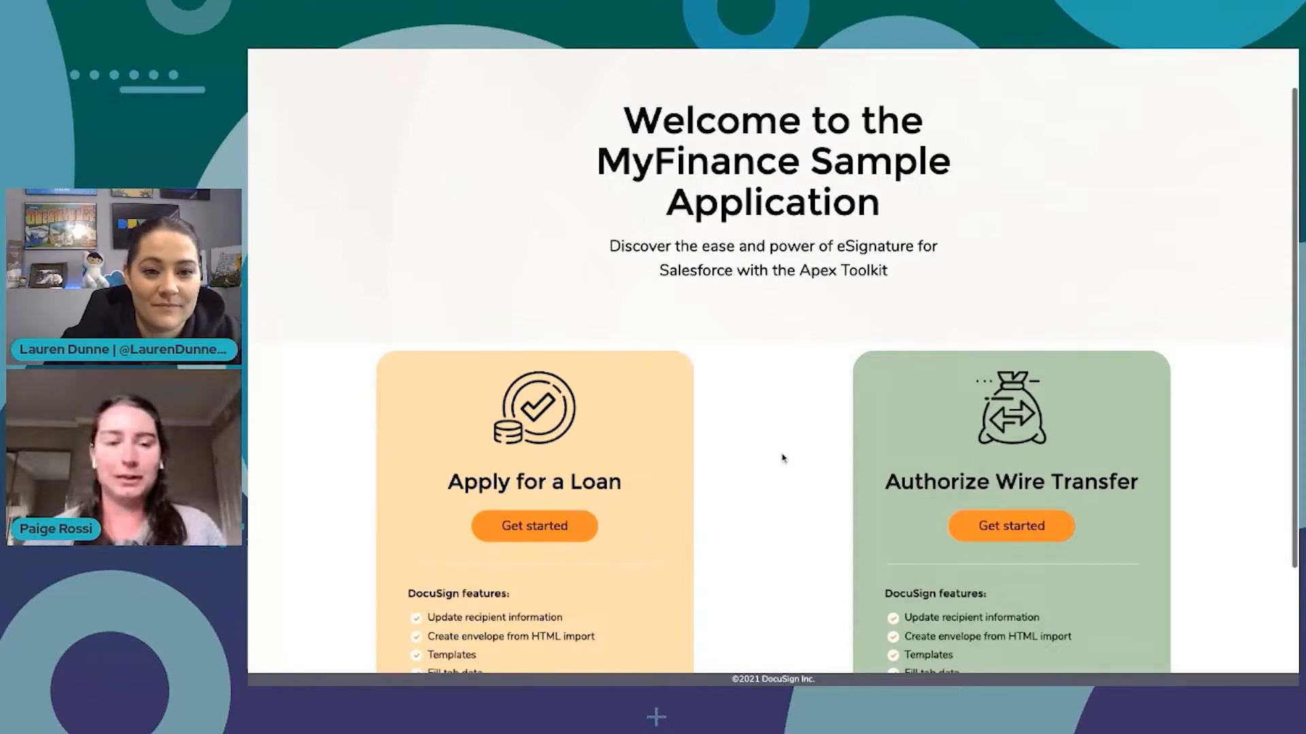
pyautogui.scroll(-3)
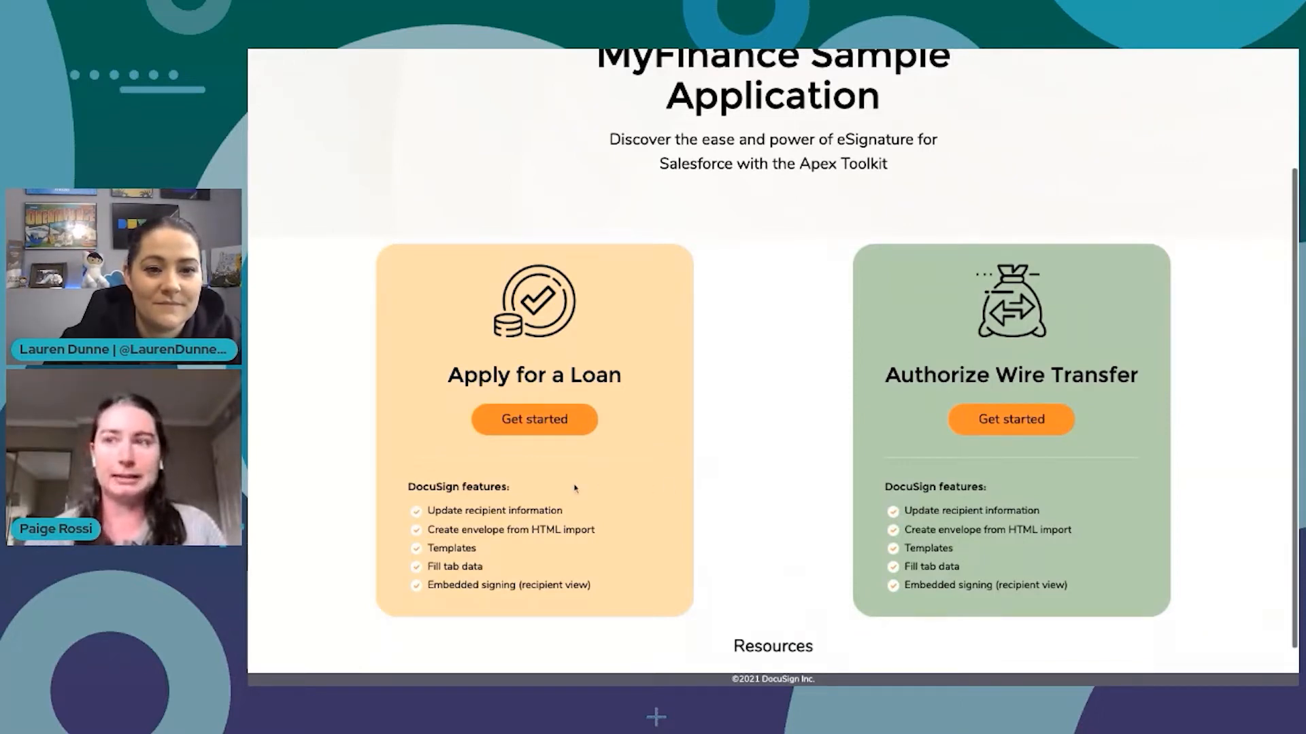
pyautogui.moveTo(620, 501)
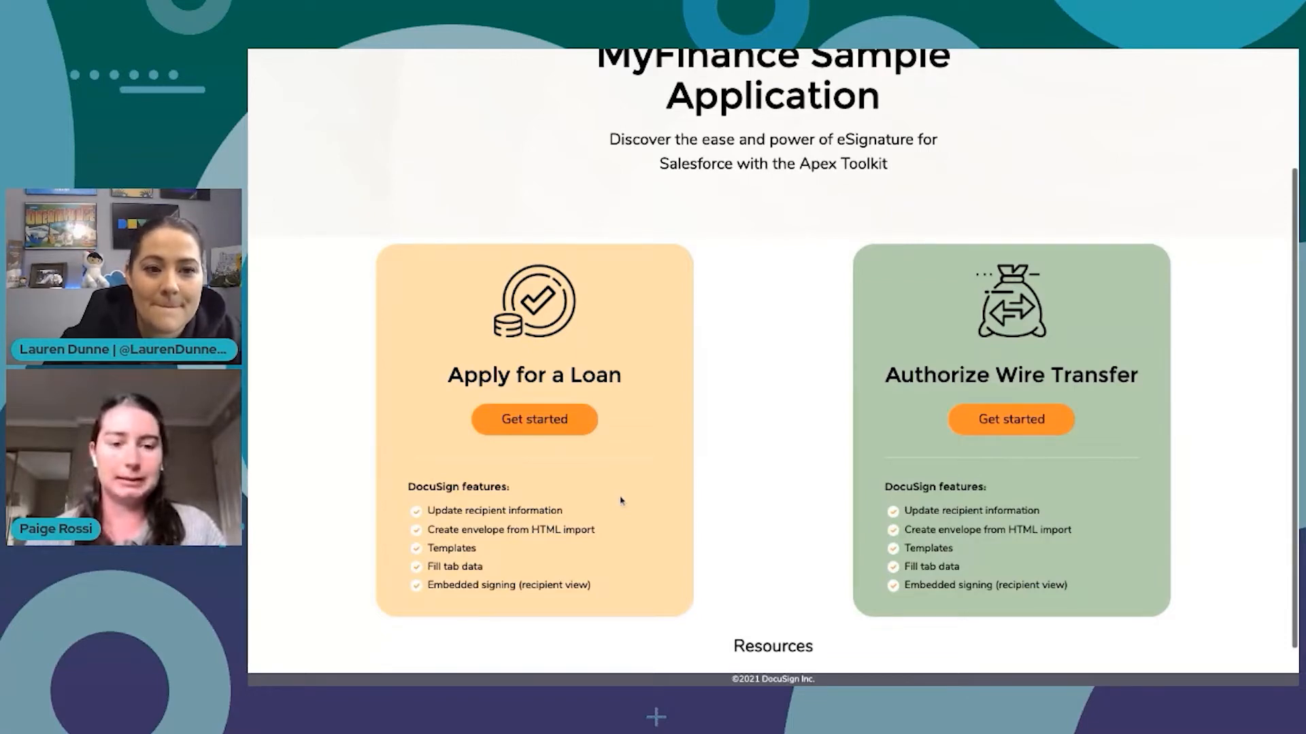
pyautogui.moveTo(625, 550)
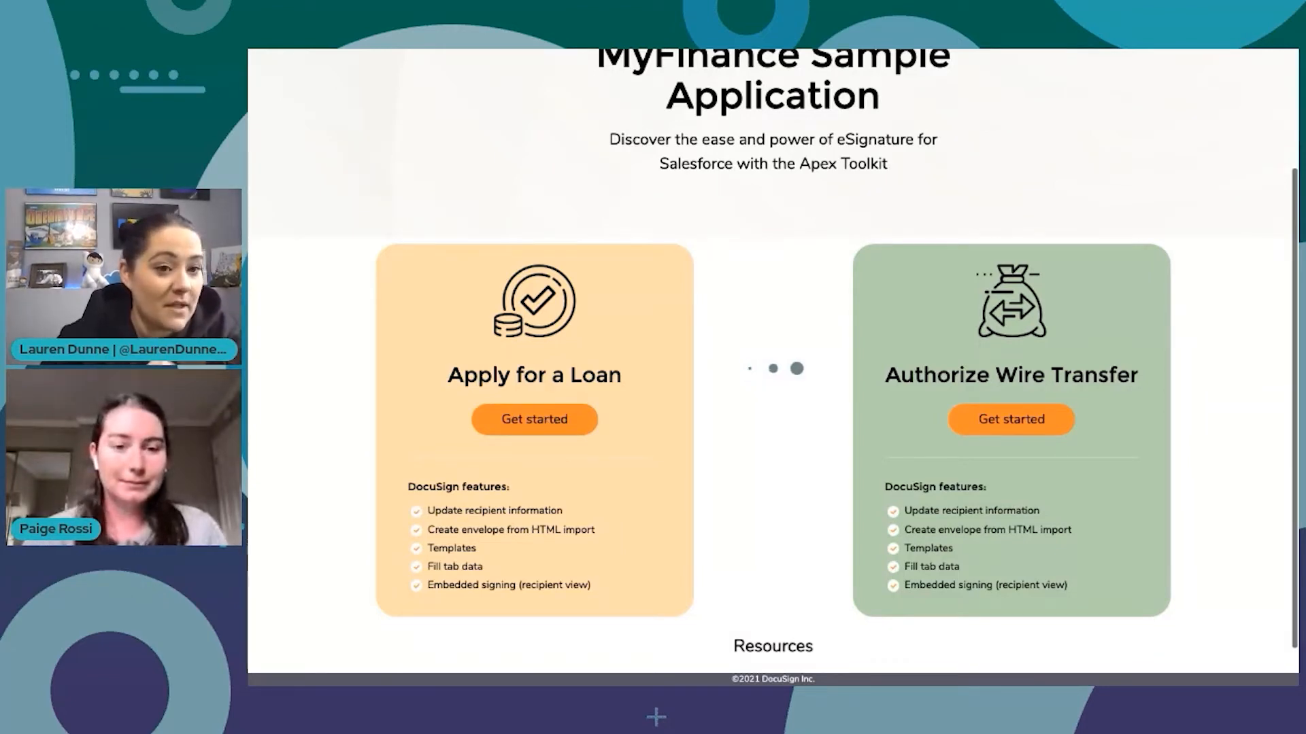
pyautogui.click(534, 419)
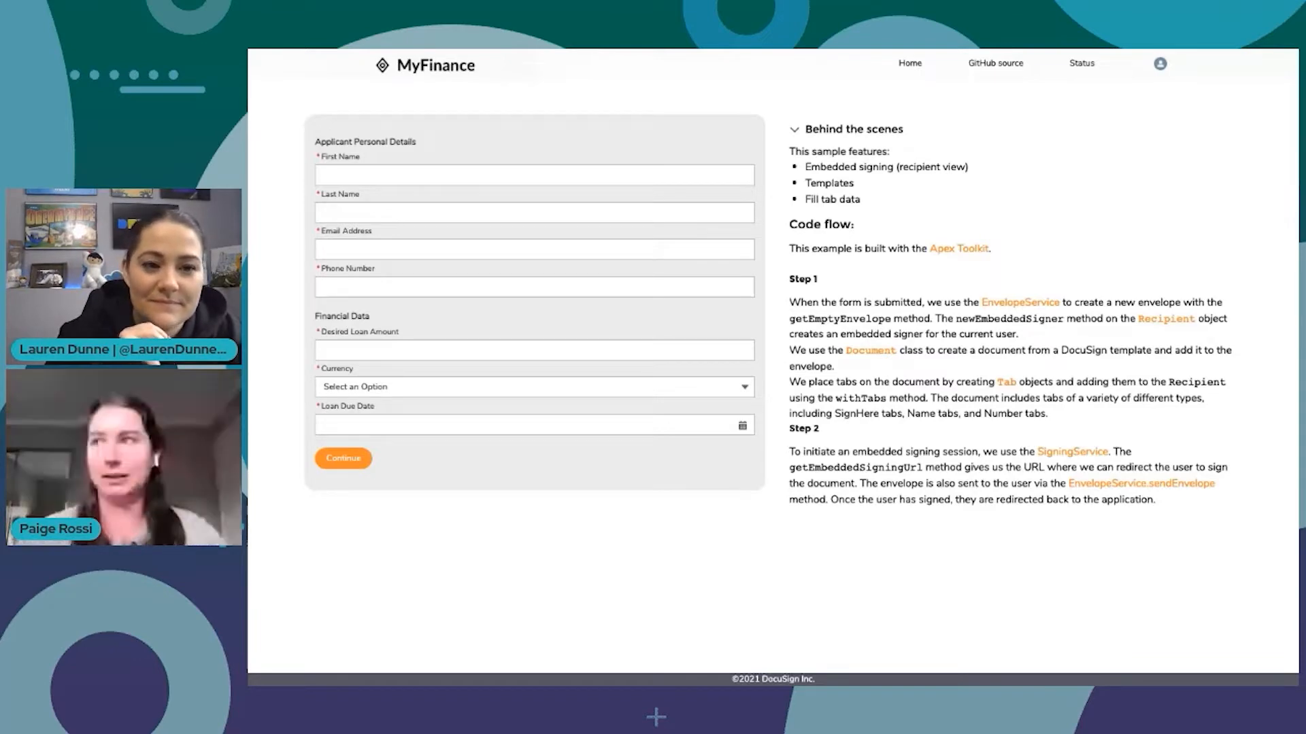
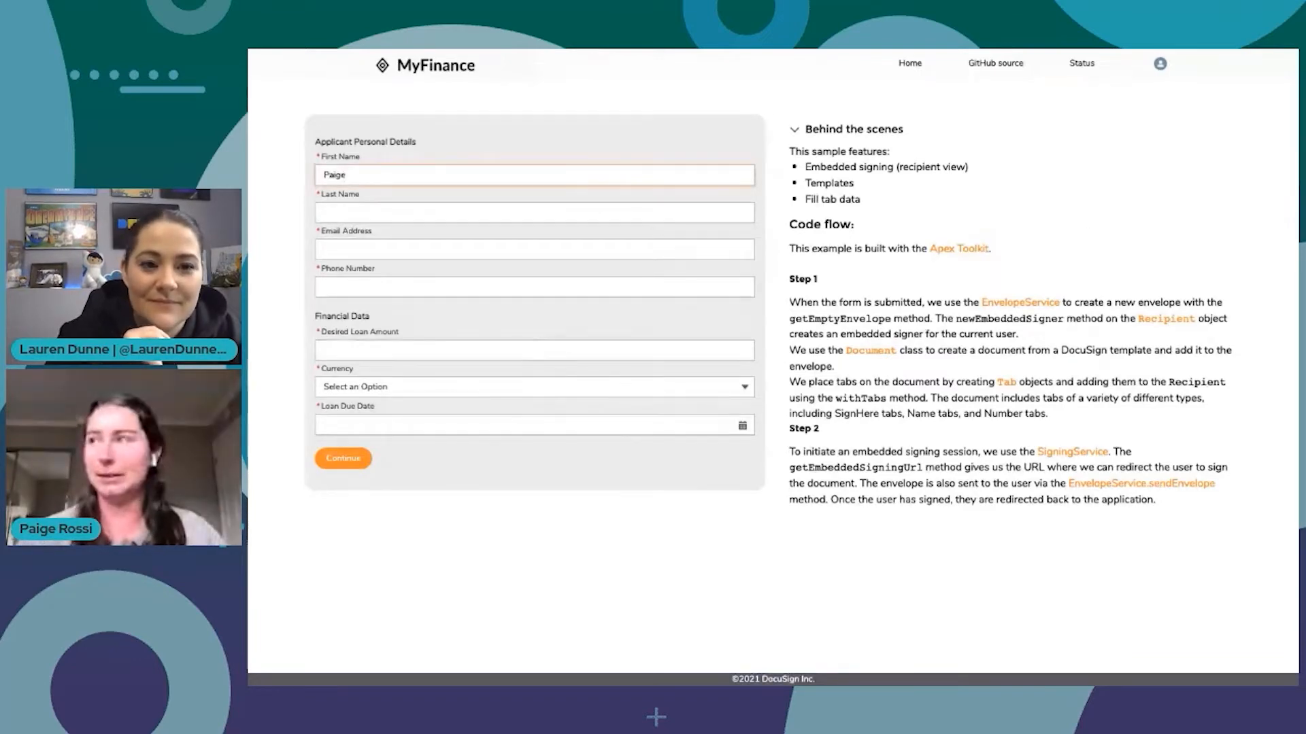
pyautogui.click(533, 175)
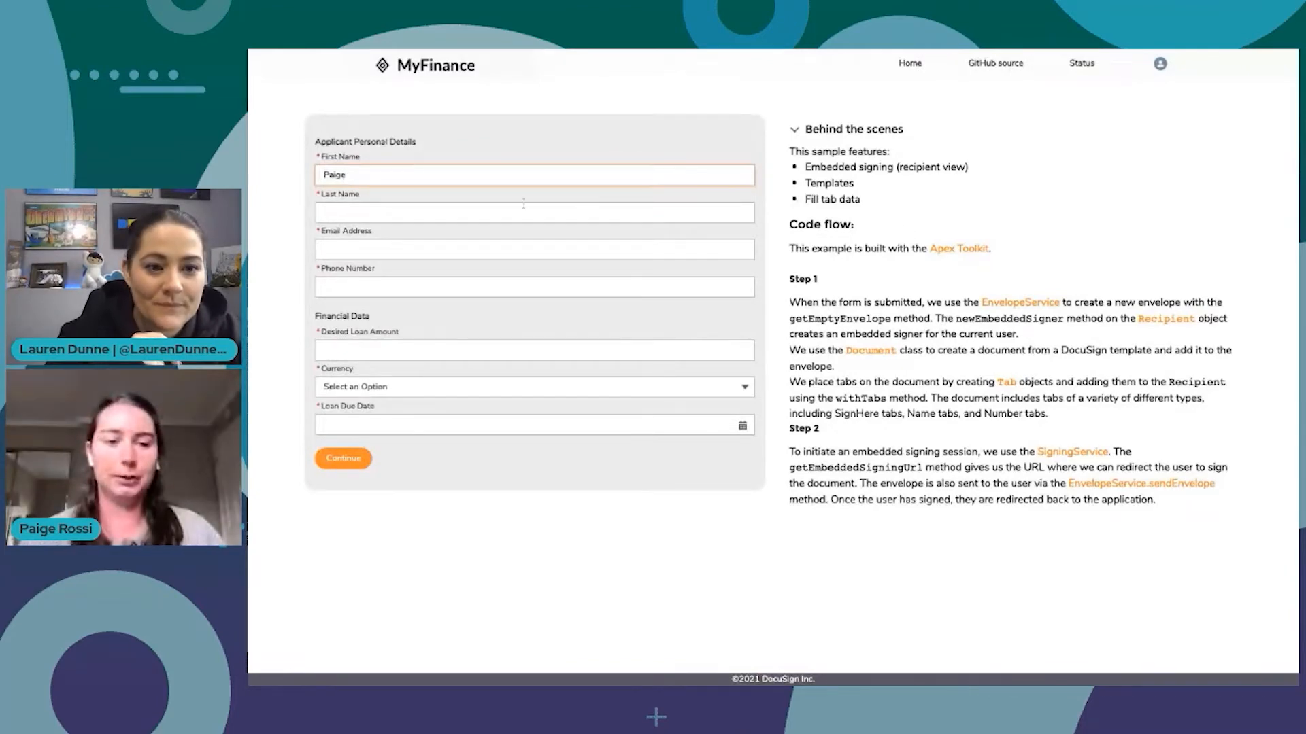
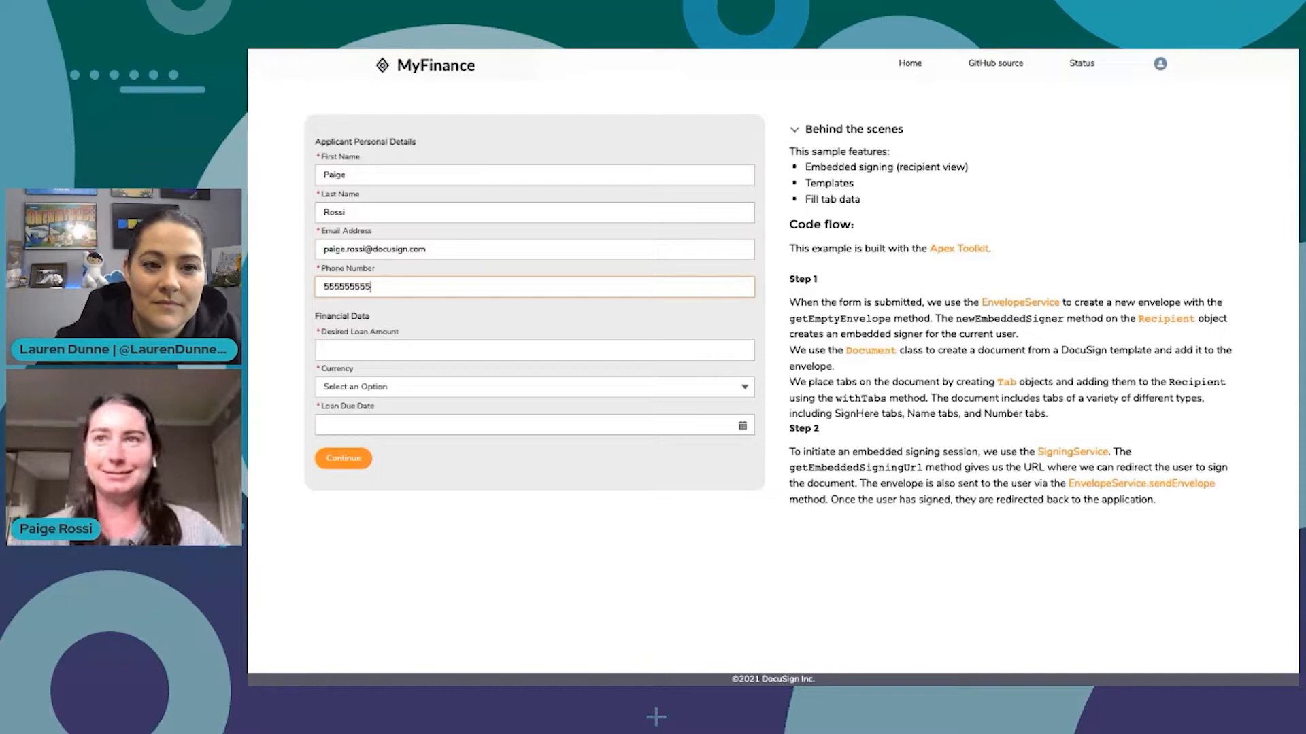
# Set the loan amount to 190000 in USD, due March 17, 2022
pyautogui.click(535, 350)
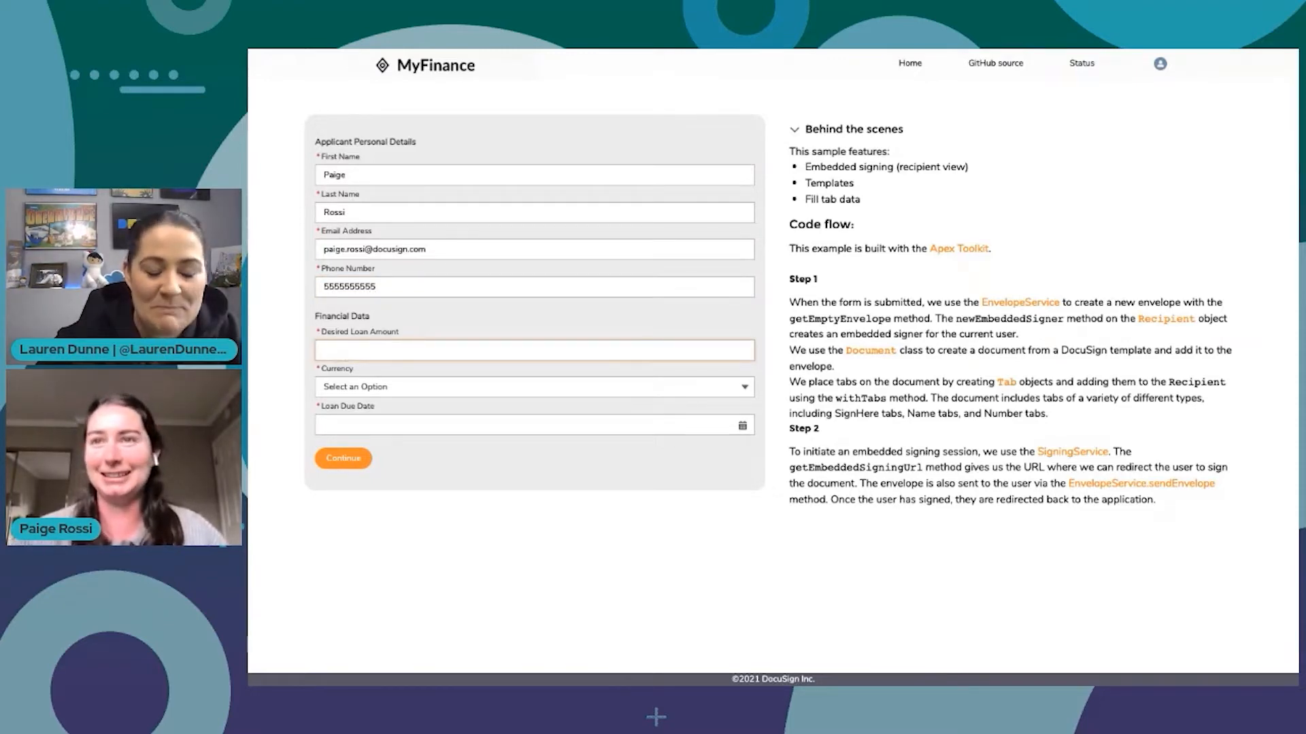
pyautogui.click(535, 350)
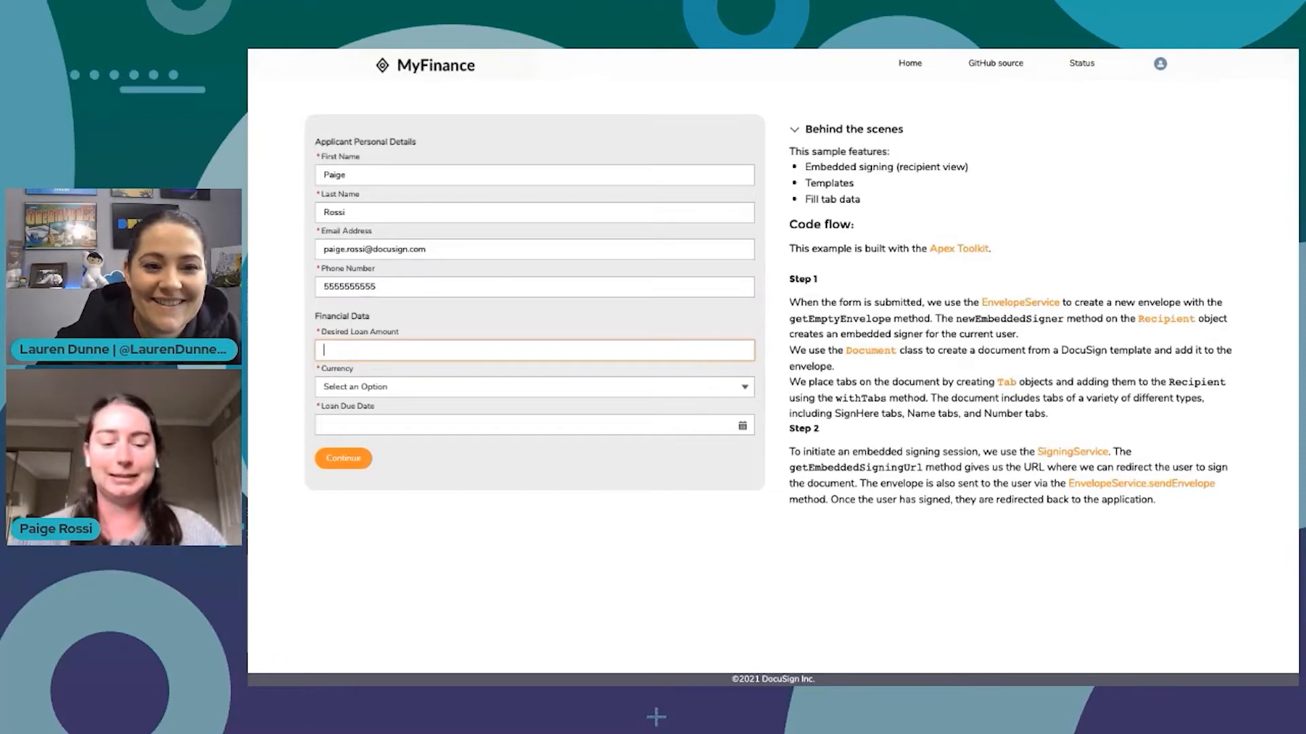
pyautogui.write('190000')
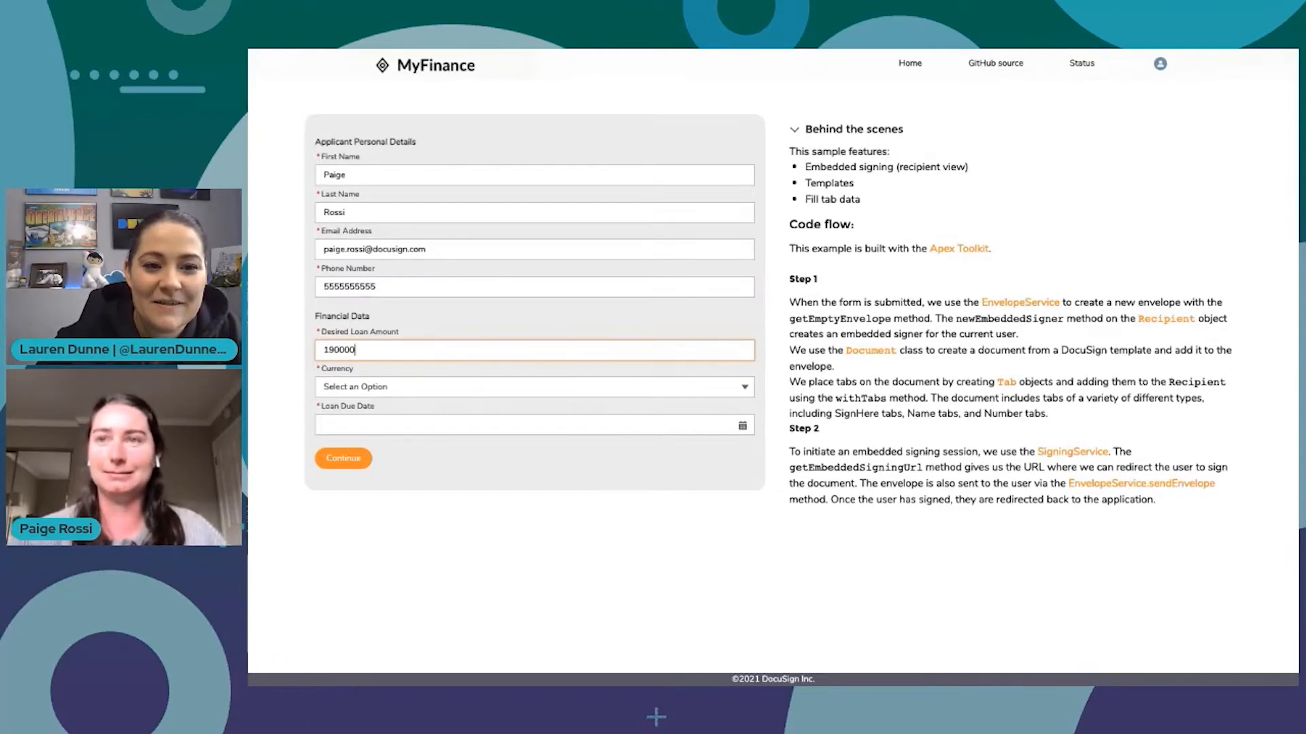
pyautogui.click(533, 387)
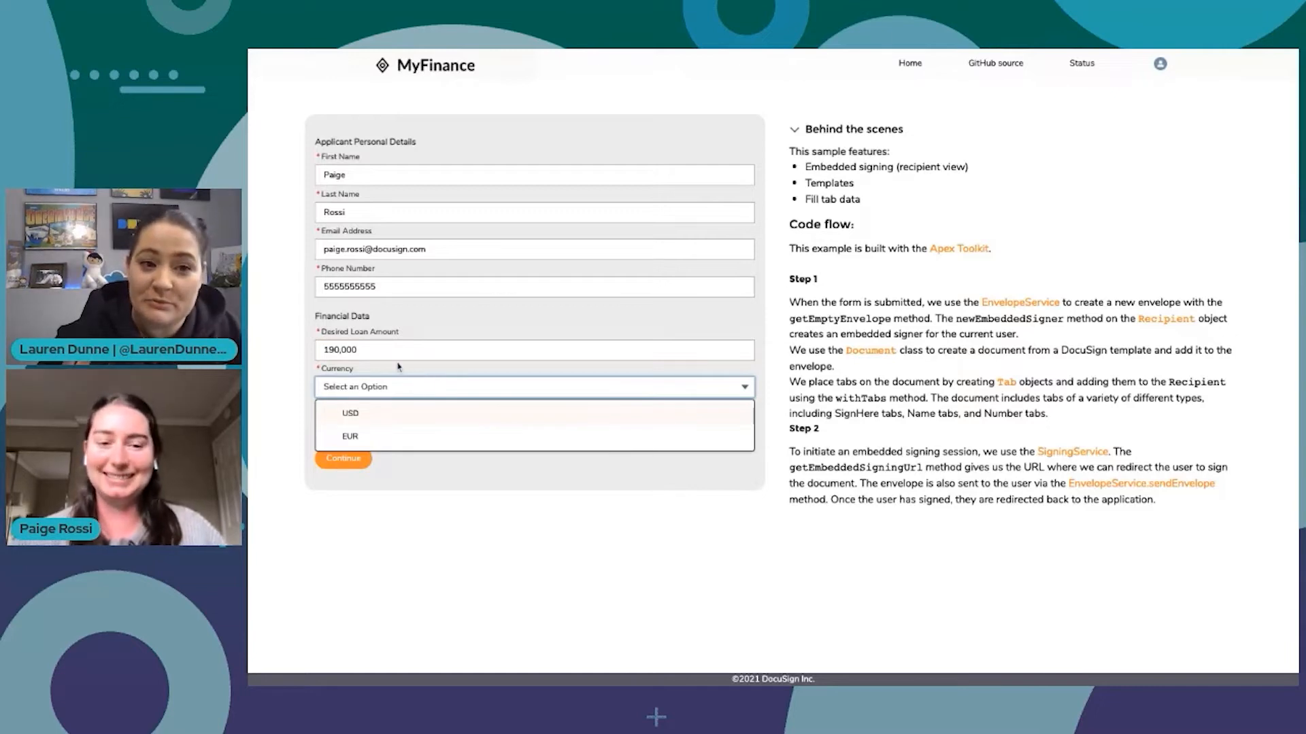
pyautogui.moveTo(368, 420)
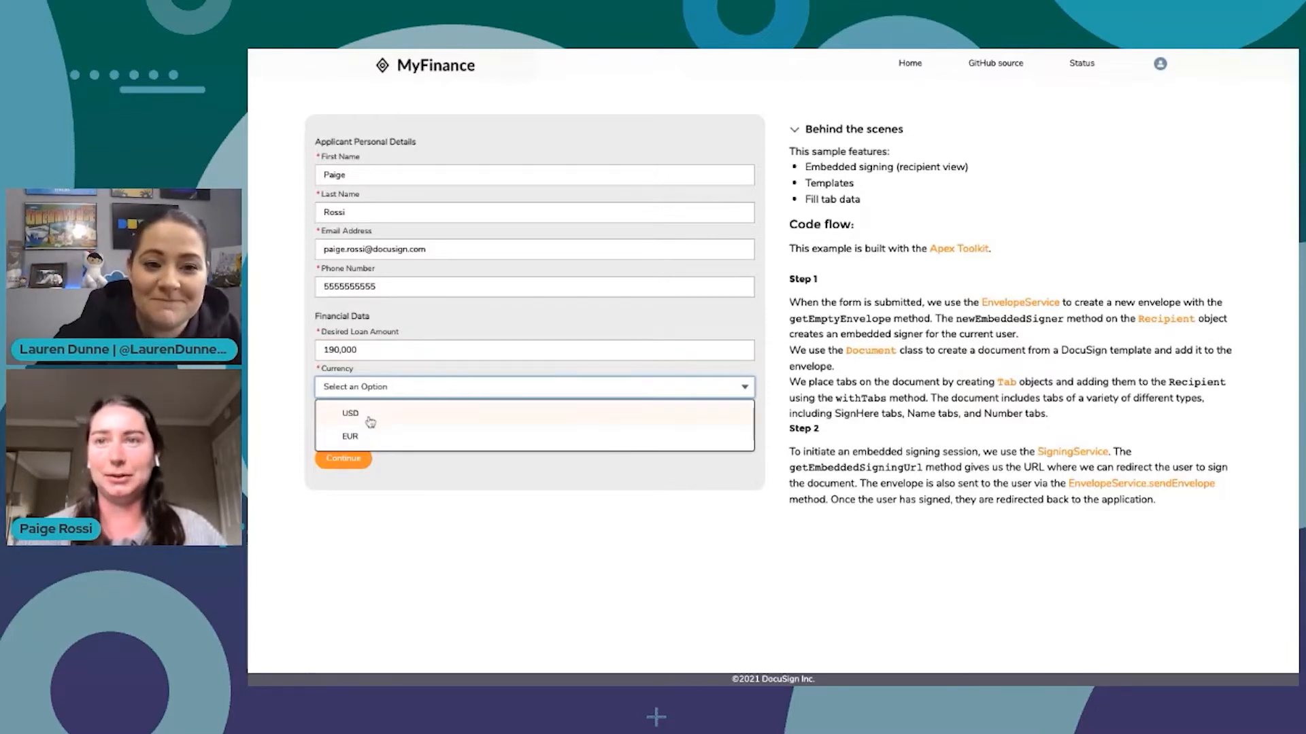
pyautogui.click(346, 414)
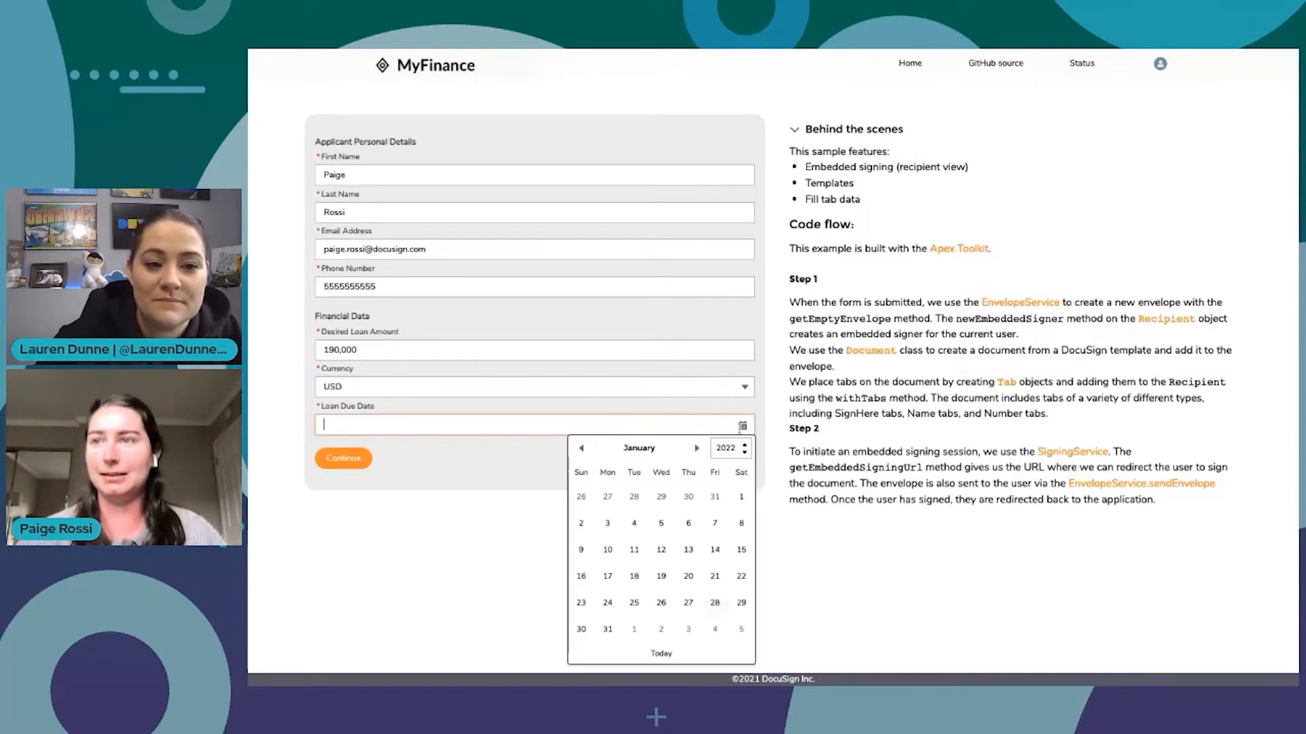
pyautogui.click(697, 448)
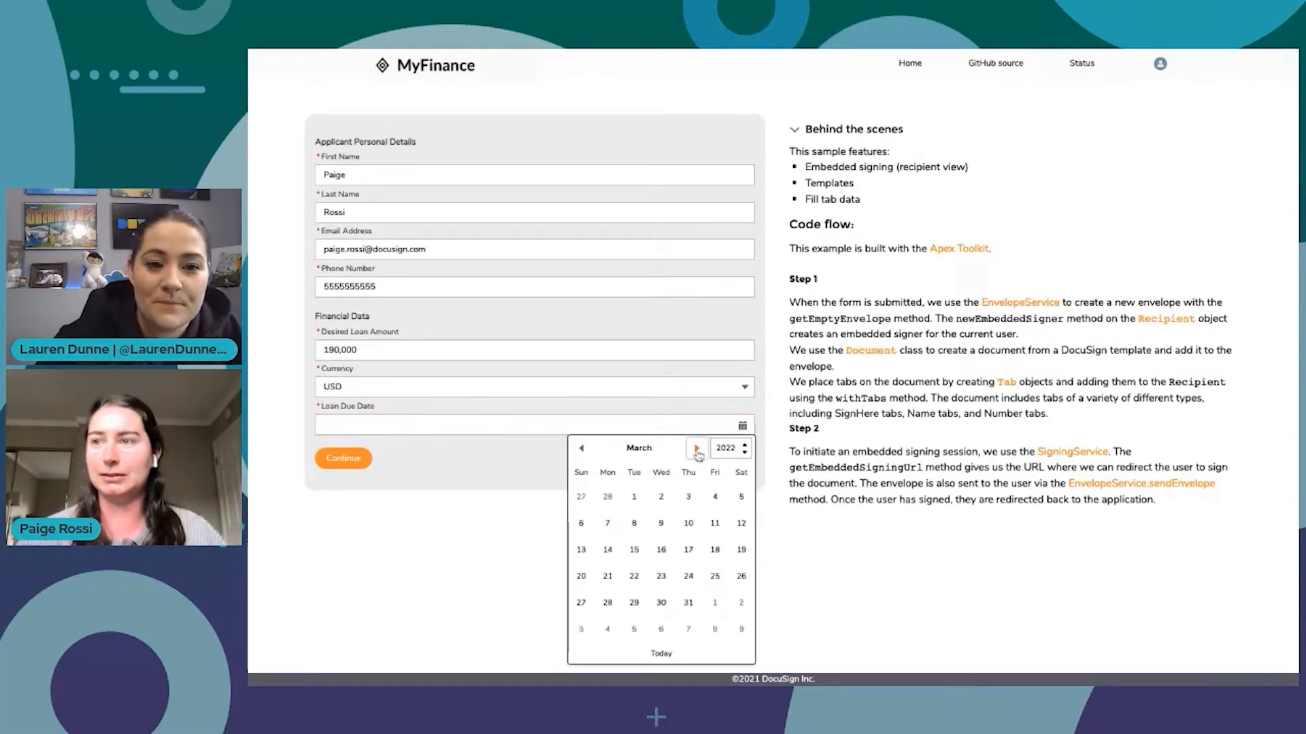
pyautogui.click(688, 549)
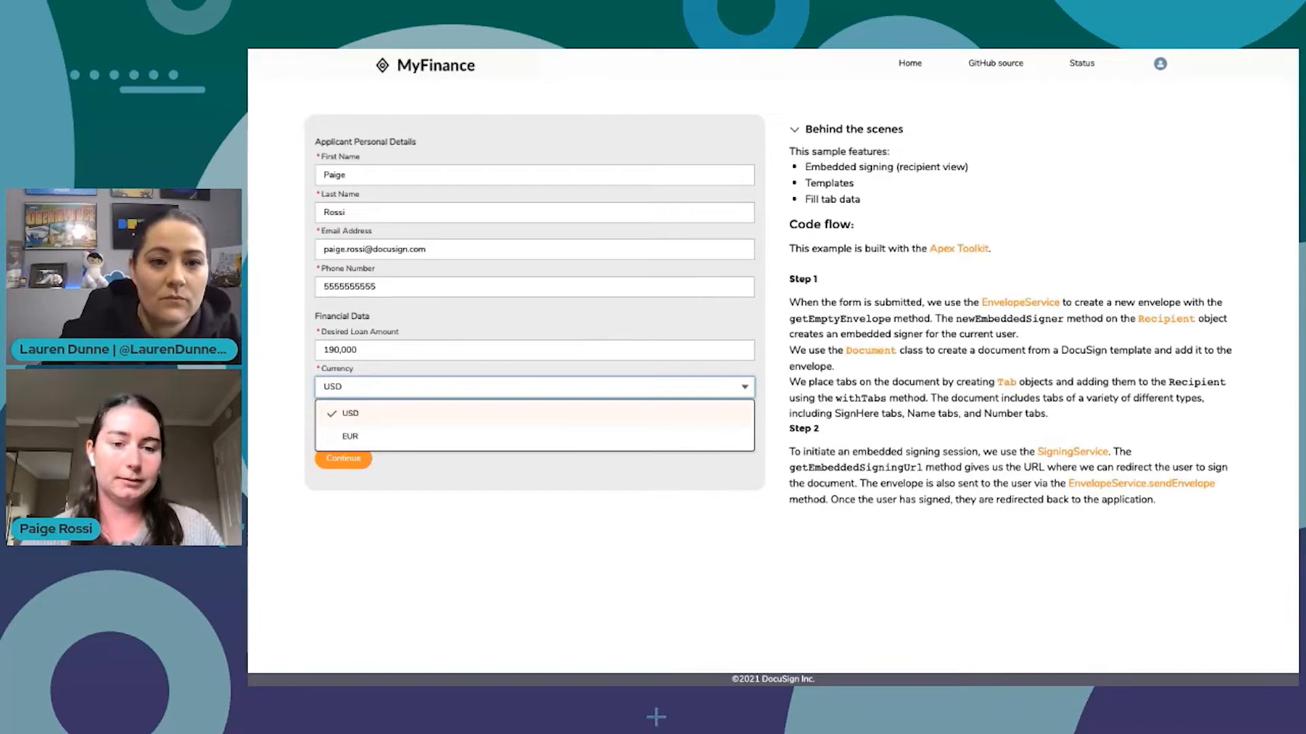
pyautogui.click(349, 414)
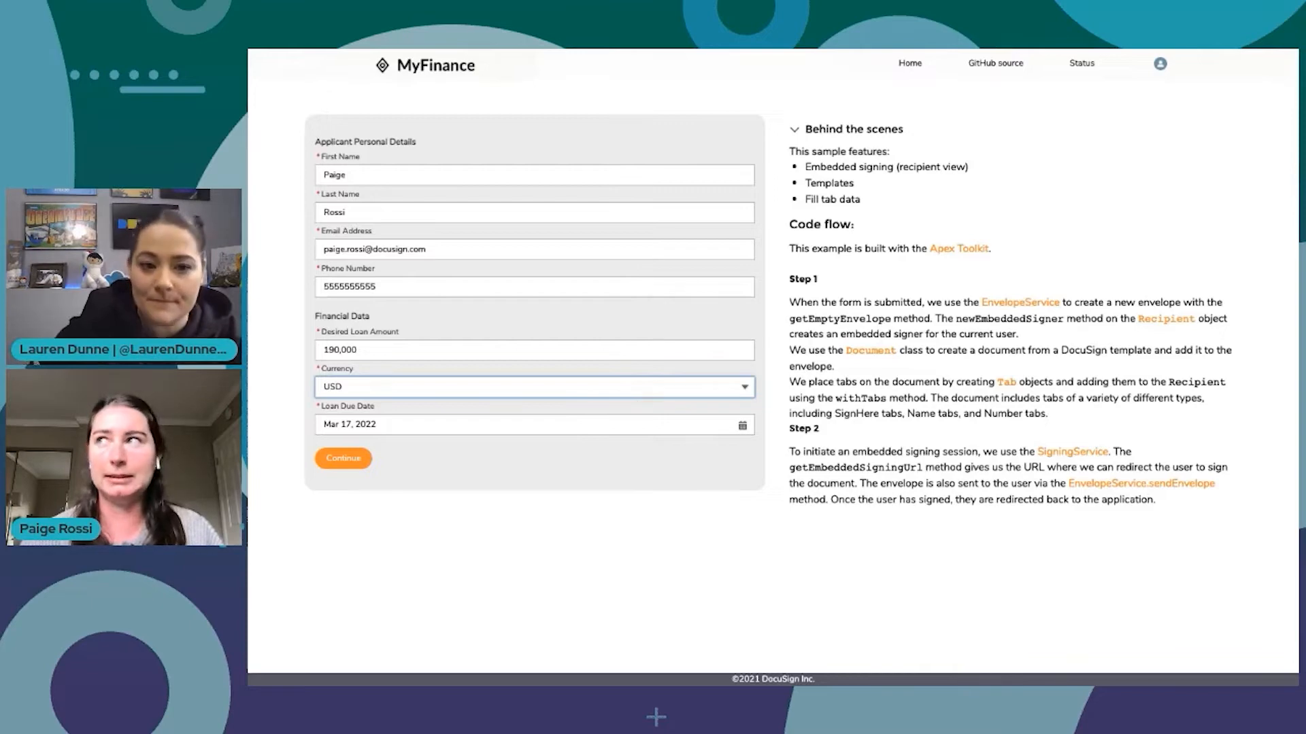
# Submit the loan application and accept electronic records and signatures to reach the document
pyautogui.click(343, 458)
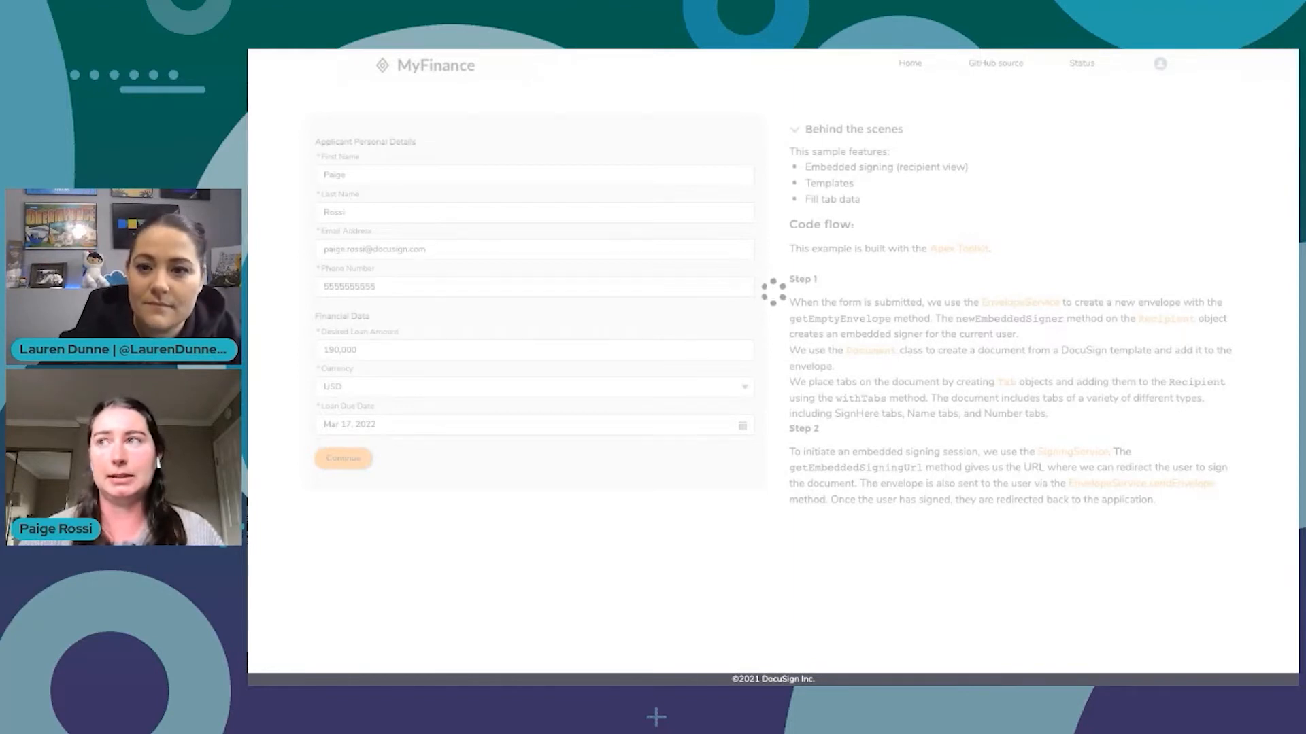
pyautogui.click(342, 458)
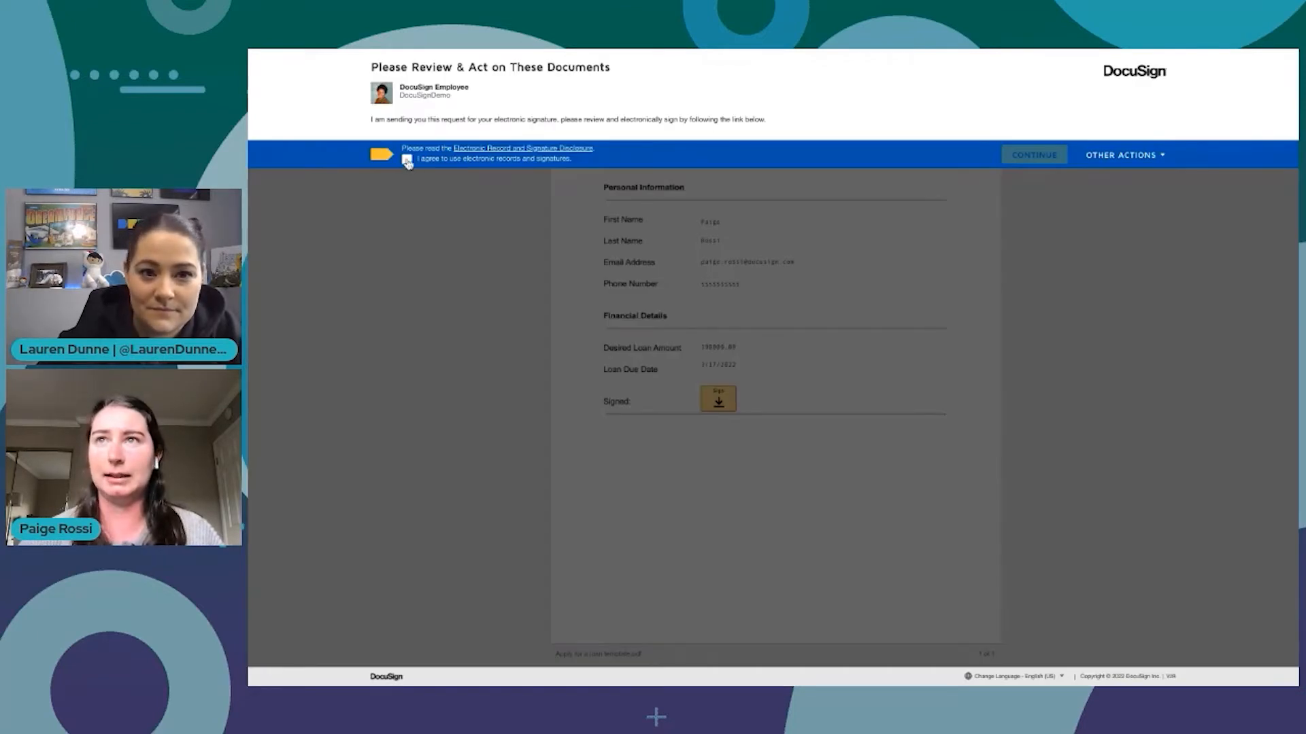
pyautogui.click(407, 160)
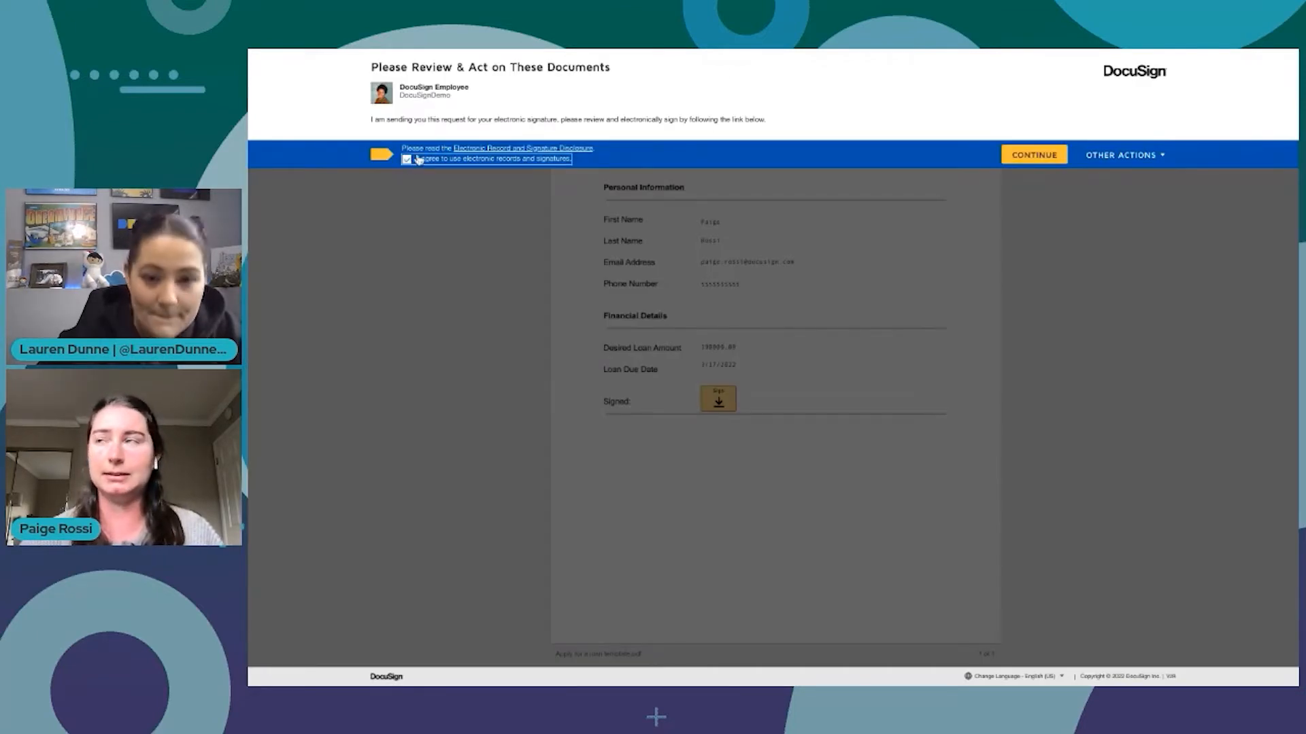
pyautogui.click(1033, 154)
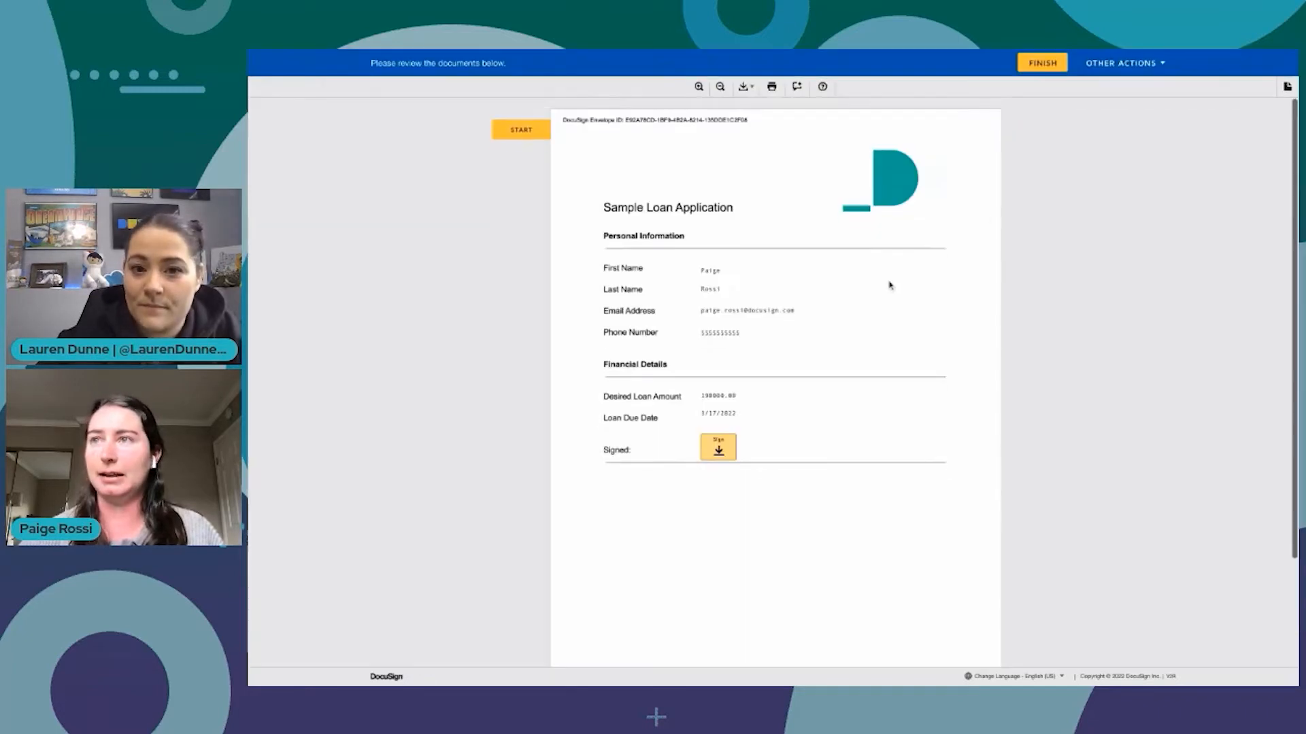
pyautogui.moveTo(722, 283)
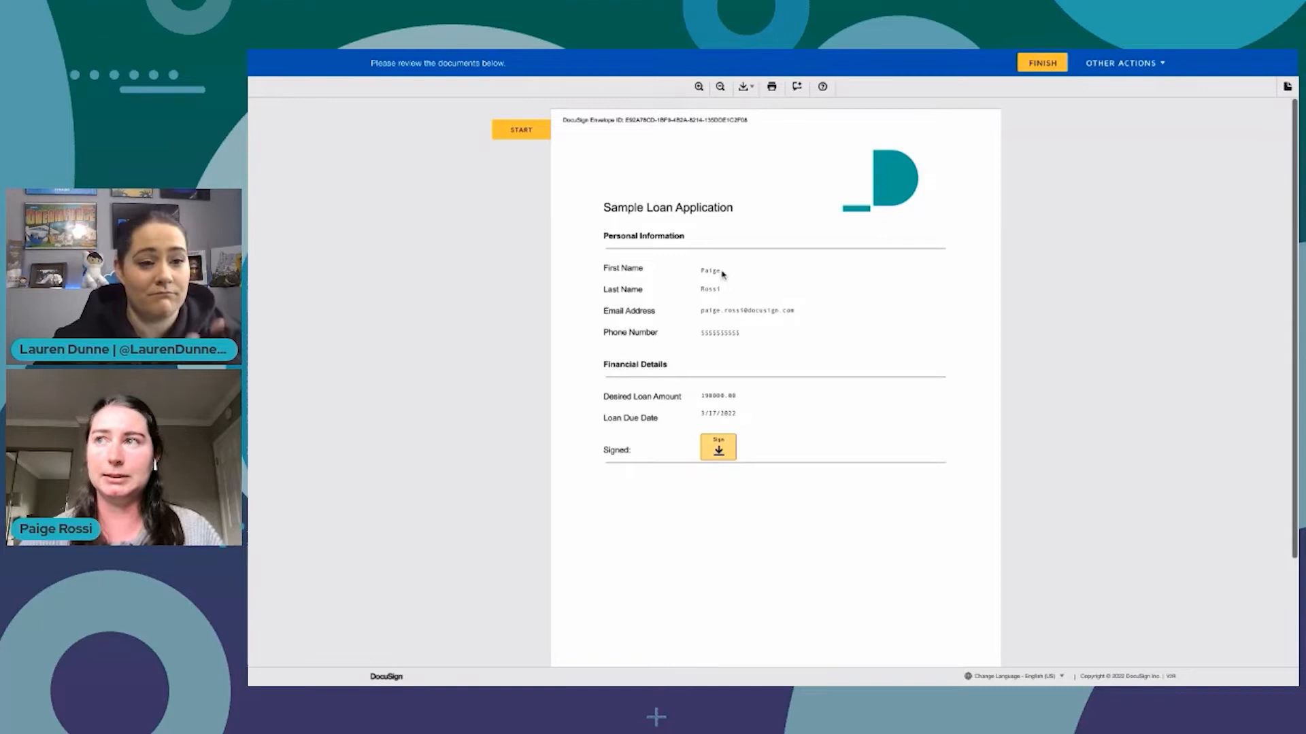
pyautogui.moveTo(733, 408)
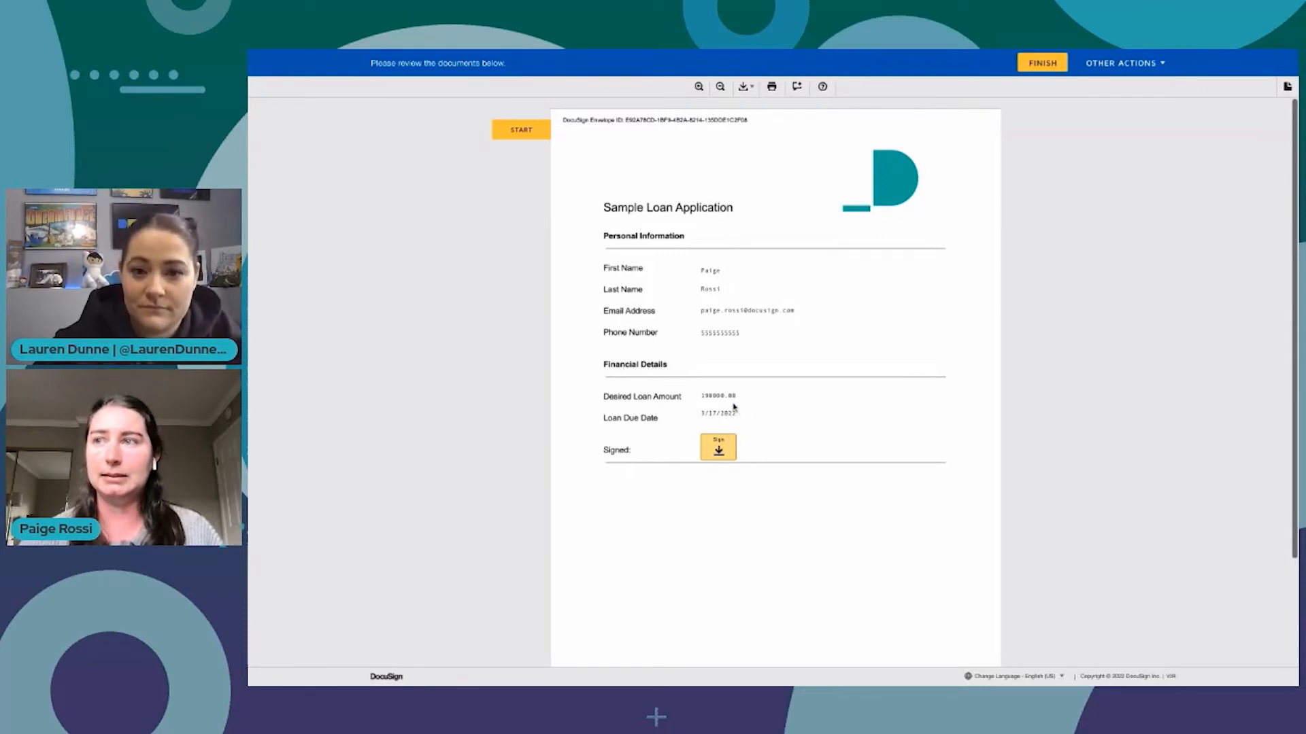
pyautogui.moveTo(743, 420)
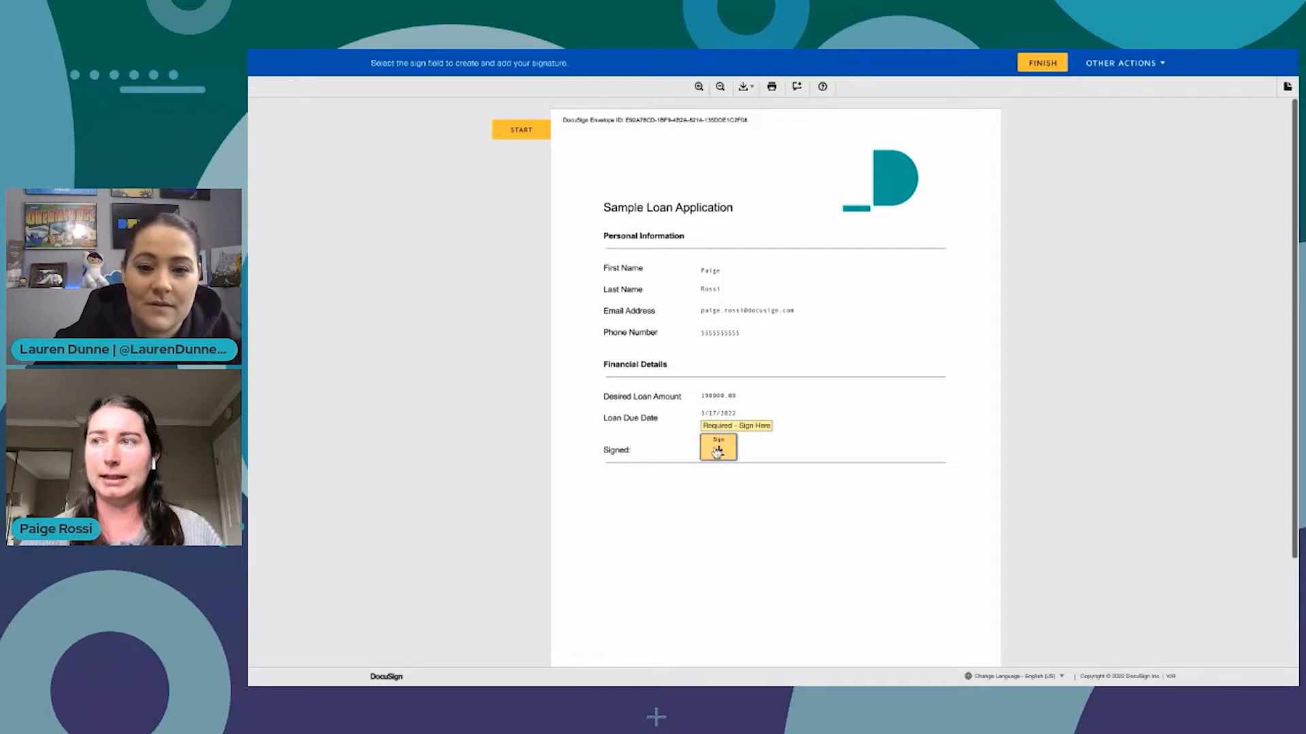
# Adopt the suggested signature at the loan document's Sign tag and finish
pyautogui.click(717, 447)
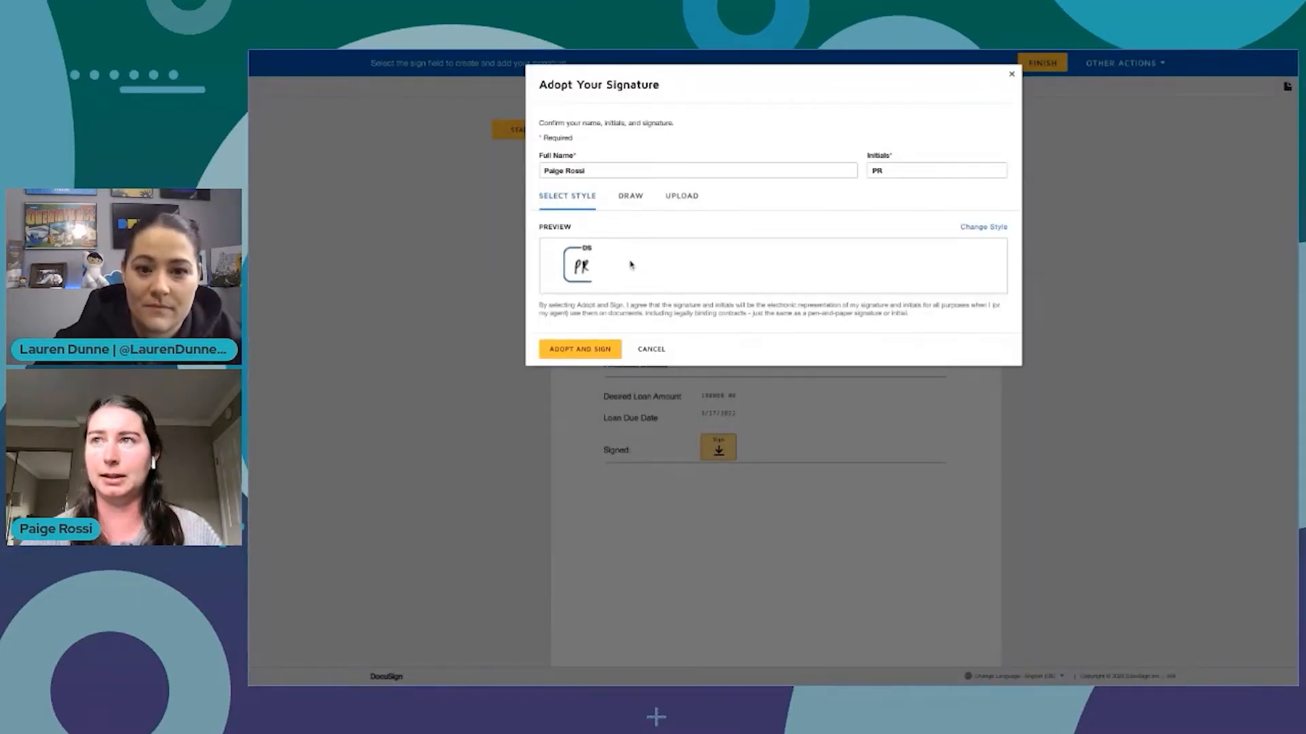
pyautogui.click(580, 349)
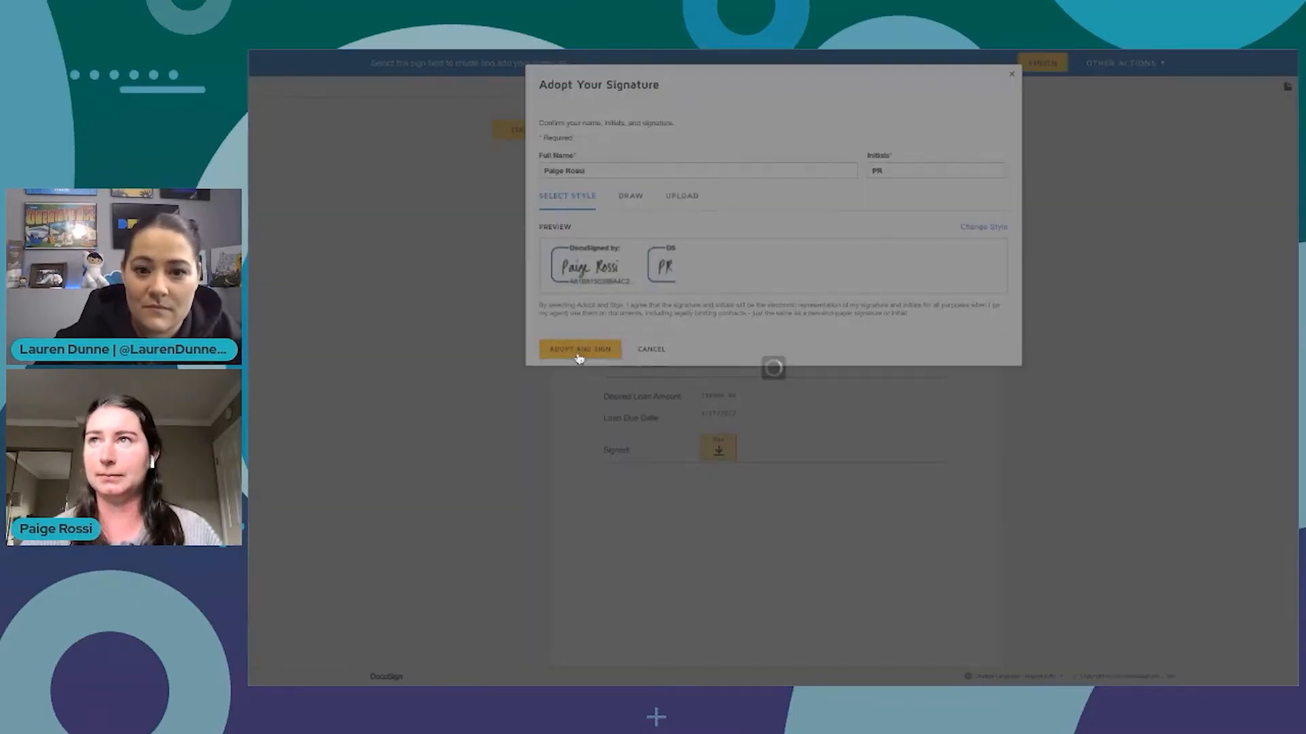
pyautogui.click(580, 349)
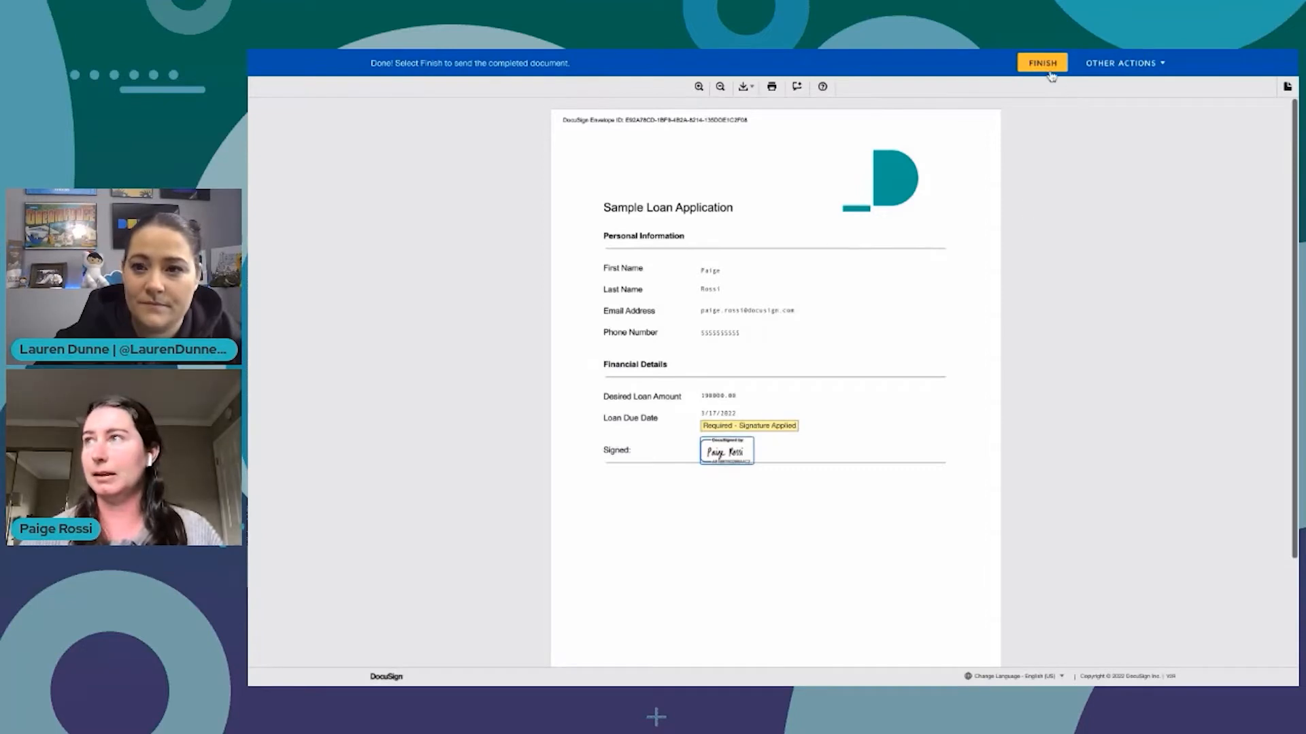
pyautogui.click(1042, 62)
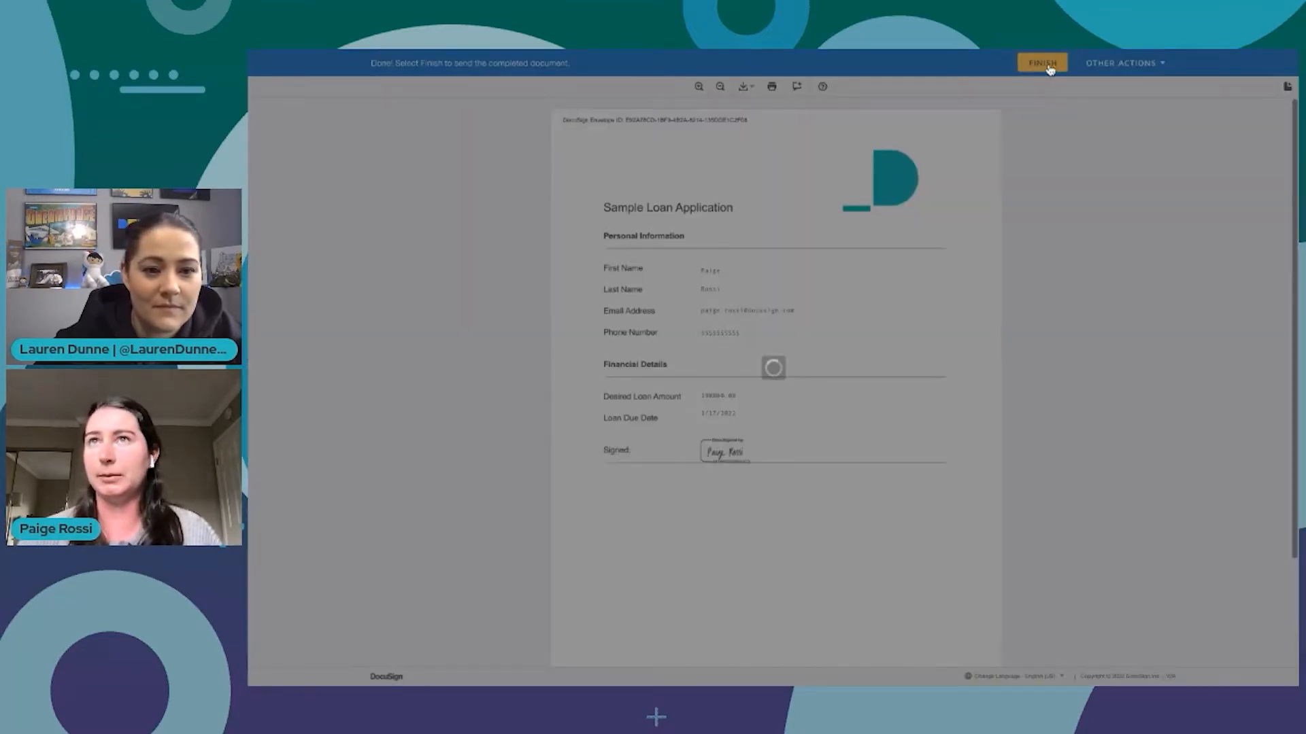
pyautogui.click(1041, 62)
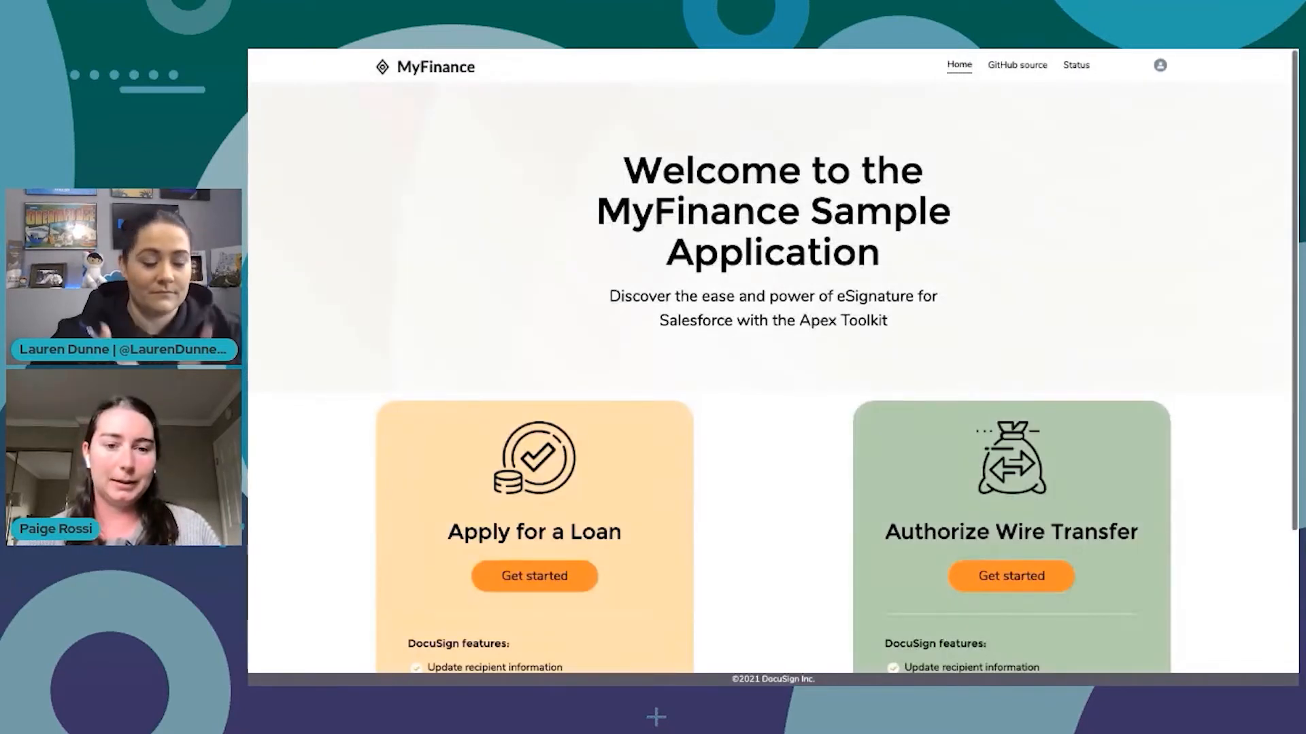
pyautogui.moveTo(1068, 81)
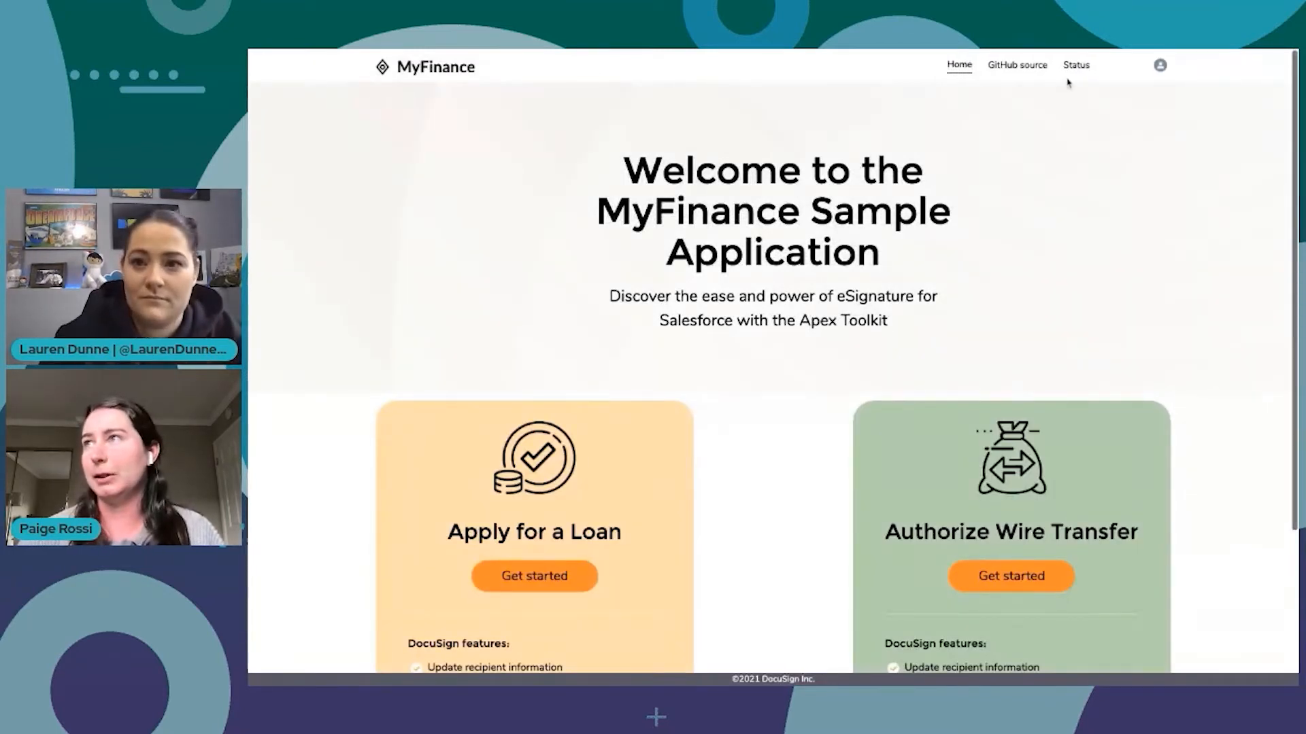
# Check the Status signing history, then open the Authorize Wire Transfer form
pyautogui.click(1076, 64)
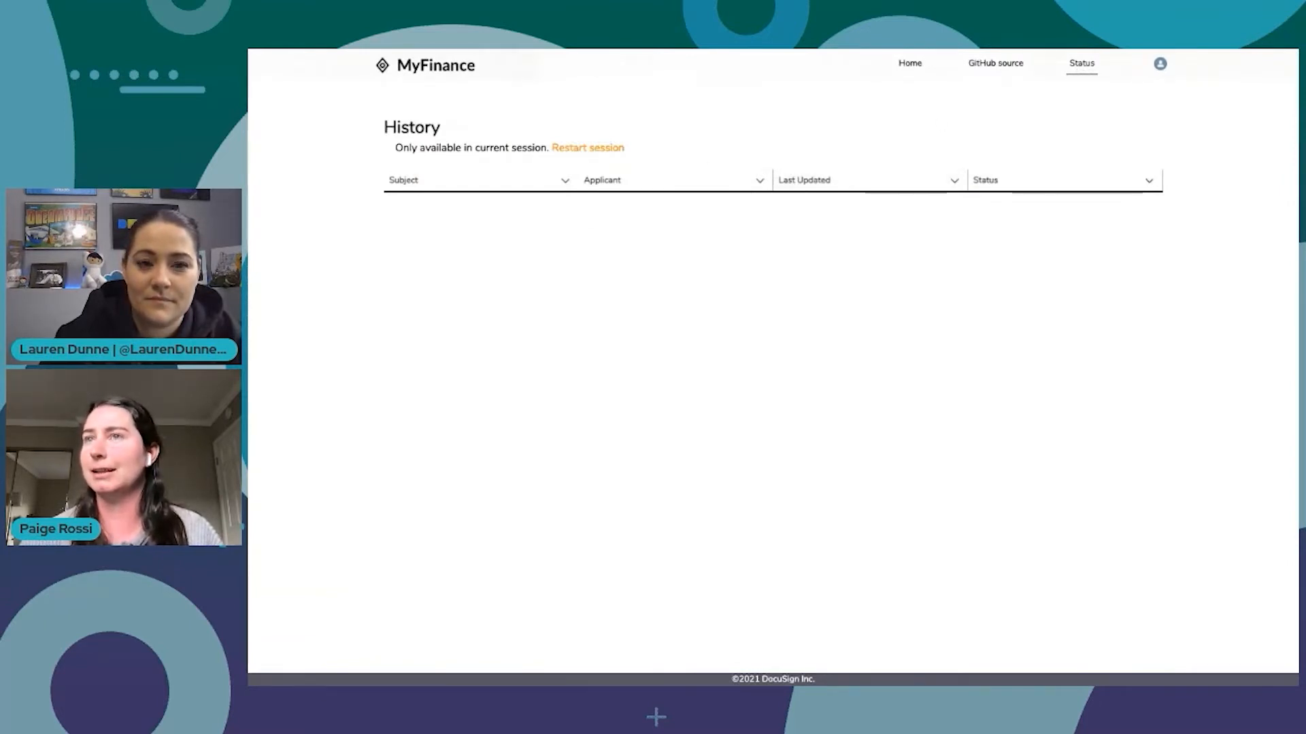
pyautogui.moveTo(870, 135)
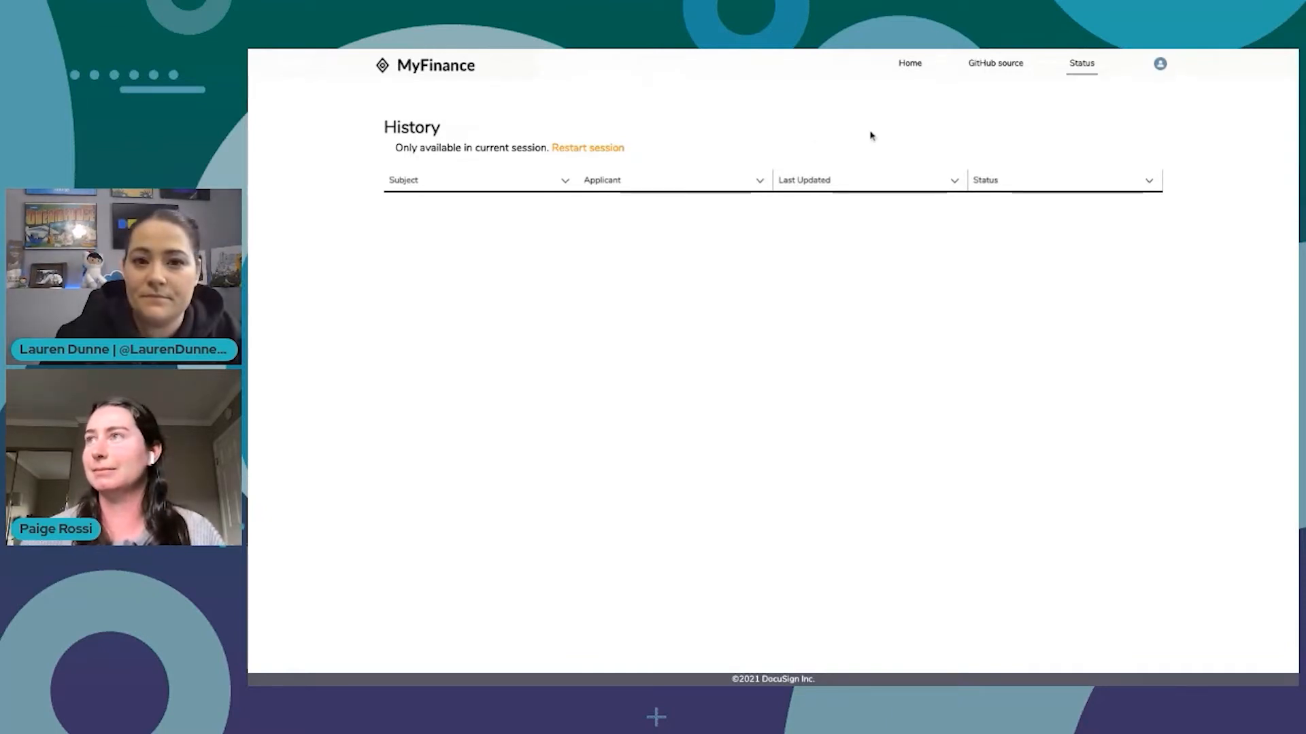
pyautogui.click(909, 63)
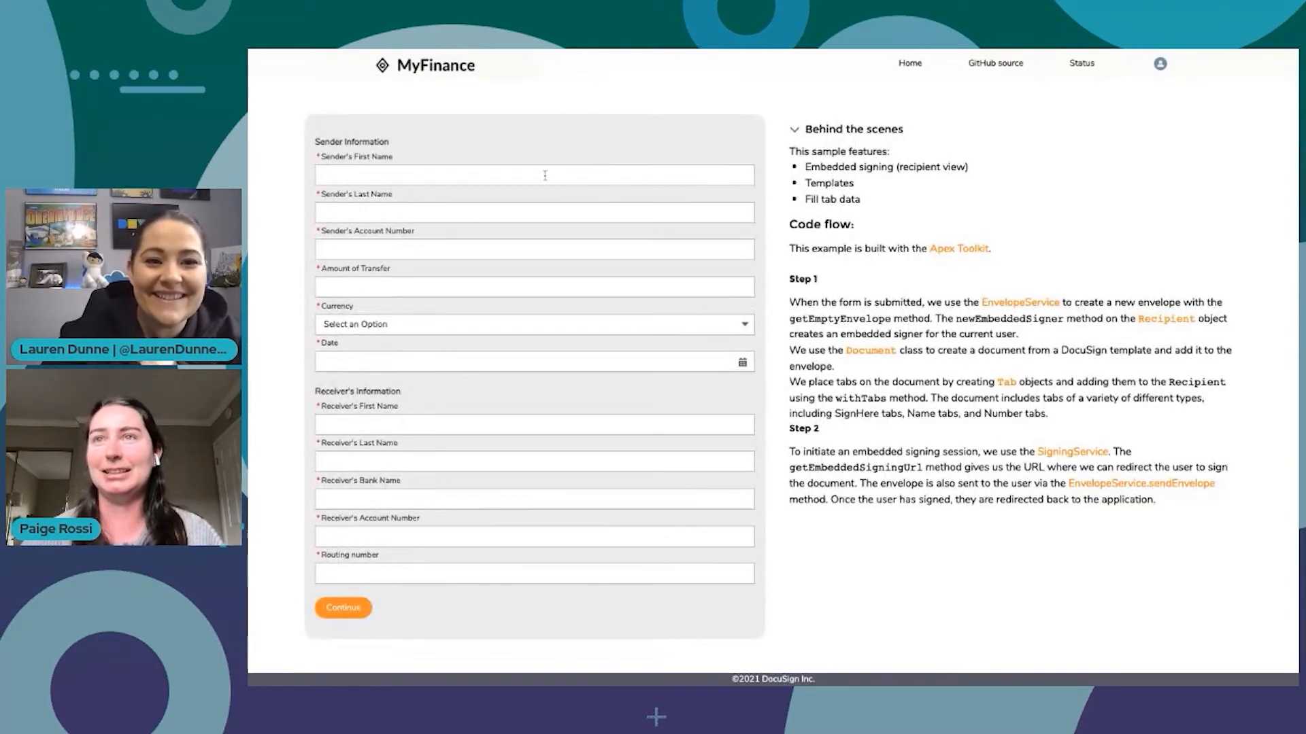
# Enter the sender's first name, last name Rossi, and account number 123
pyautogui.click(515, 176)
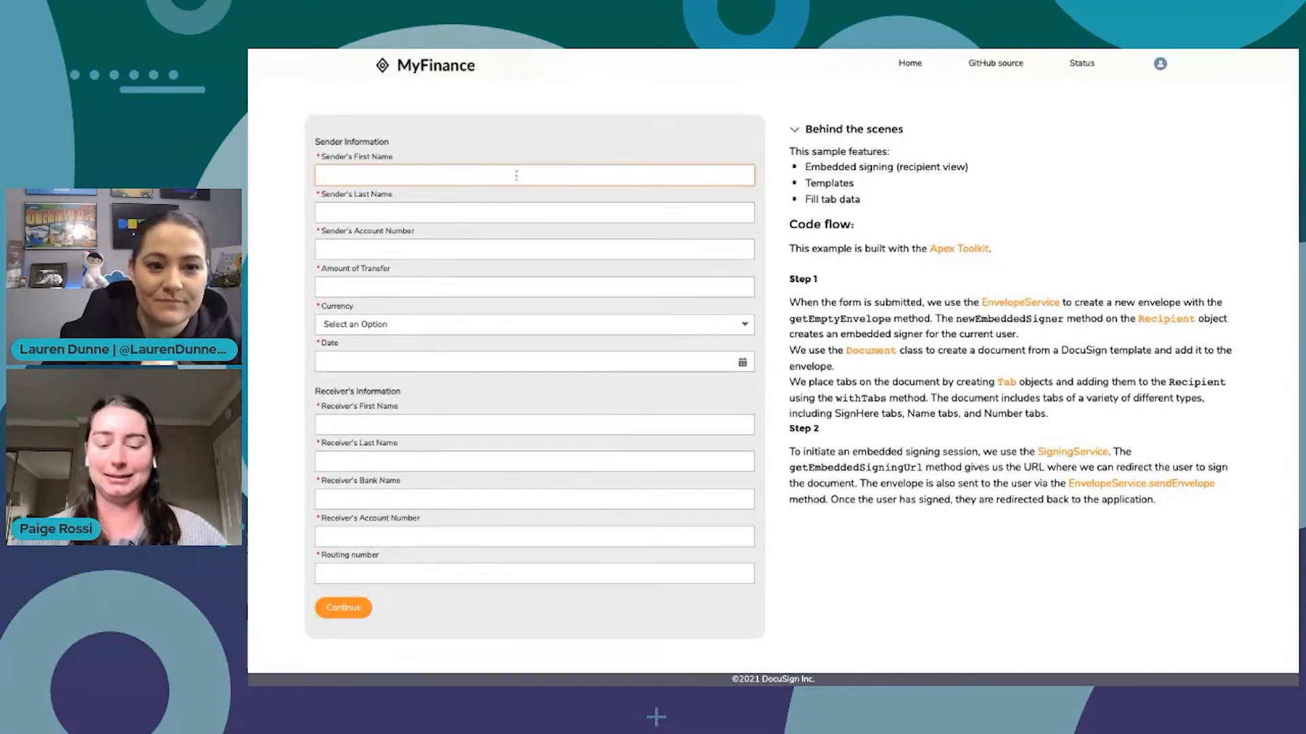
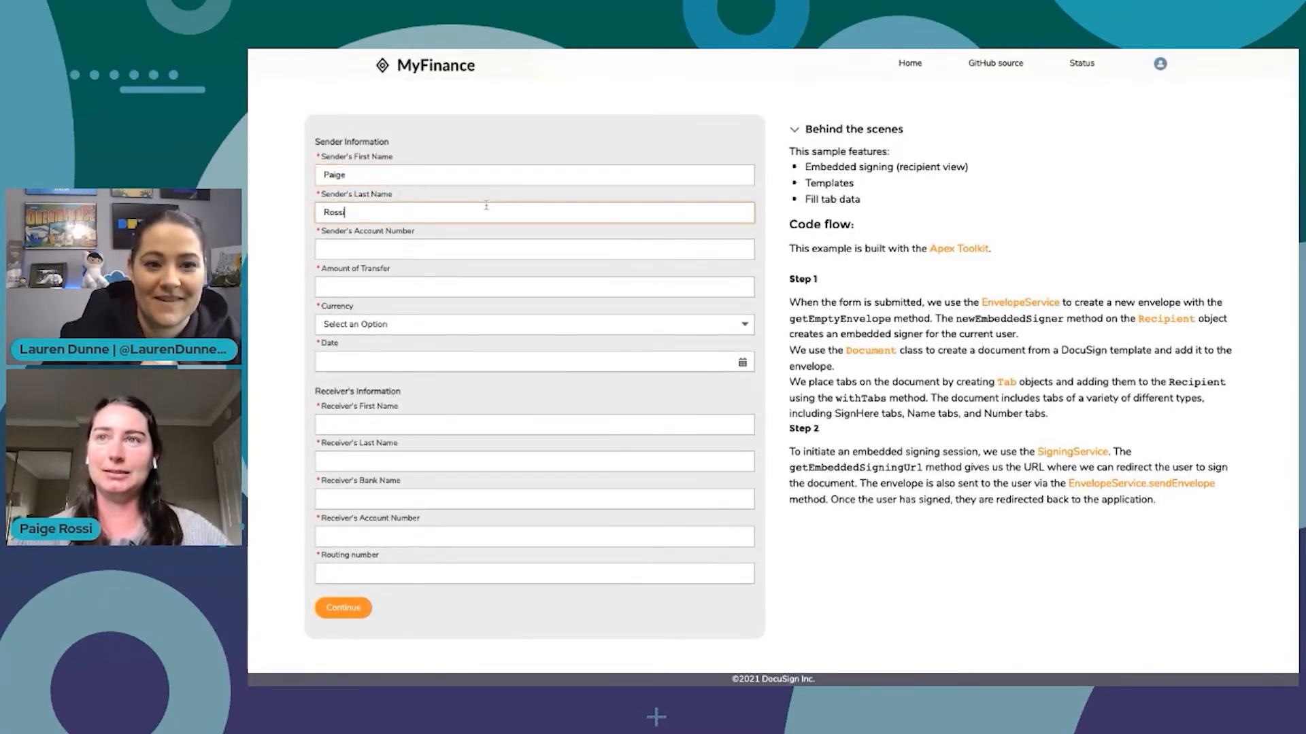
pyautogui.write('12344')
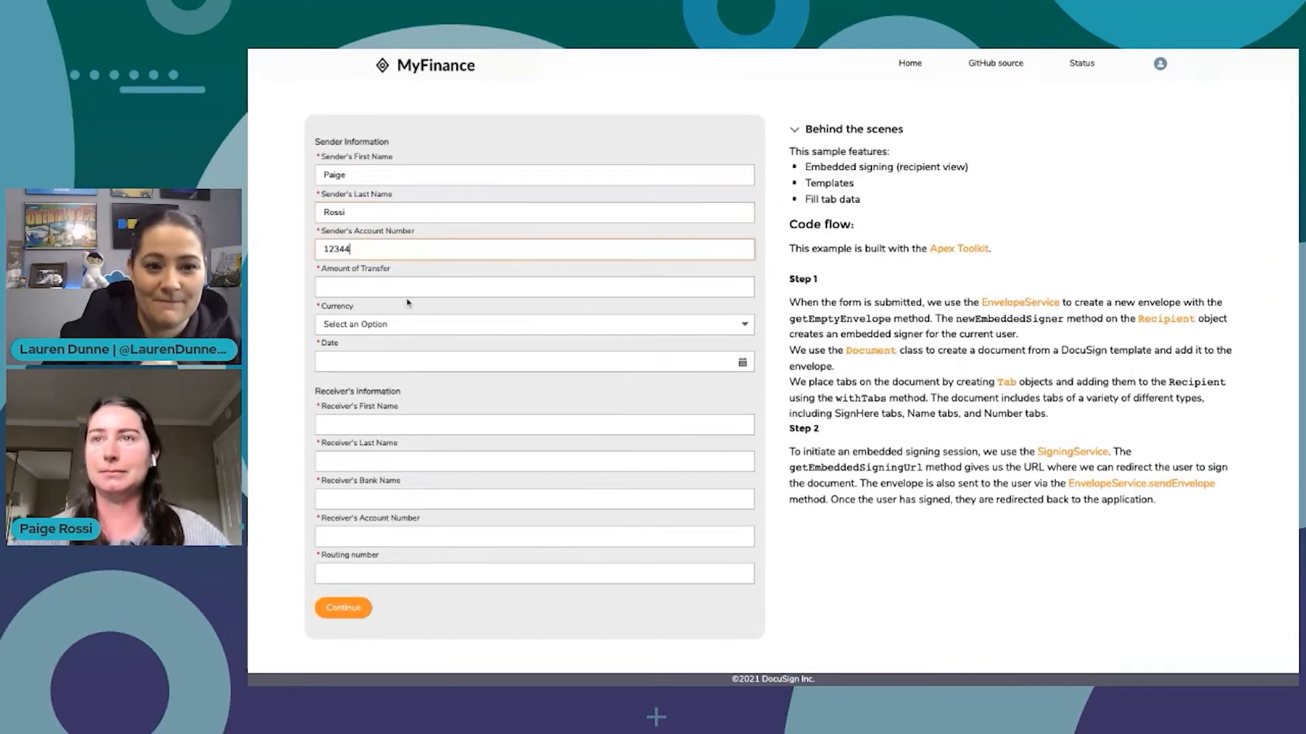
# Set the transfer amount to 50,000 USD, dated Jan 28, 2022
pyautogui.click(532, 287)
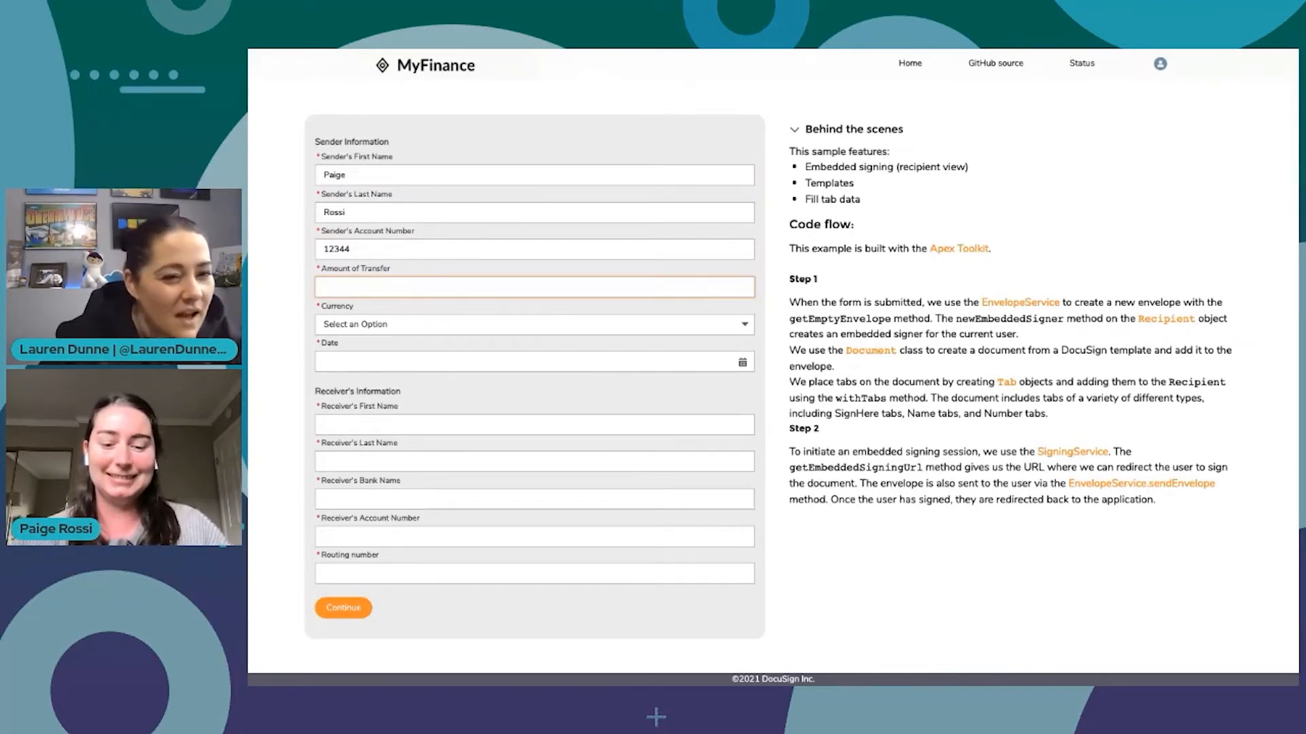
pyautogui.write('500')
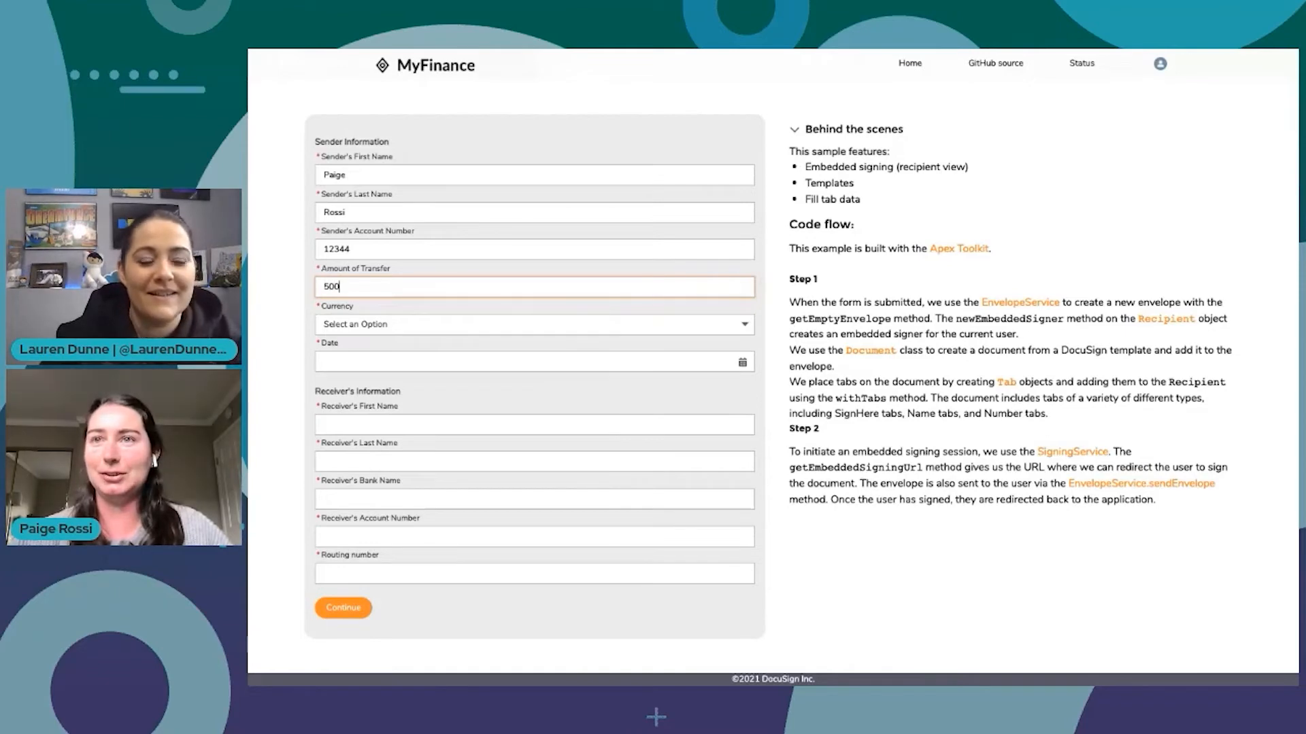
pyautogui.click(535, 324)
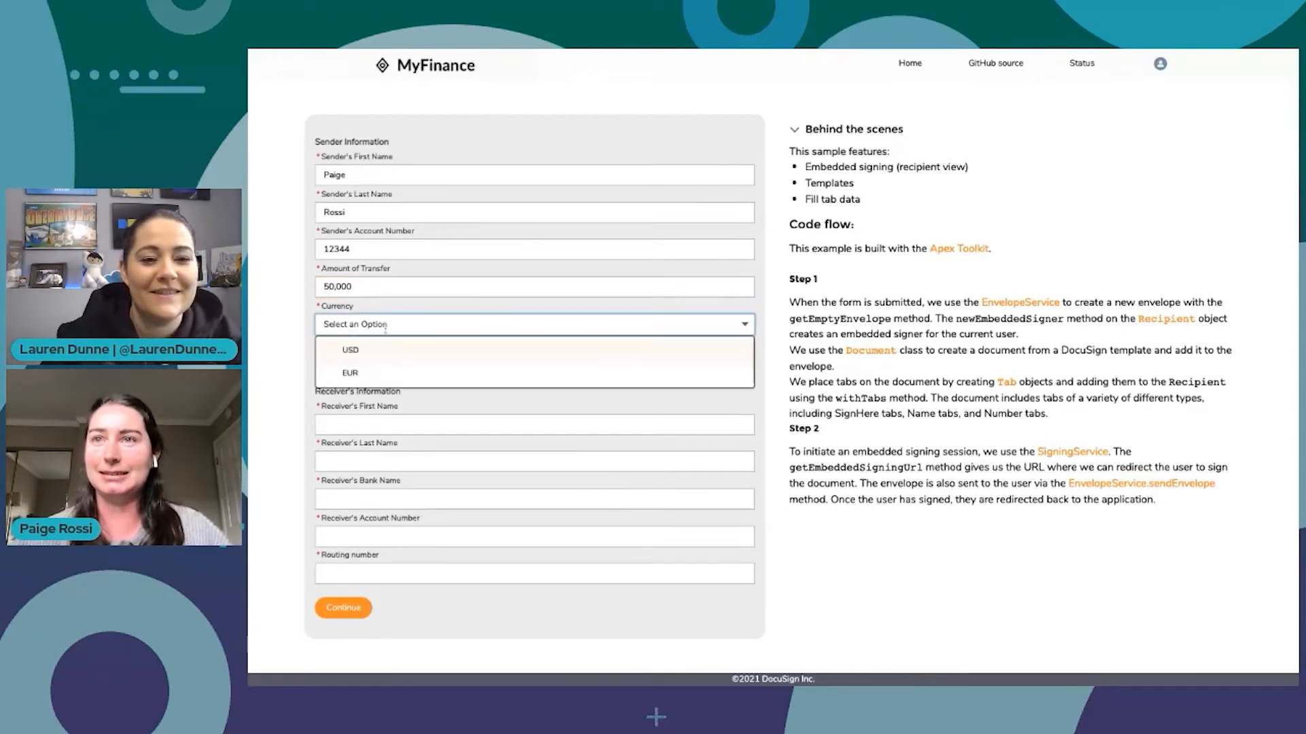
pyautogui.click(350, 350)
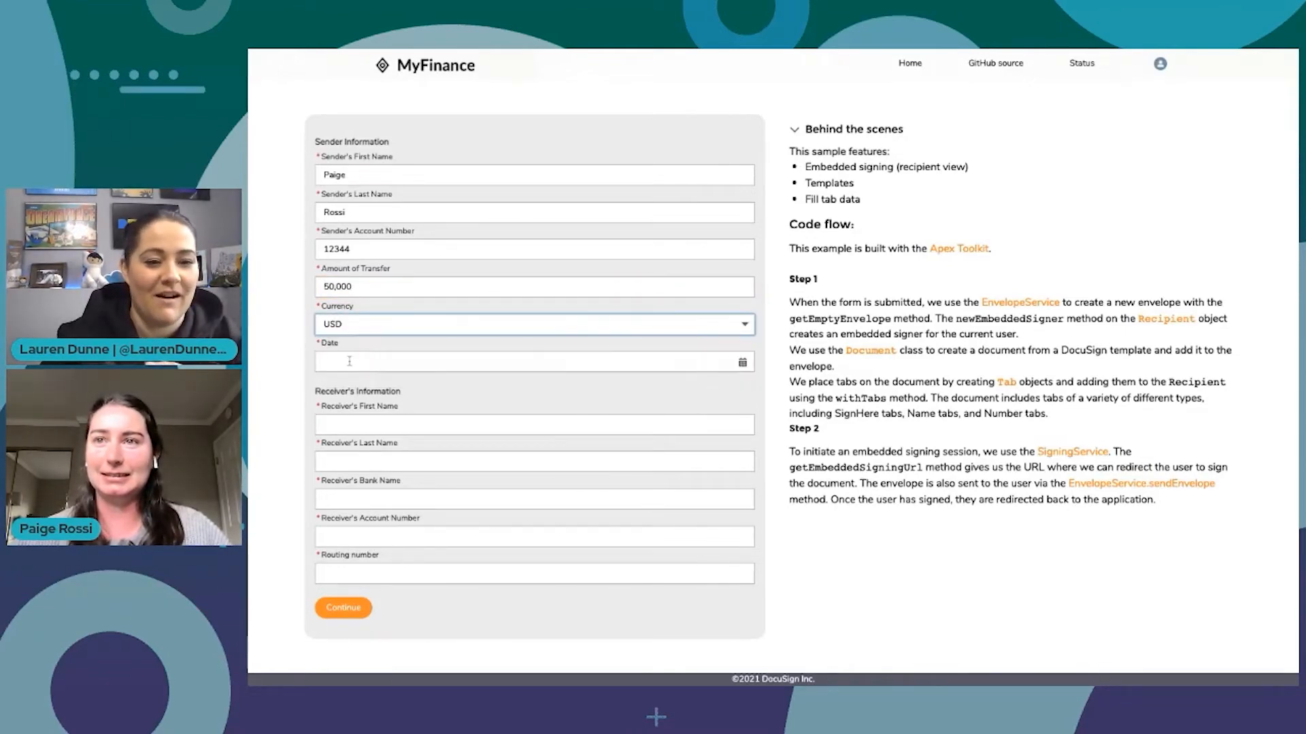
pyautogui.click(532, 363)
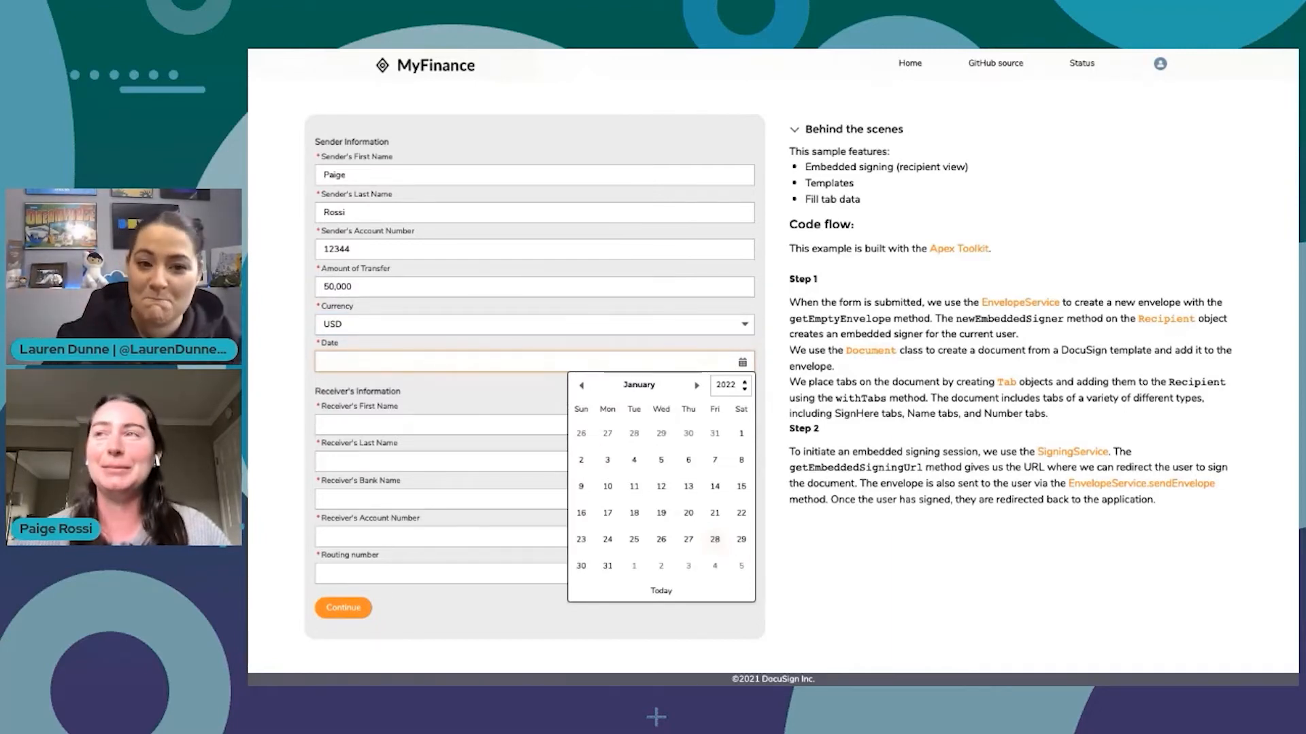
pyautogui.click(715, 540)
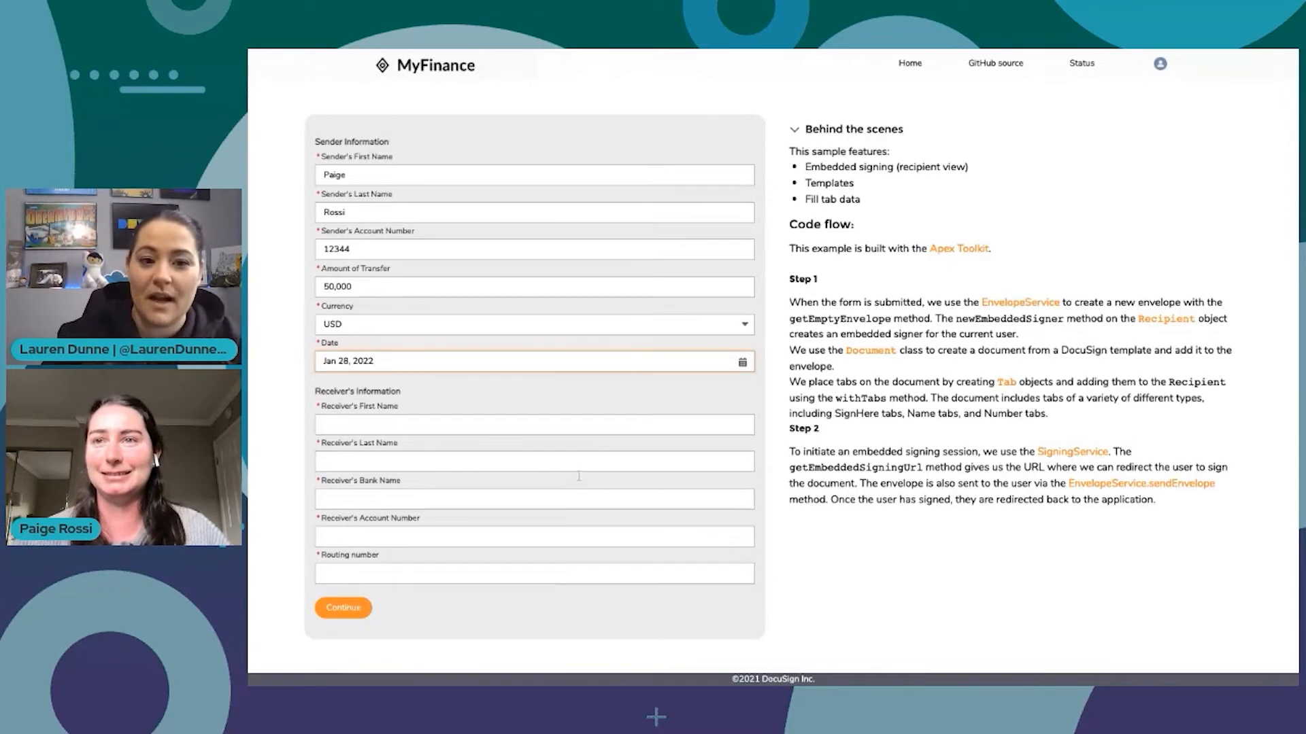
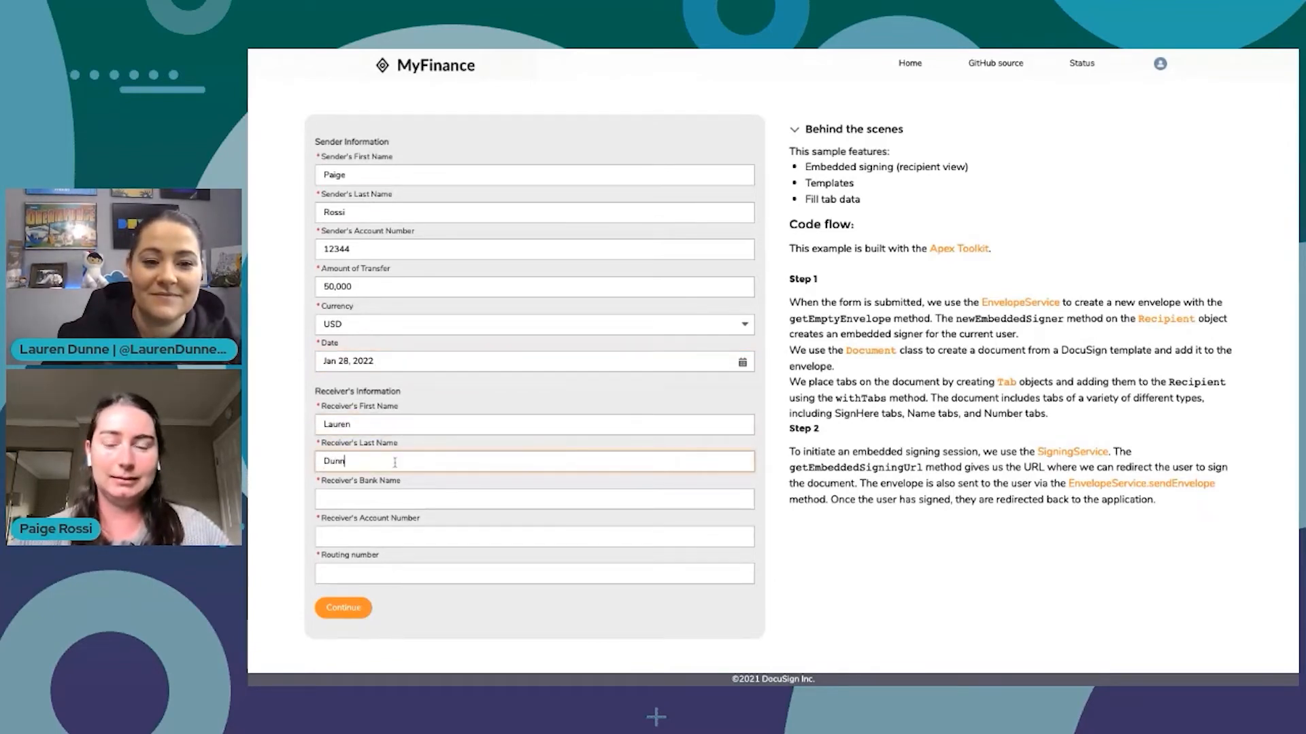
pyautogui.click(535, 499)
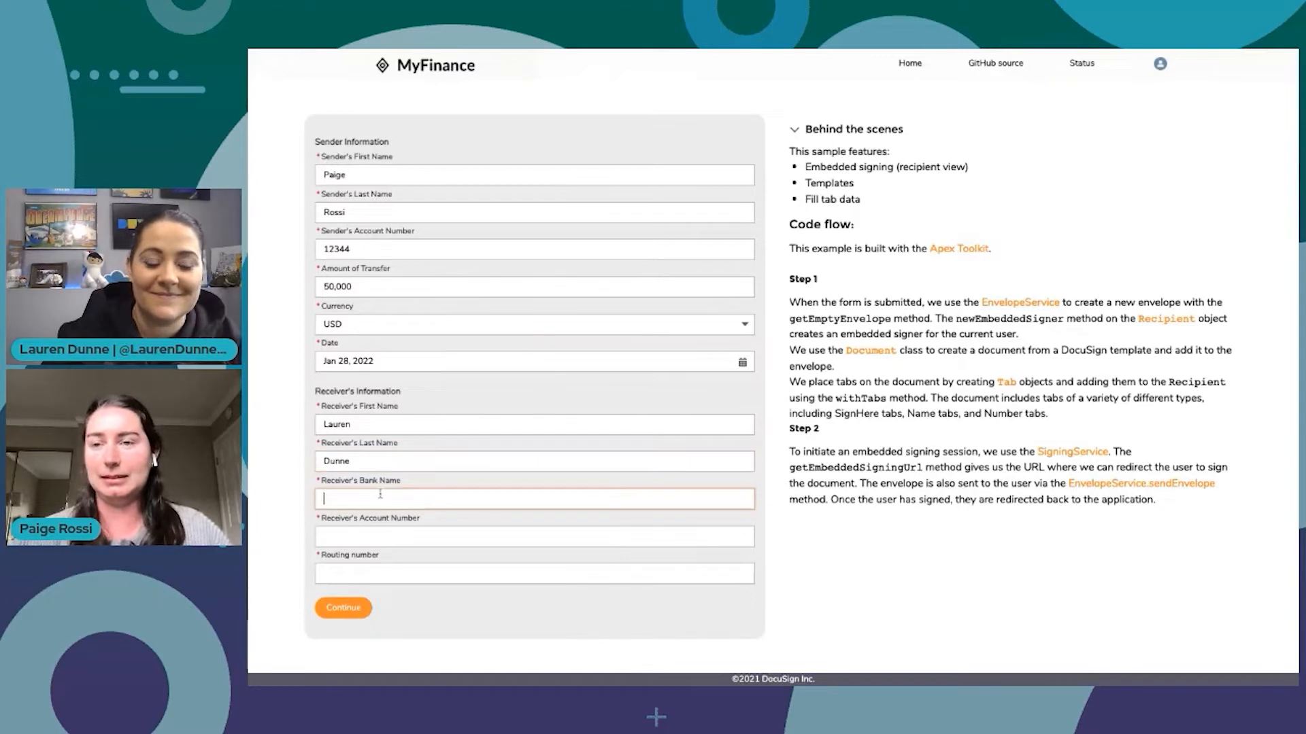
pyautogui.write('Bank of America')
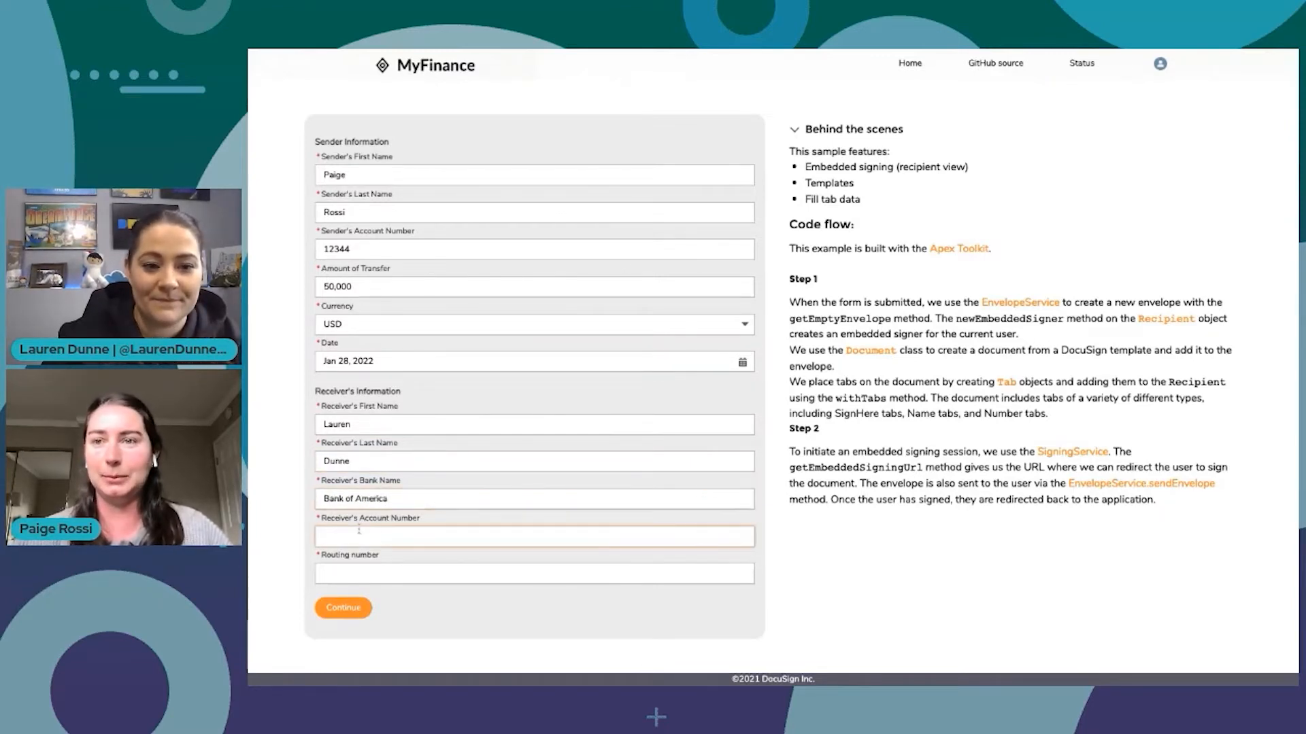
pyautogui.write('22222')
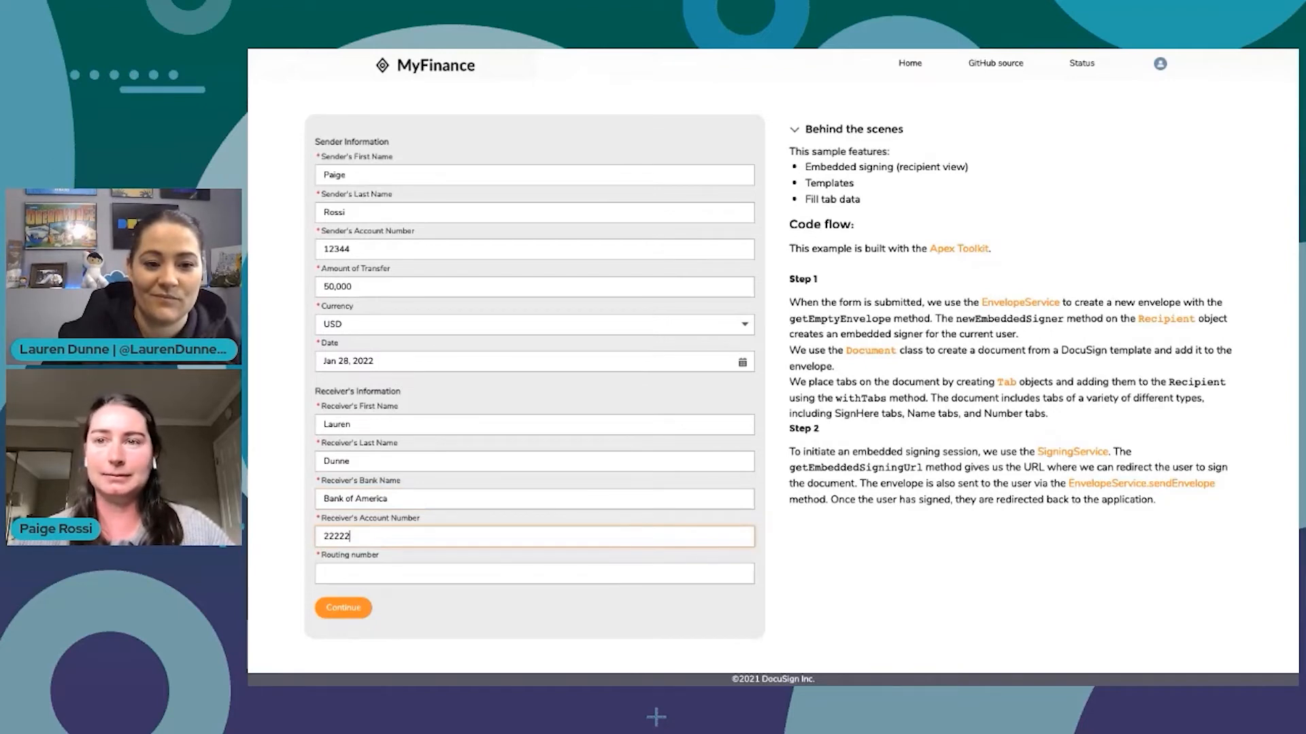
pyautogui.click(535, 573)
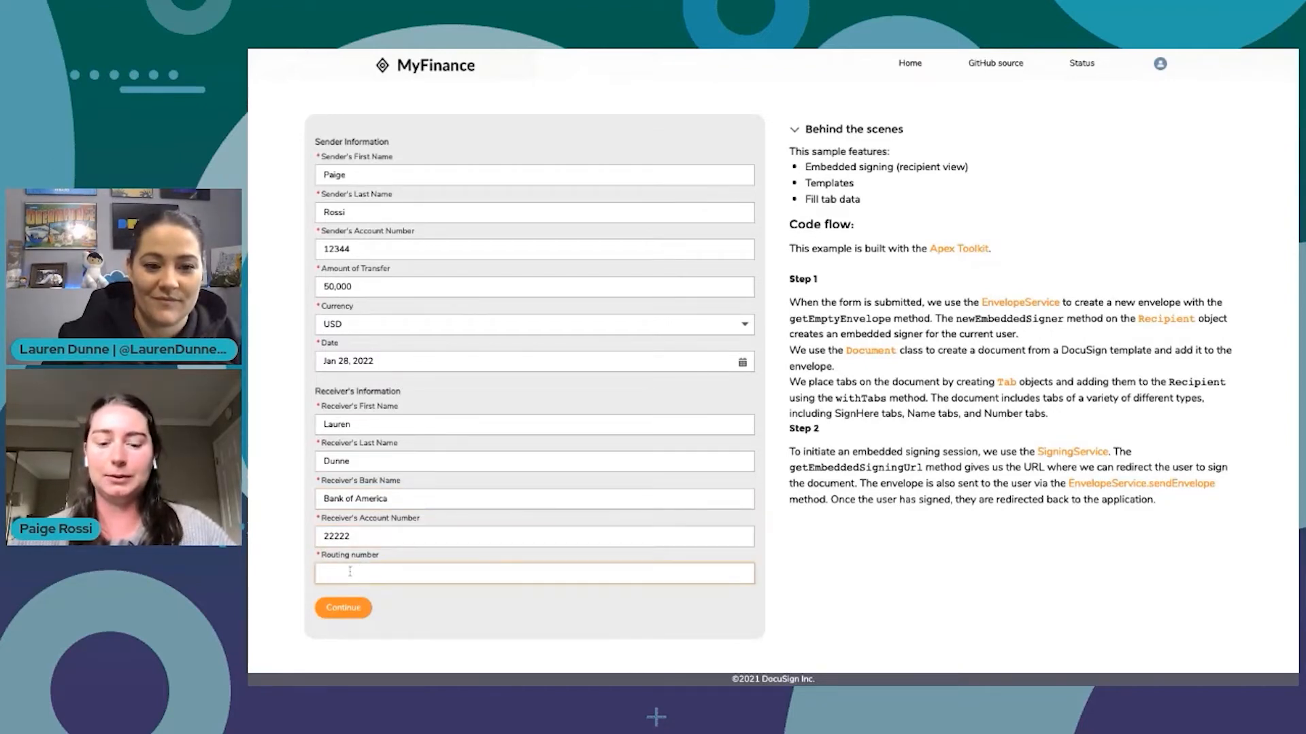
pyautogui.write('4566')
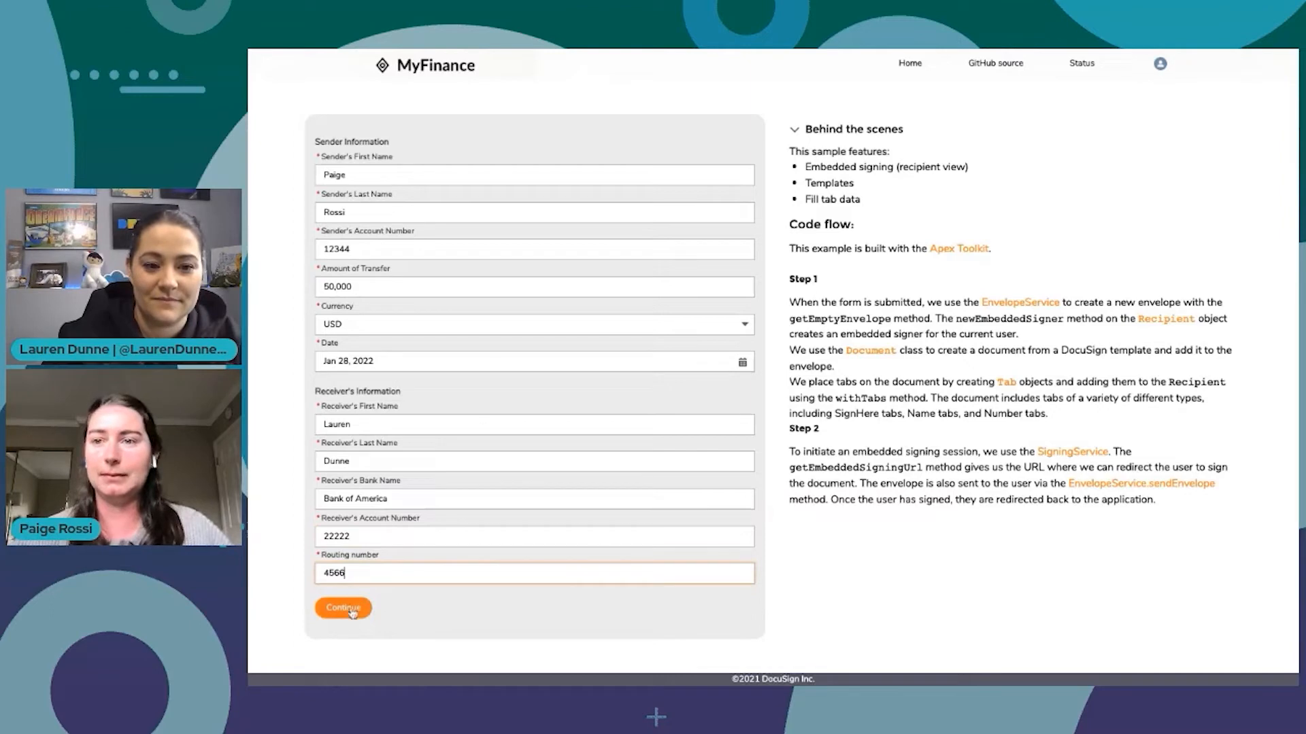
pyautogui.click(343, 608)
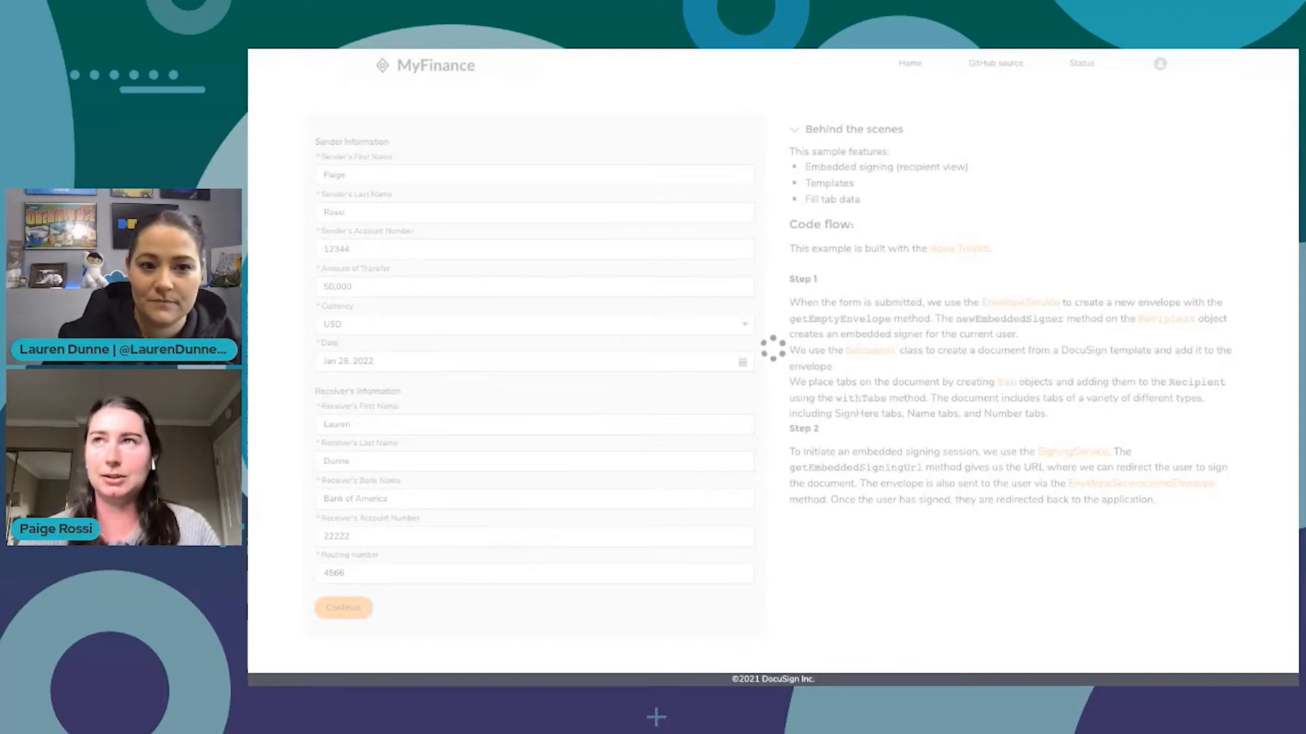
# Continue into the wire transfer document, sign at the Sign tag, and finish
pyautogui.click(343, 607)
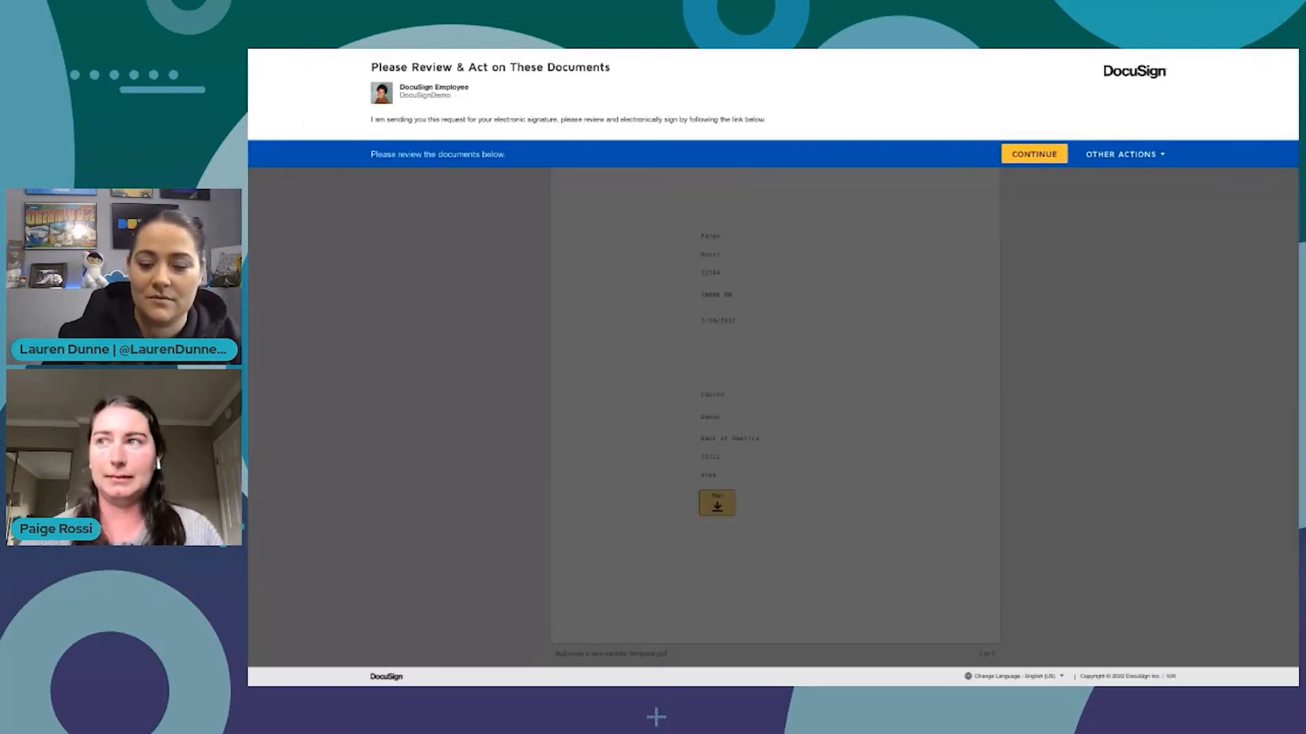
pyautogui.click(1034, 154)
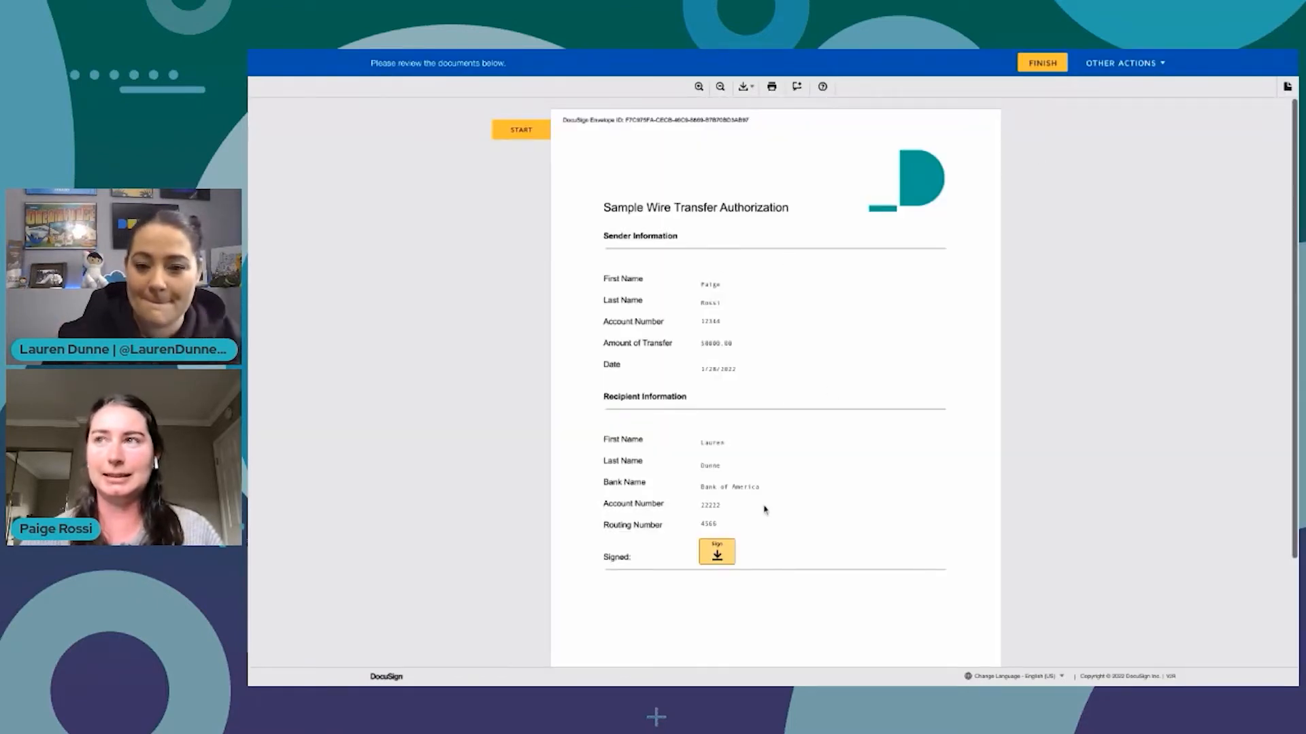
pyautogui.moveTo(785, 476)
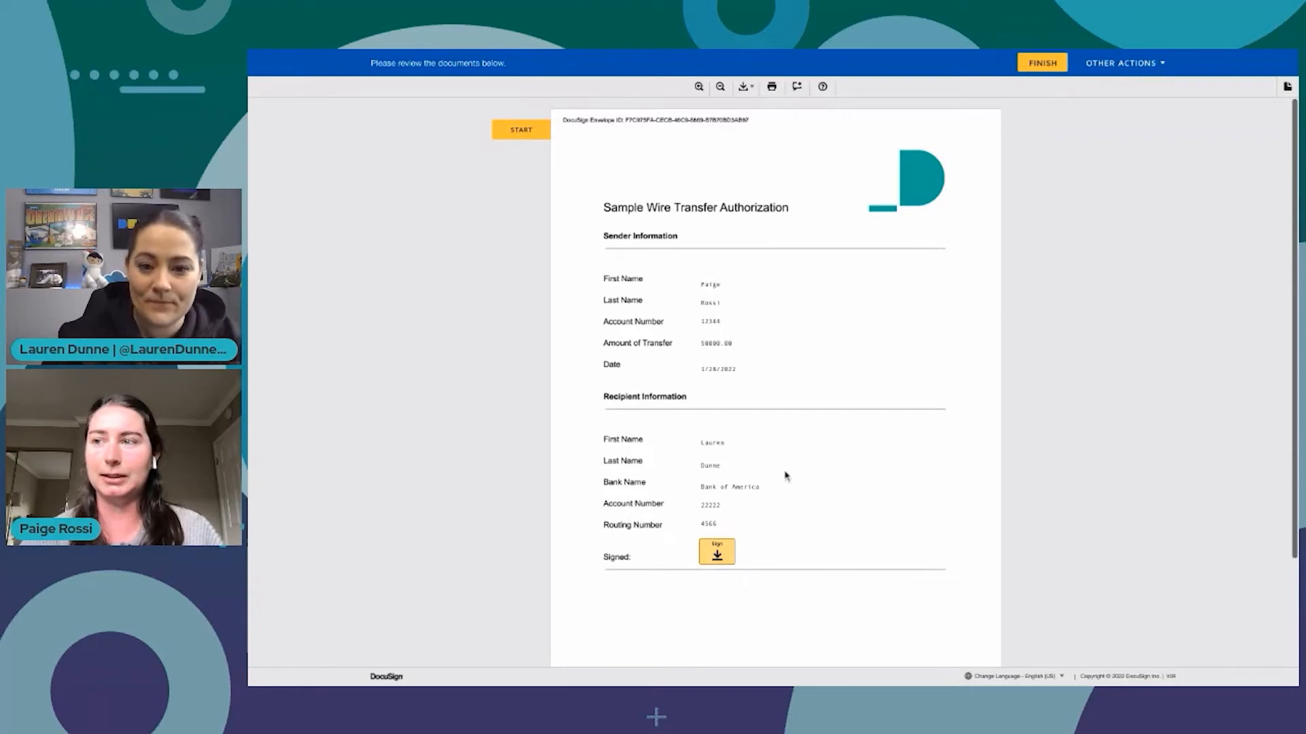
pyautogui.click(716, 551)
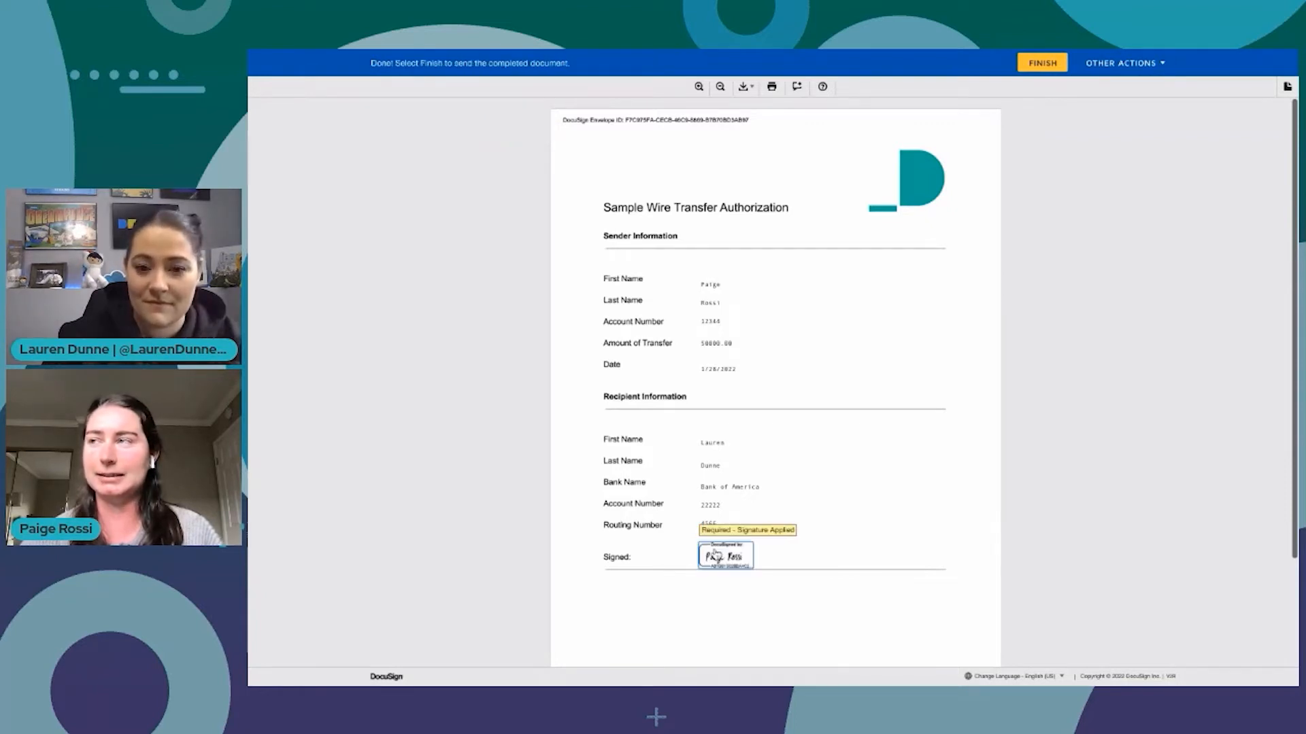
pyautogui.click(1042, 62)
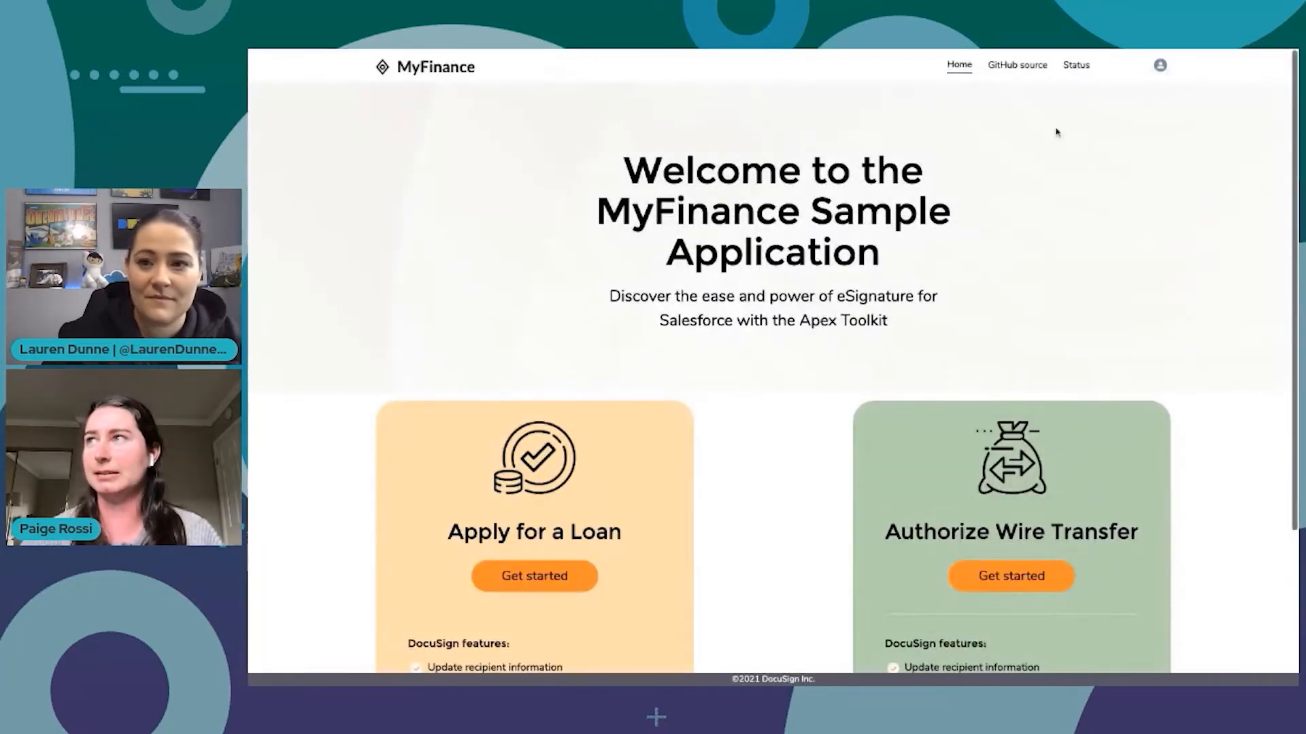
# View the session History under Status, then restart the session back to Home
pyautogui.click(1081, 63)
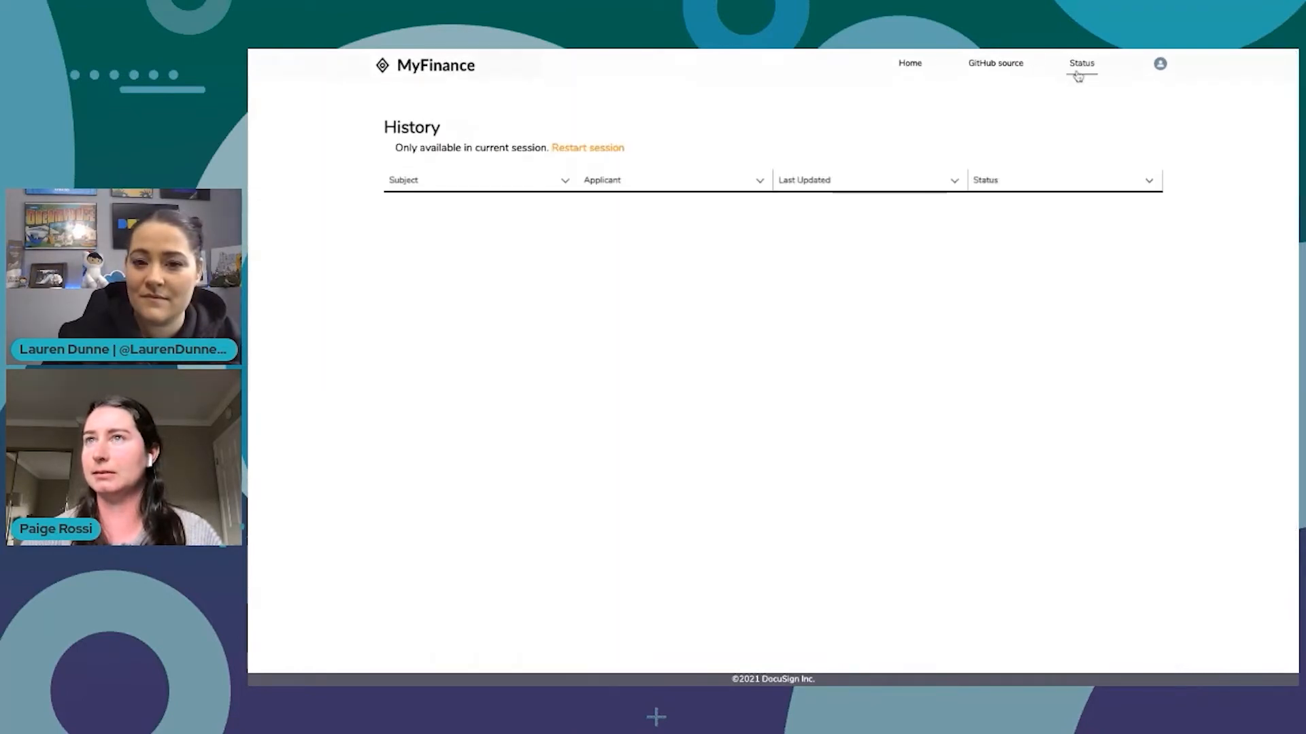
pyautogui.click(1081, 63)
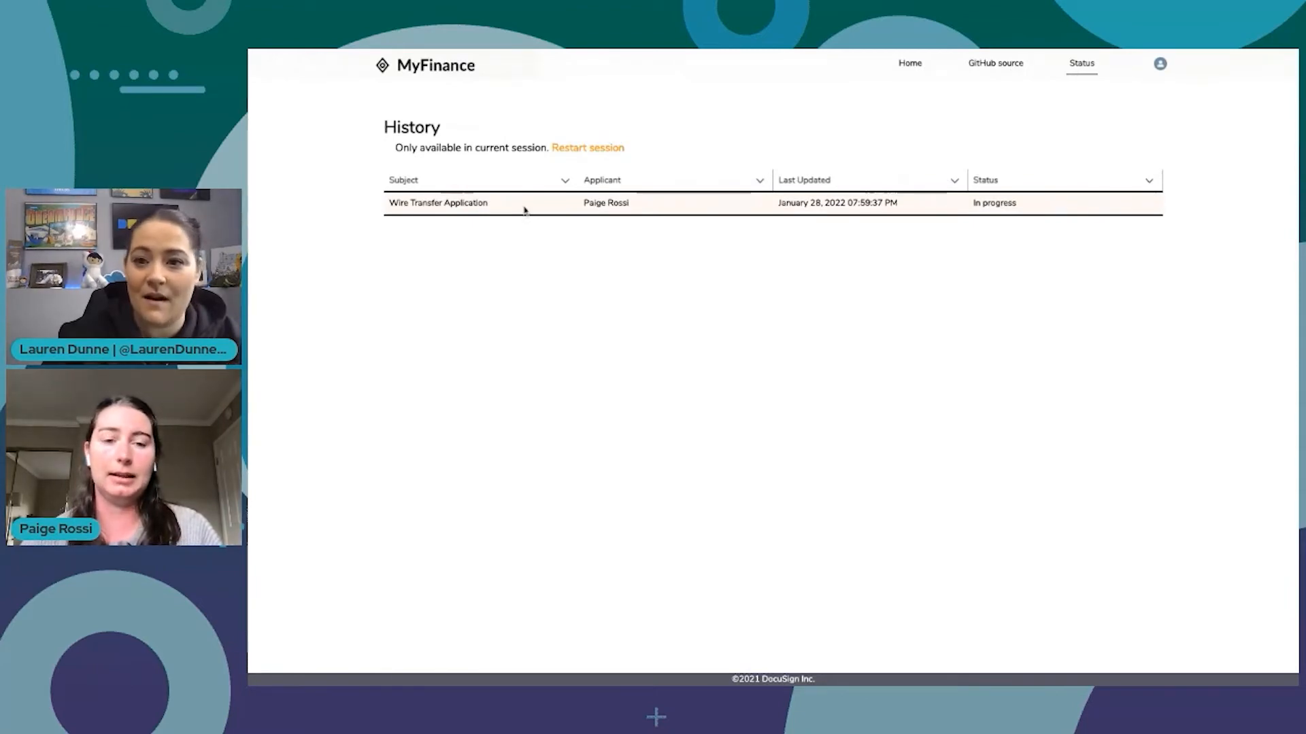
pyautogui.moveTo(614, 156)
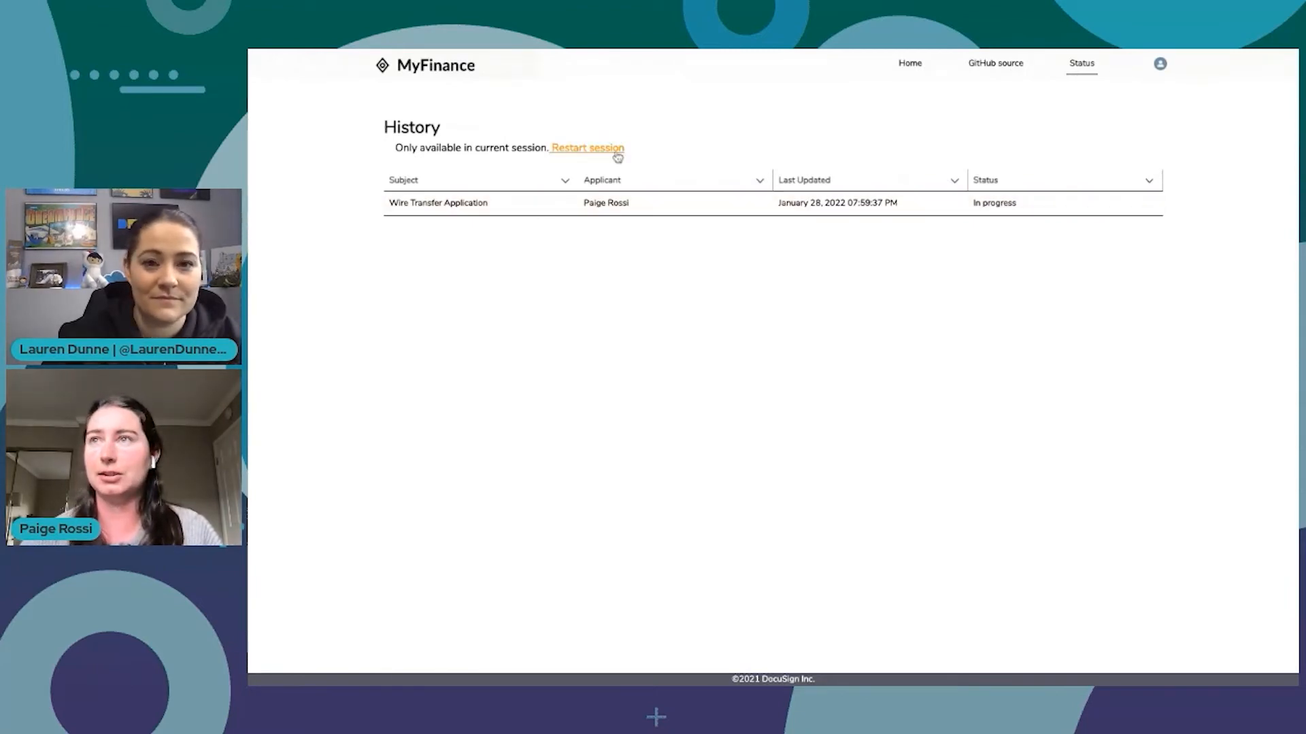
pyautogui.click(910, 62)
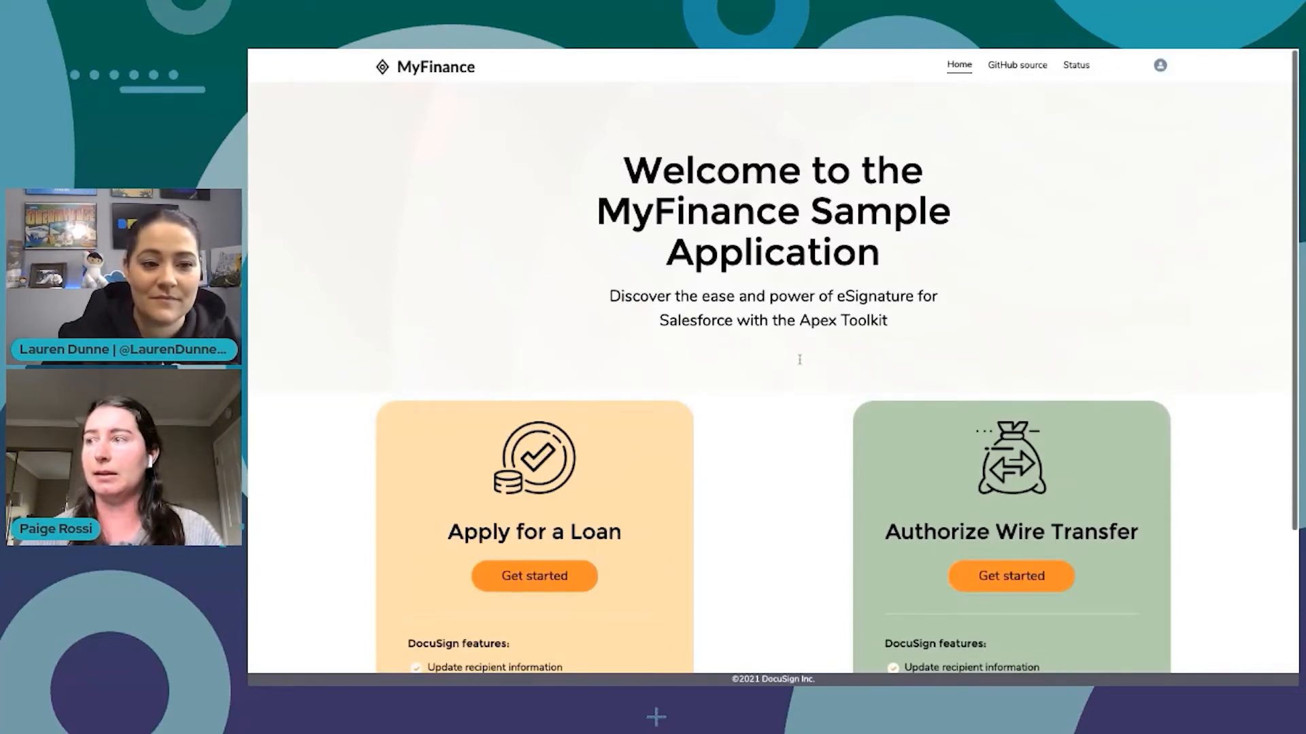
pyautogui.click(1159, 64)
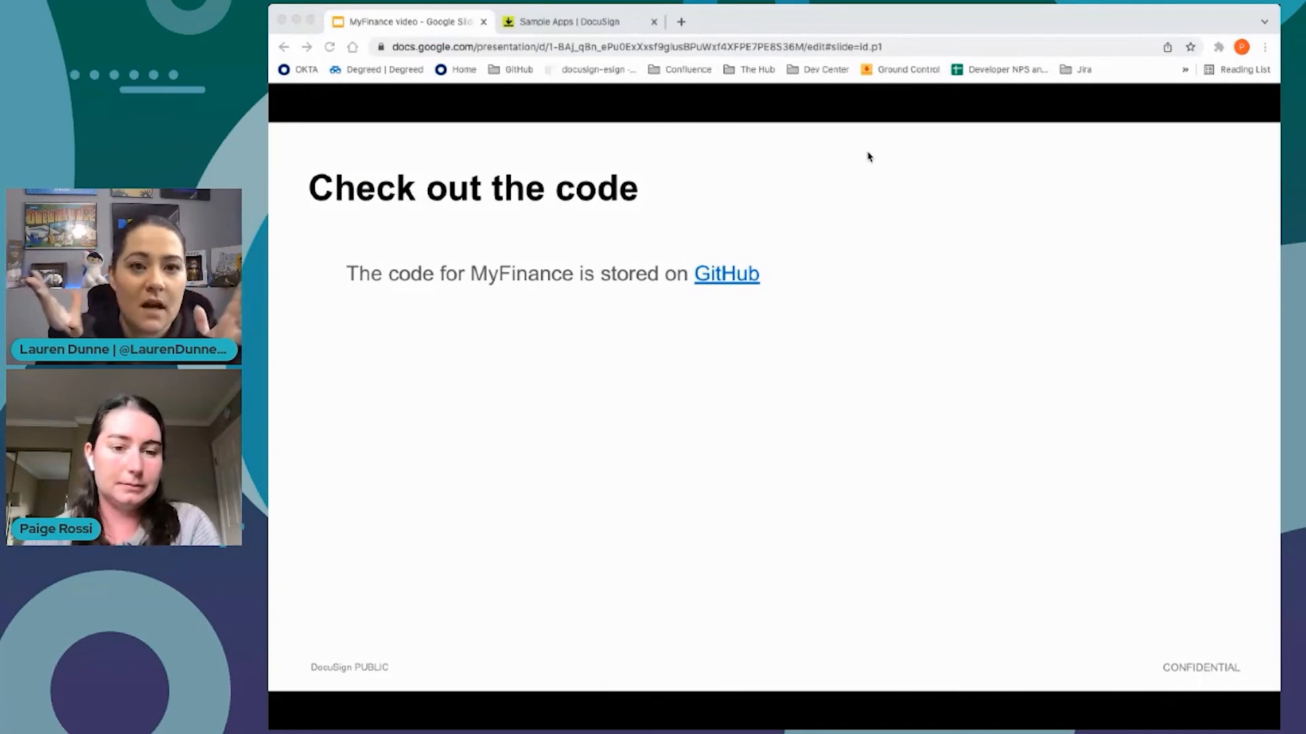
pyautogui.moveTo(724, 258)
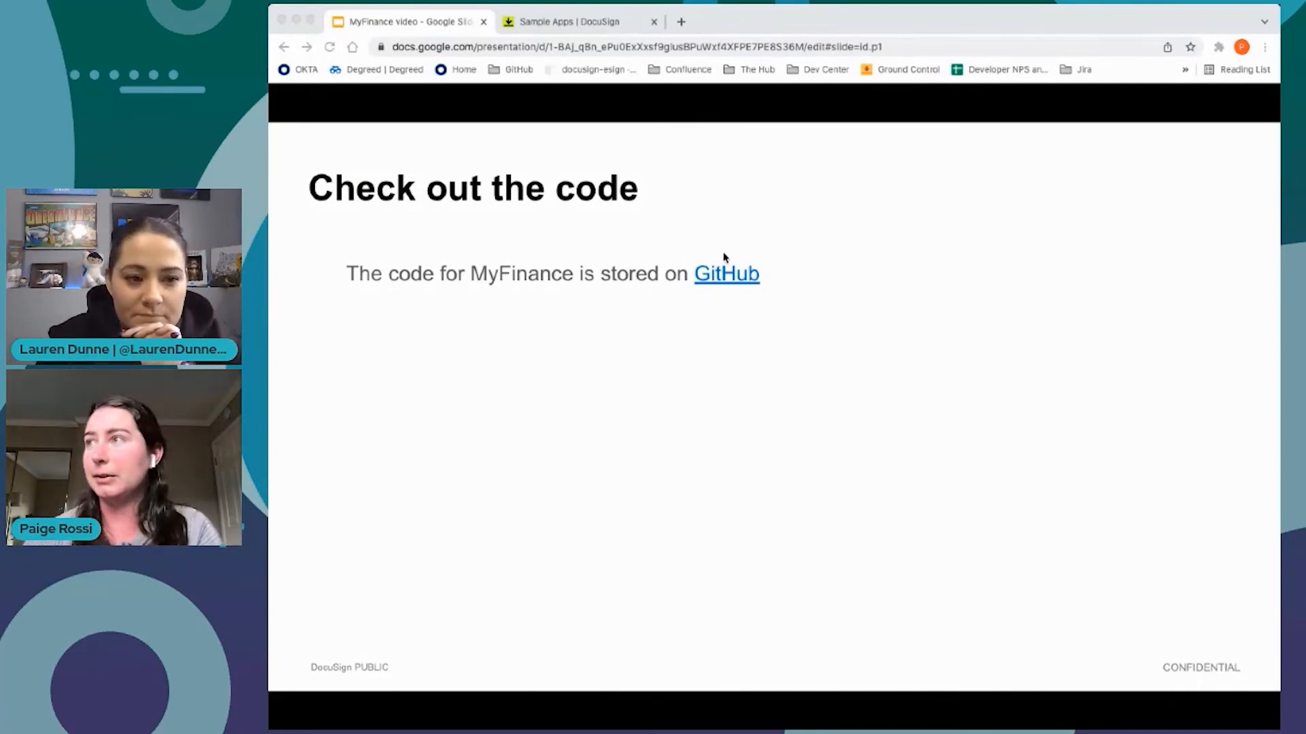
# Open the sample-app-myfinance-apex repository from the slide's GitHub link
pyautogui.click(726, 274)
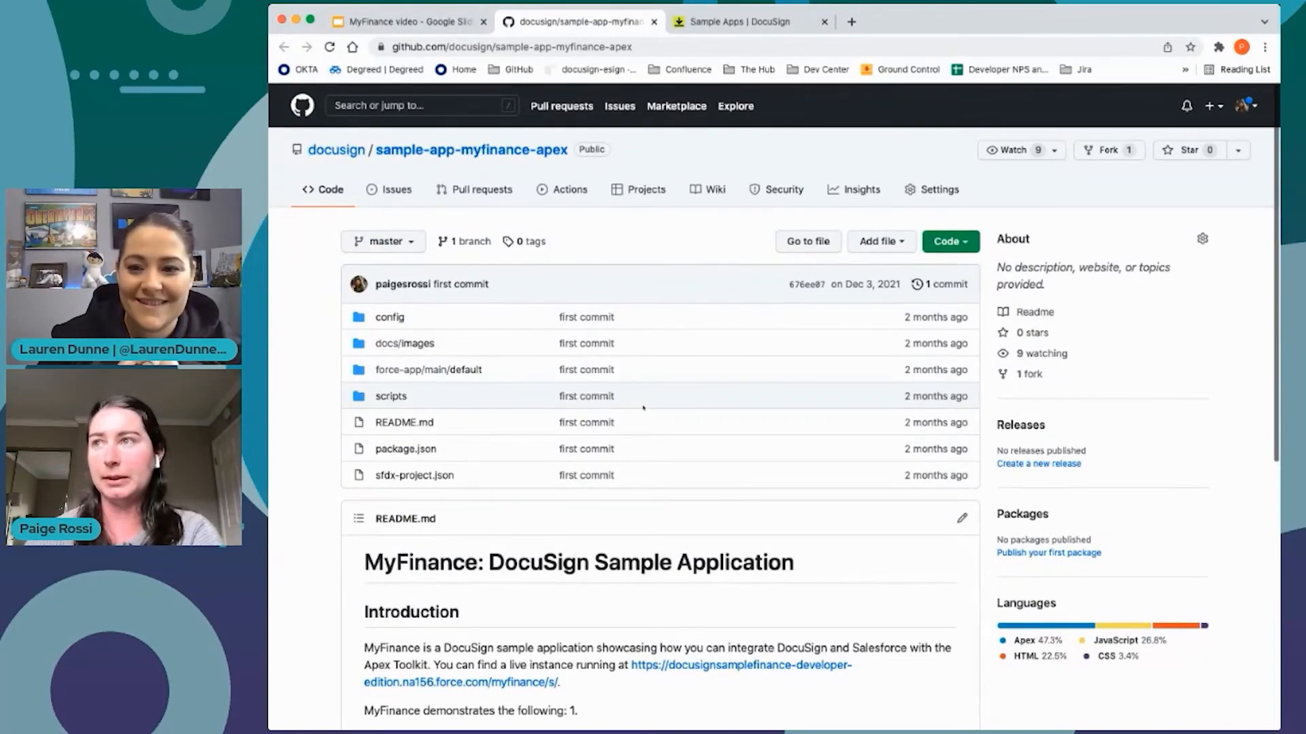
# Open EmbeddedSigningController.cls under force-app/main/default/classes/Controllers
pyautogui.scroll(-3)
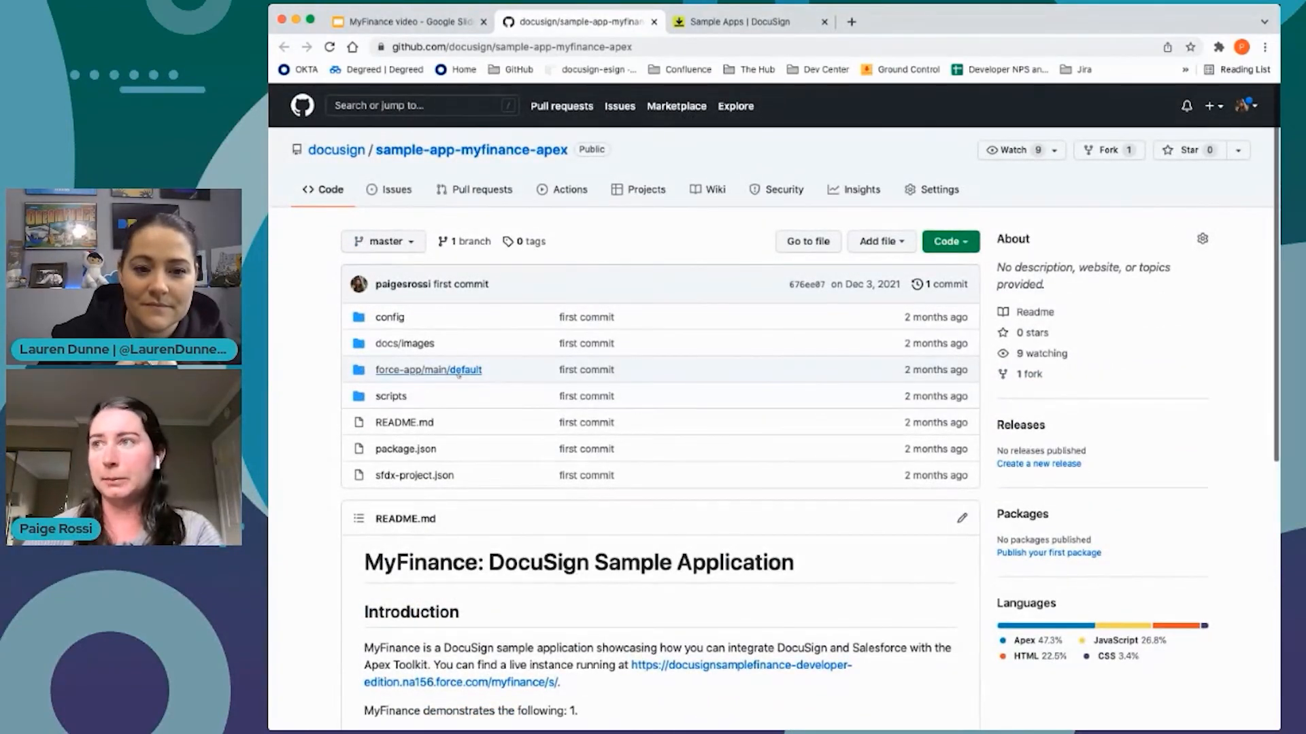
pyautogui.click(428, 370)
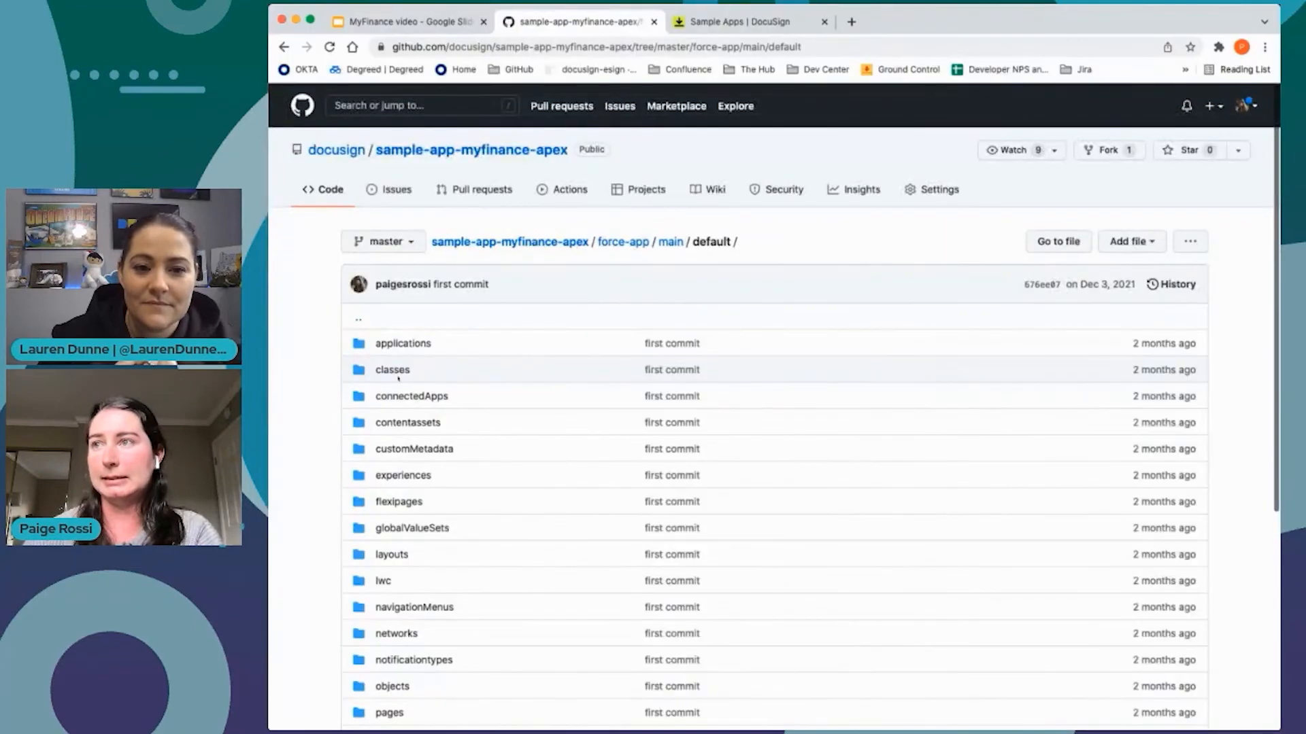
pyautogui.click(391, 370)
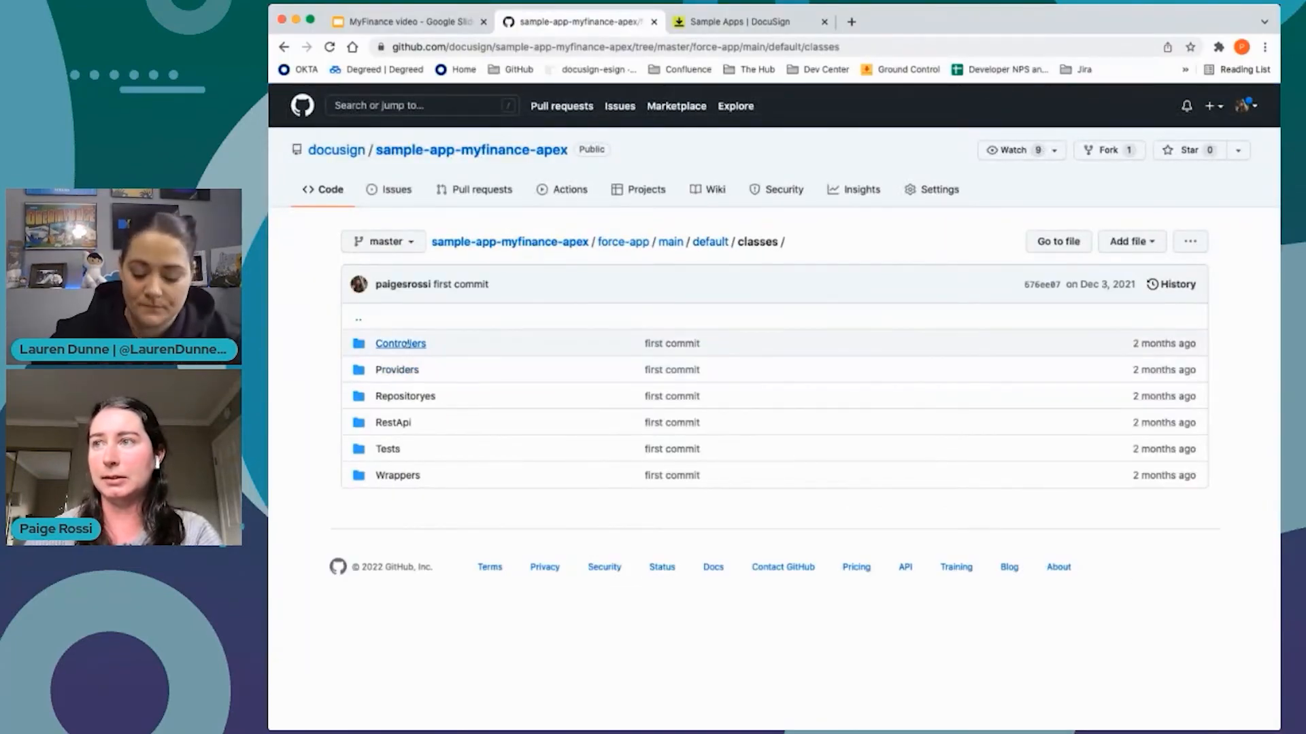
pyautogui.click(401, 343)
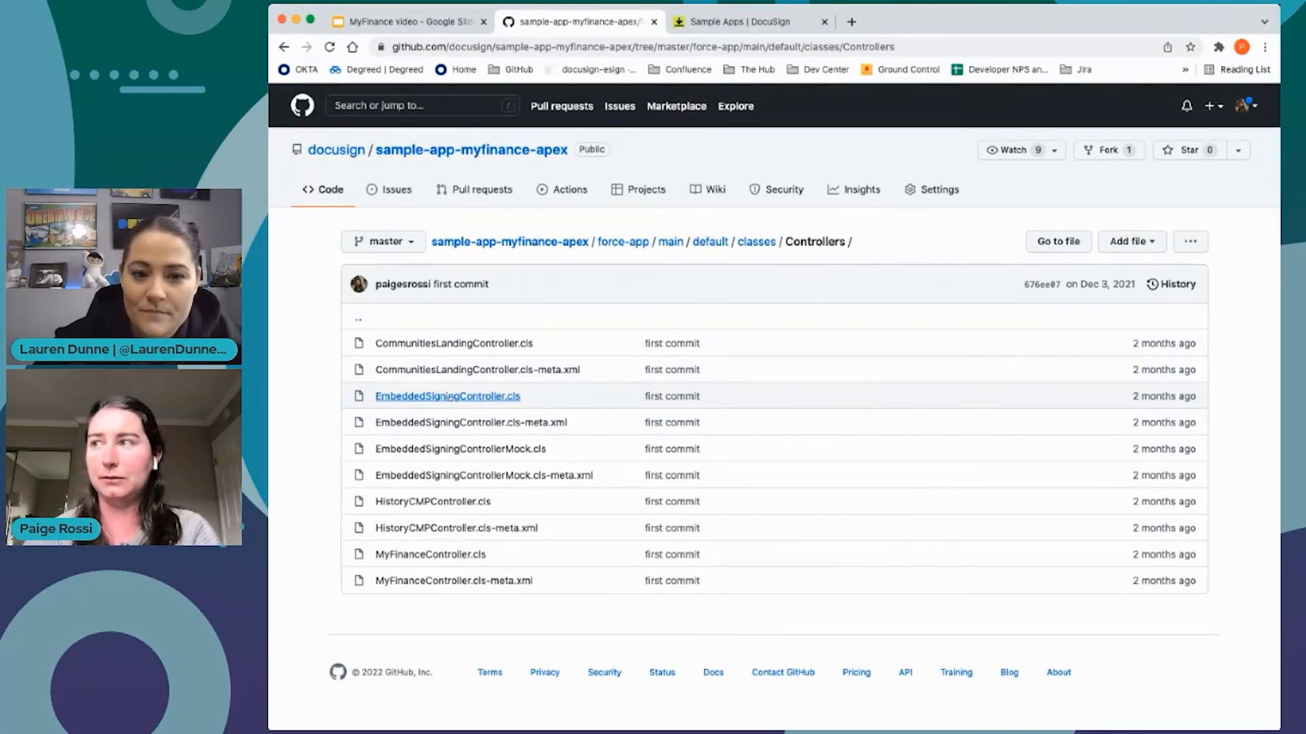
pyautogui.click(446, 395)
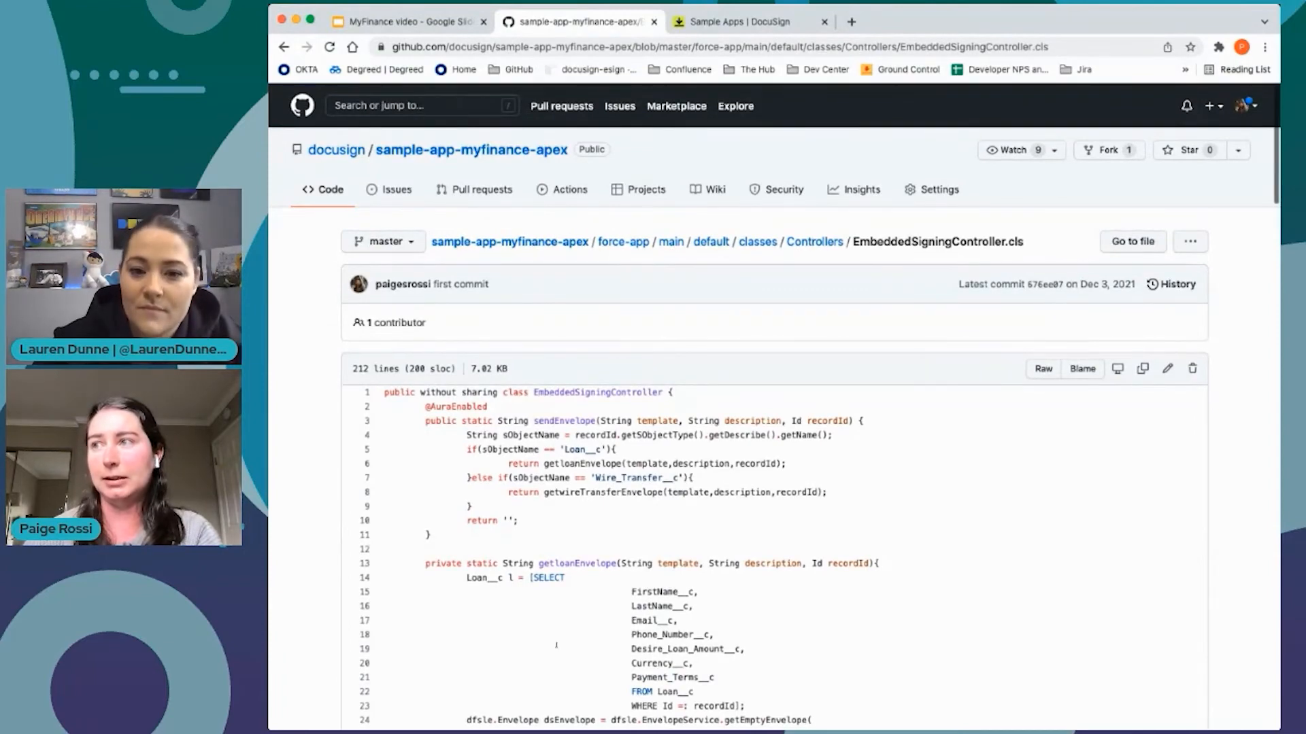
# Scroll through the EmbeddedSigningController.cls source code
pyautogui.scroll(-3)
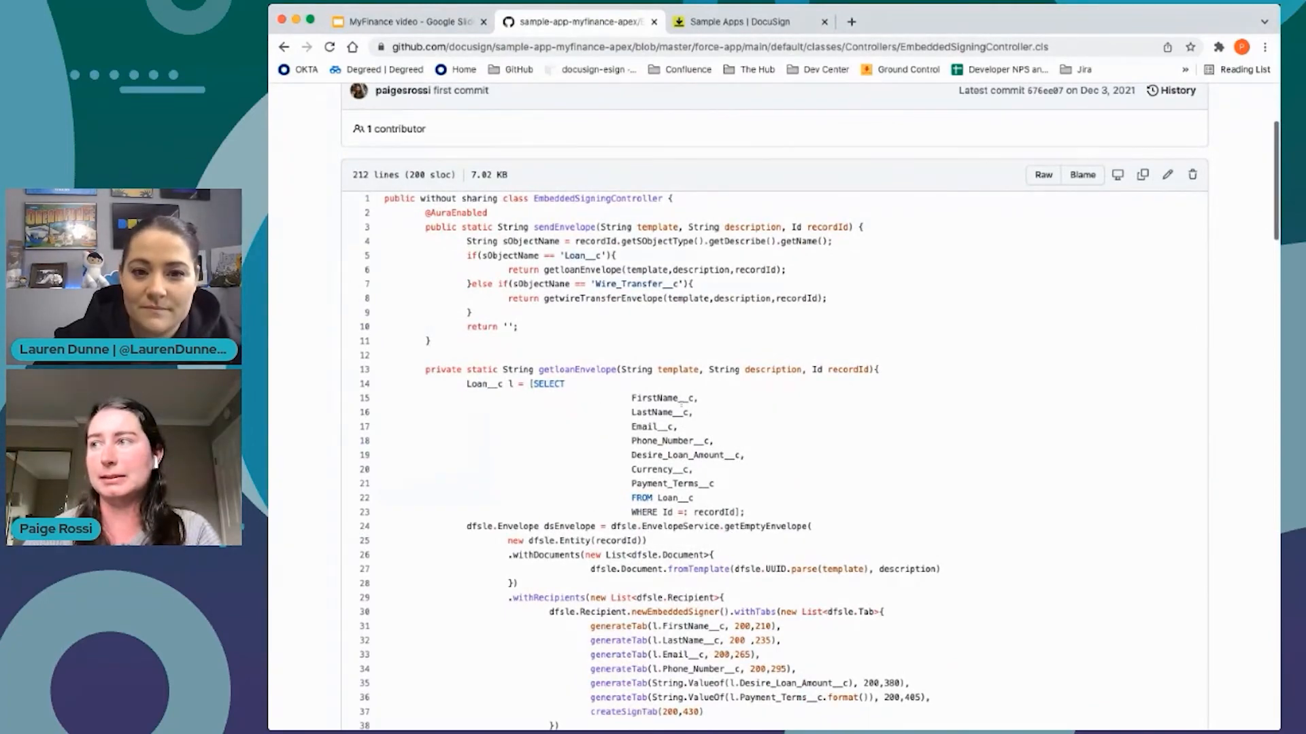
pyautogui.scroll(-3)
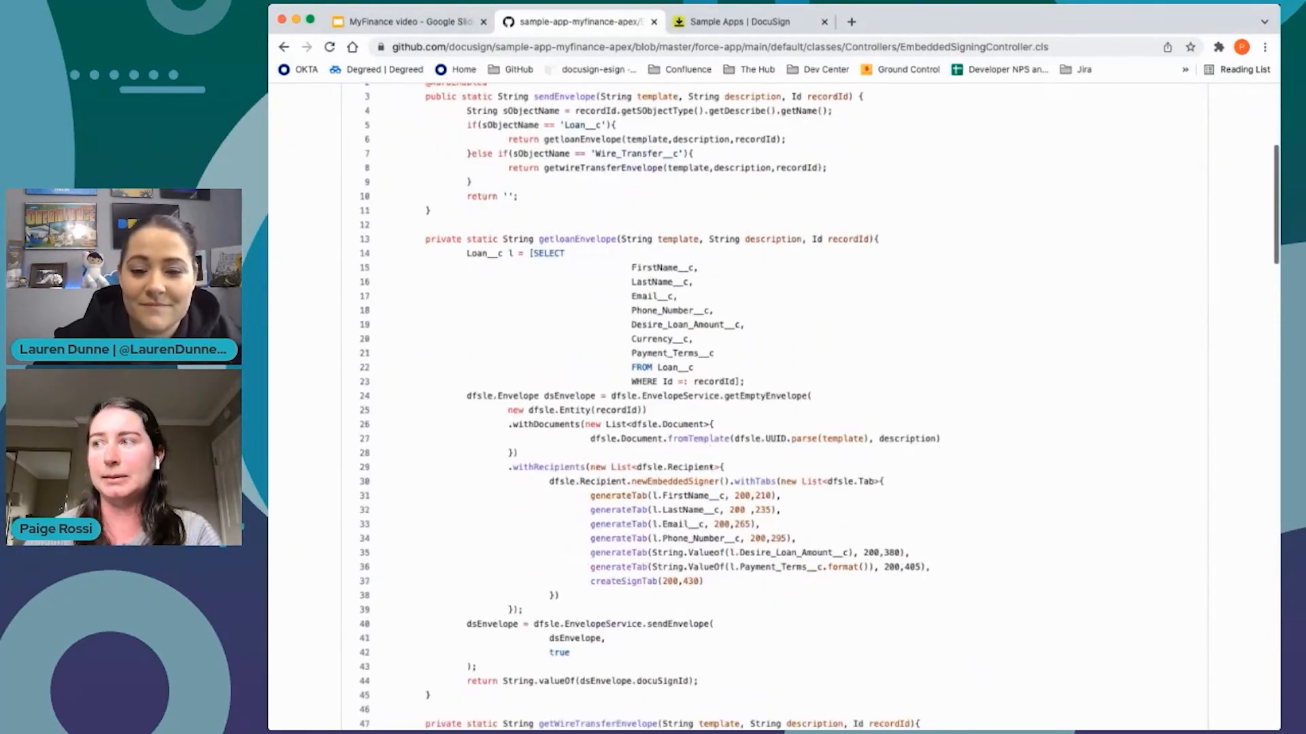
pyautogui.scroll(-3)
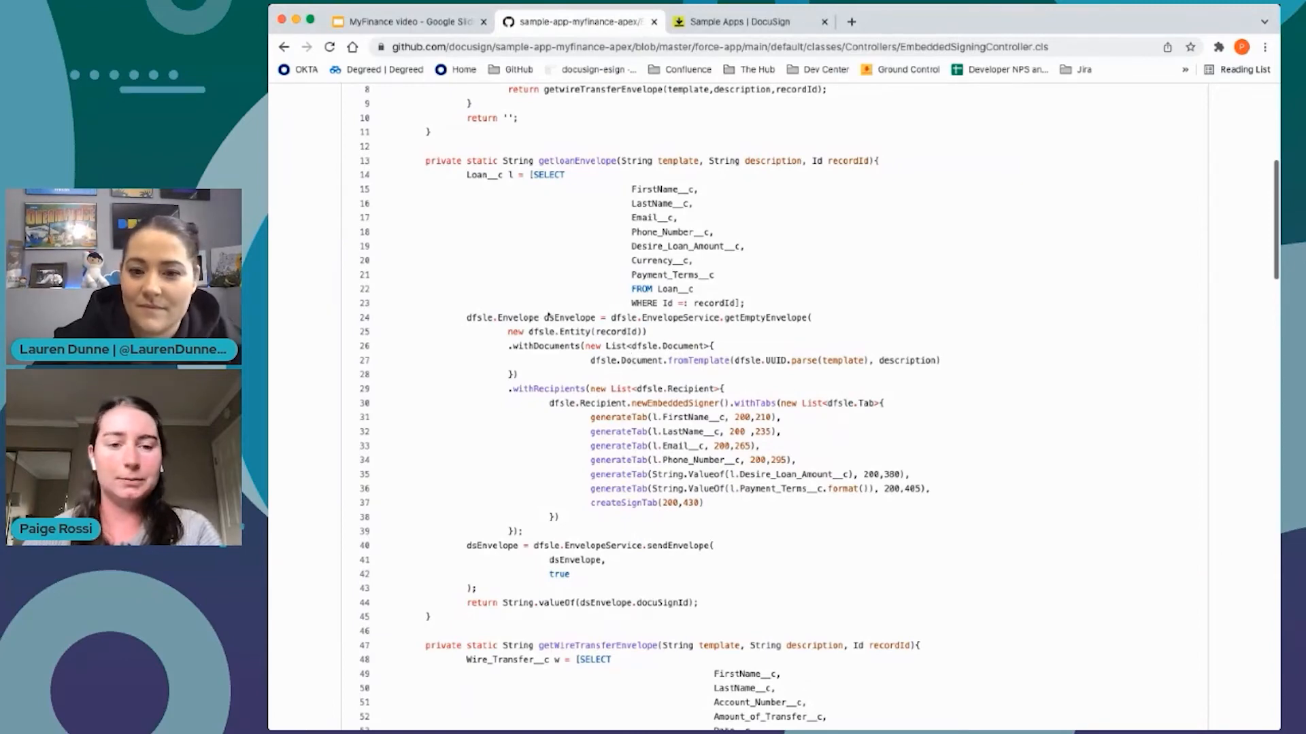
pyautogui.scroll(-3)
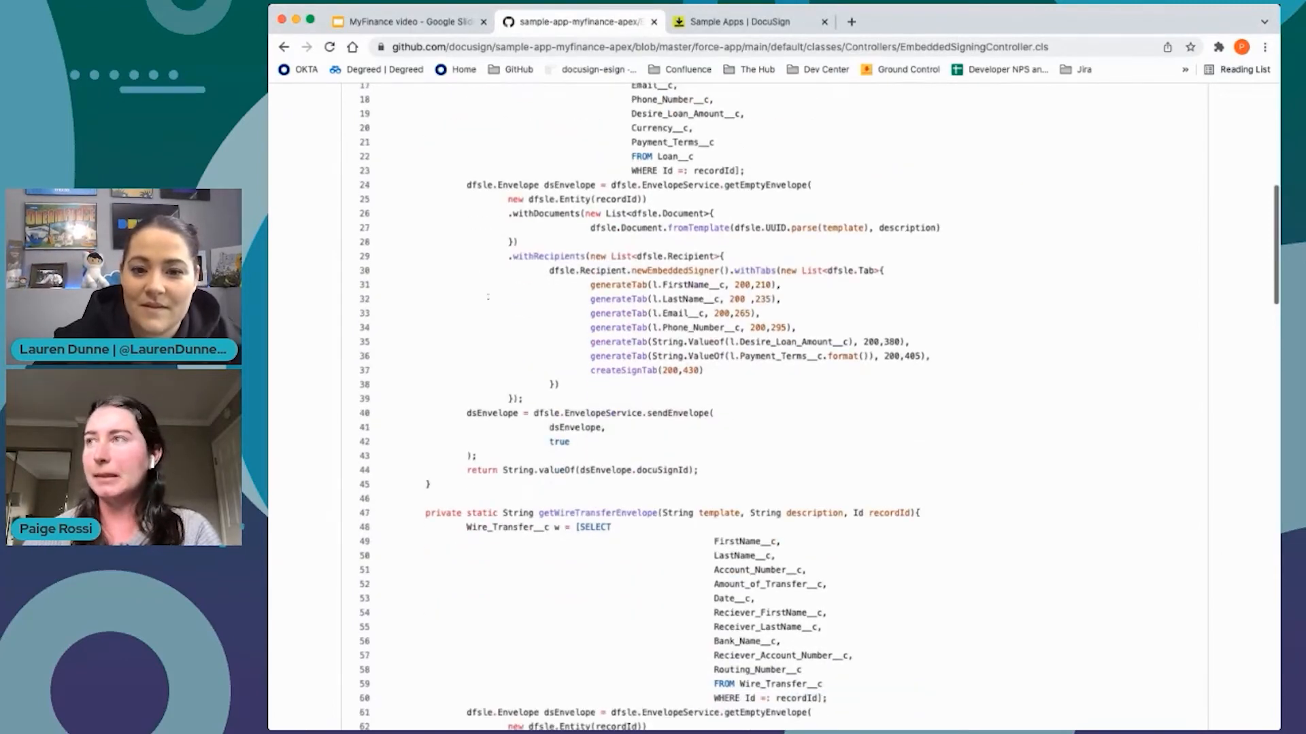
pyautogui.scroll(-3)
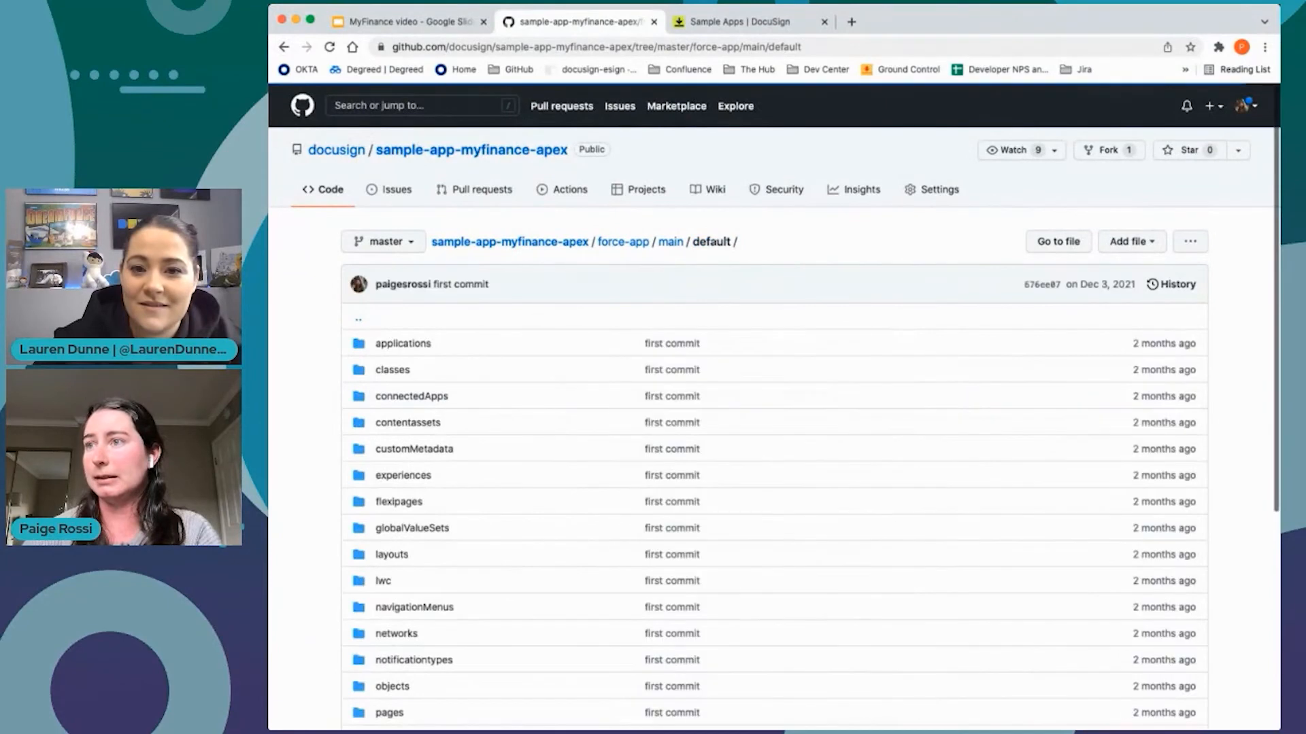
# Open createApplyForLoan.js inside the lwc/createApplyForLoan component folder
pyautogui.scroll(-3)
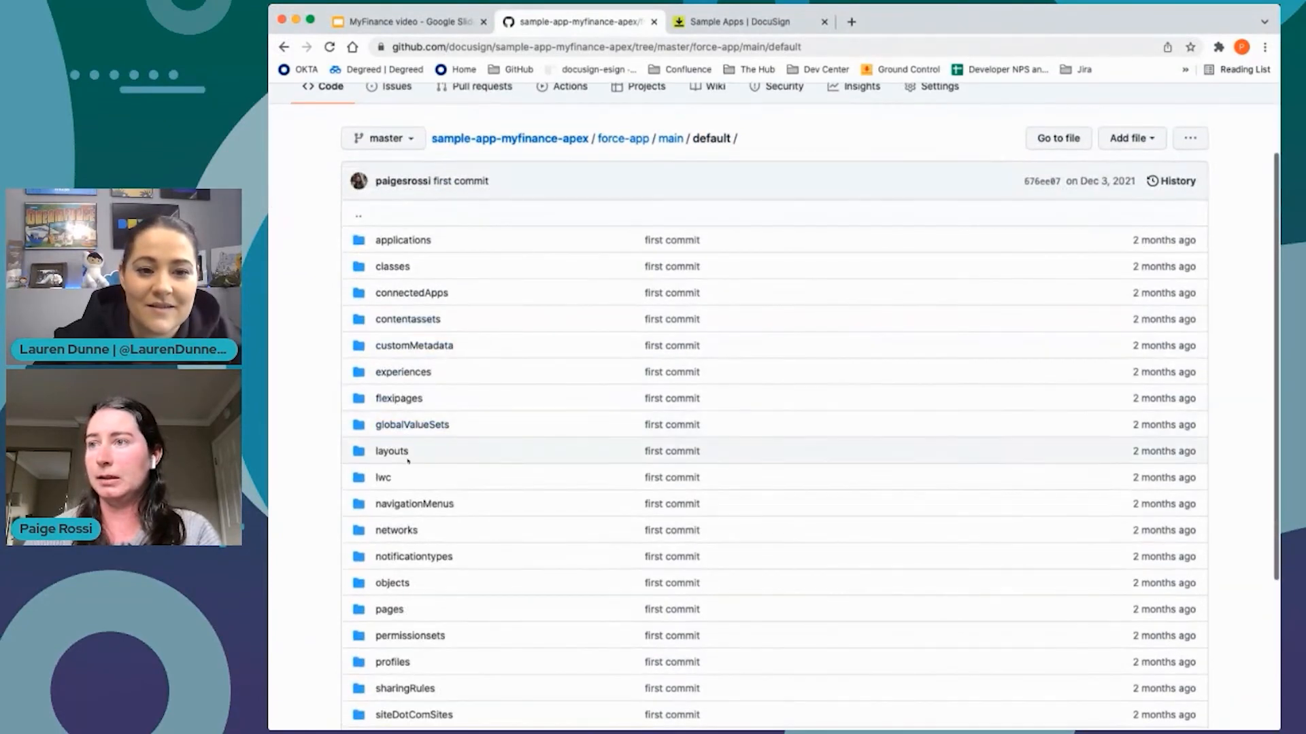
pyautogui.click(382, 478)
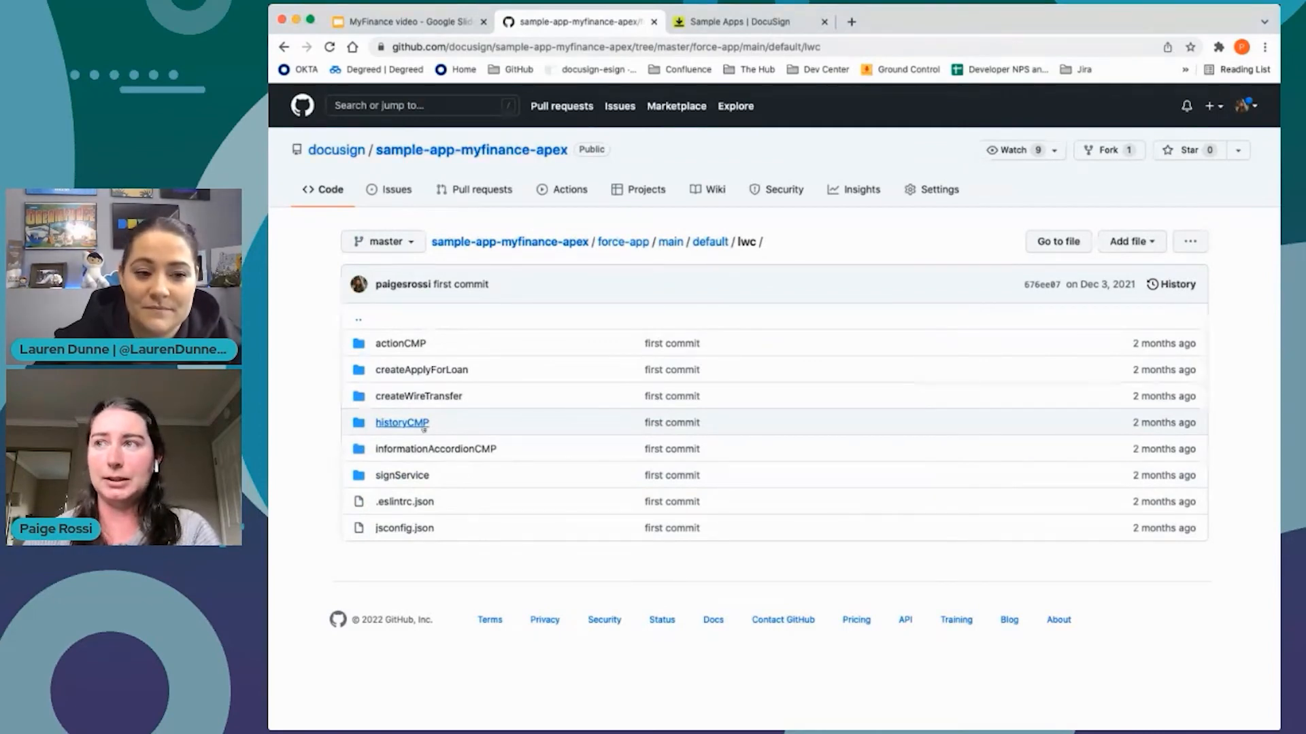
pyautogui.click(420, 370)
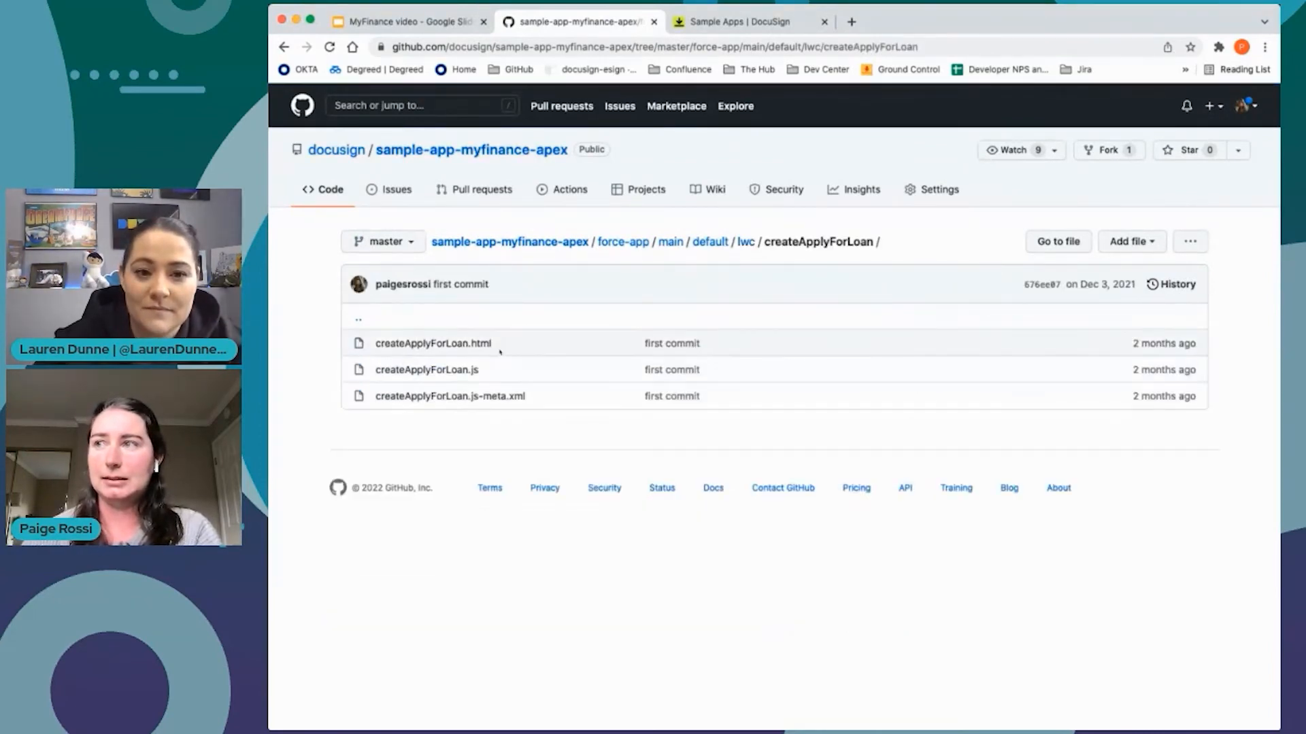
pyautogui.click(426, 370)
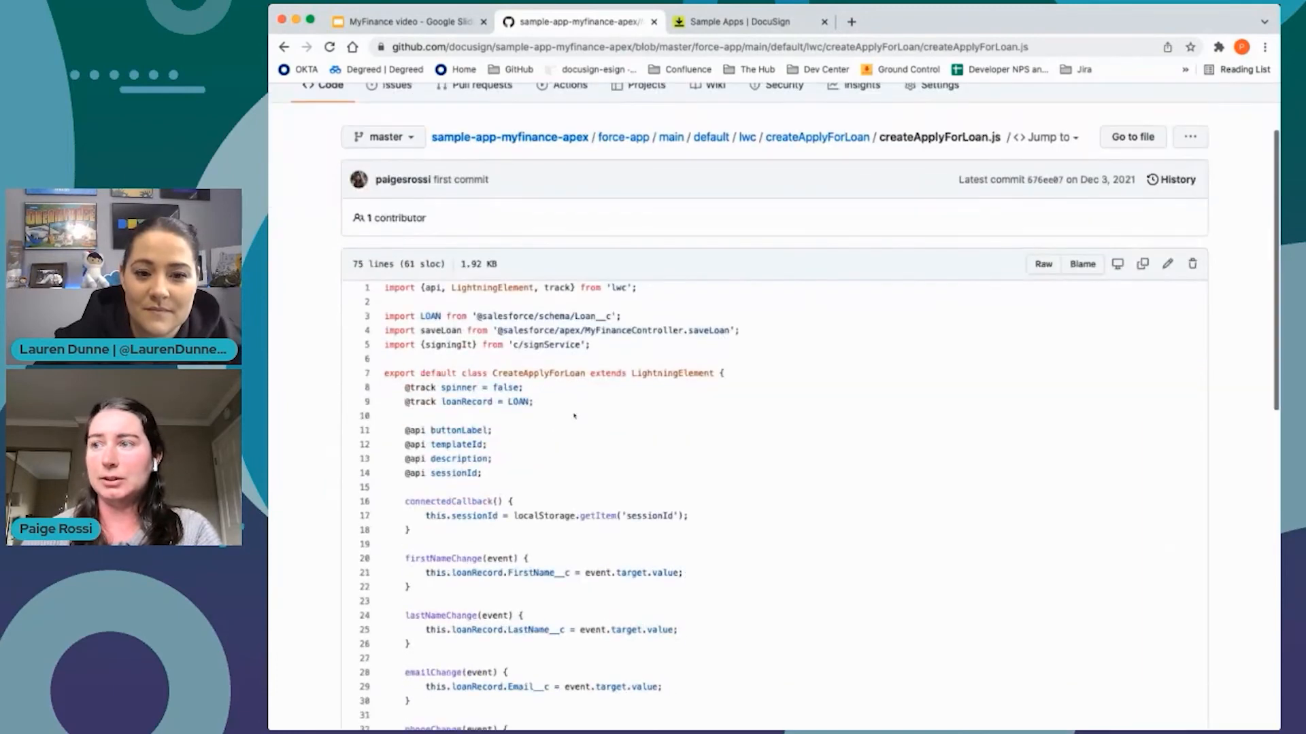
# Review the createApplyForLoan.js code, then return to the Google Slides deck
pyautogui.scroll(-3)
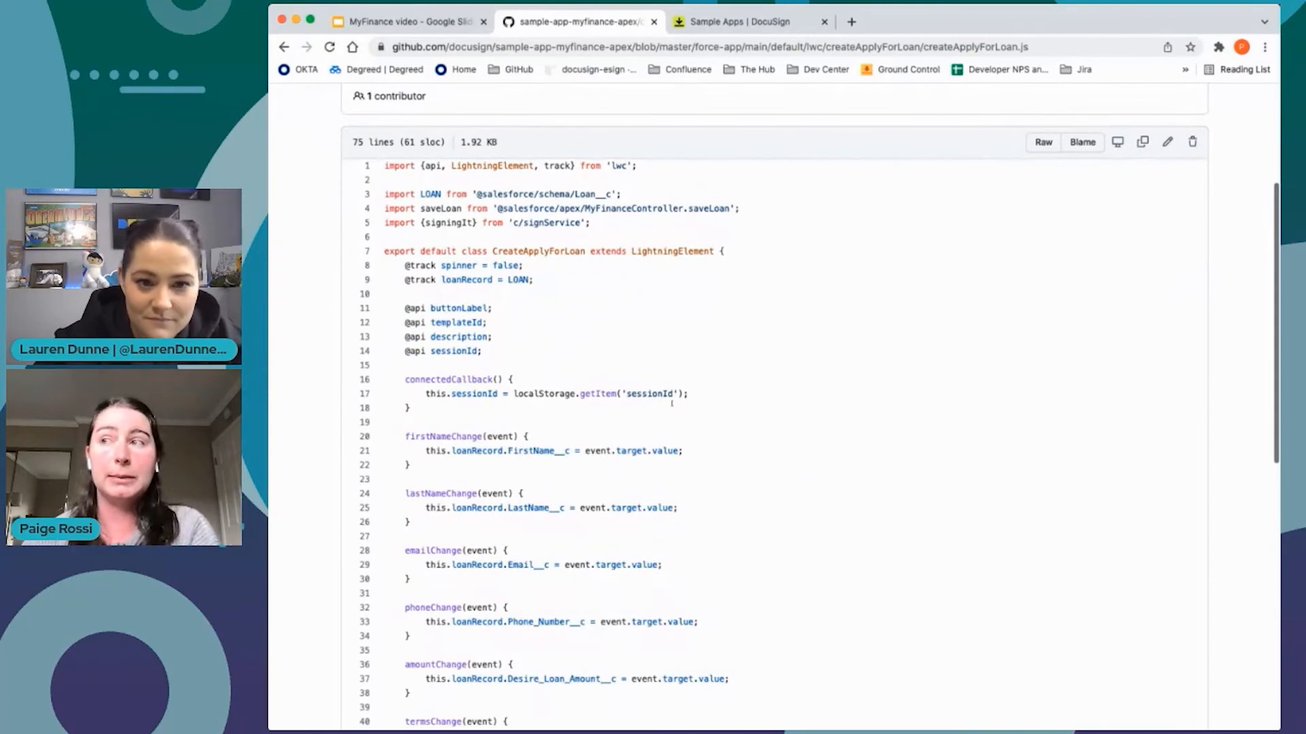
pyautogui.scroll(-3)
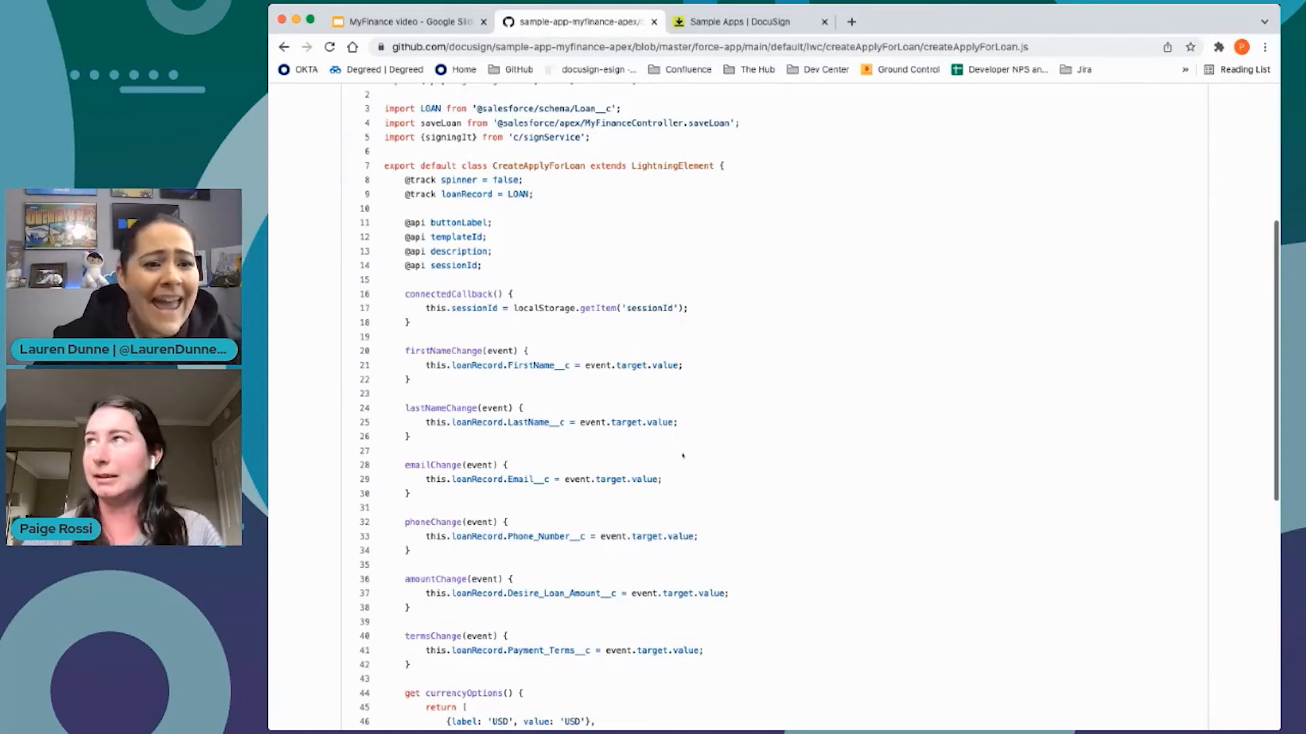
pyautogui.scroll(3)
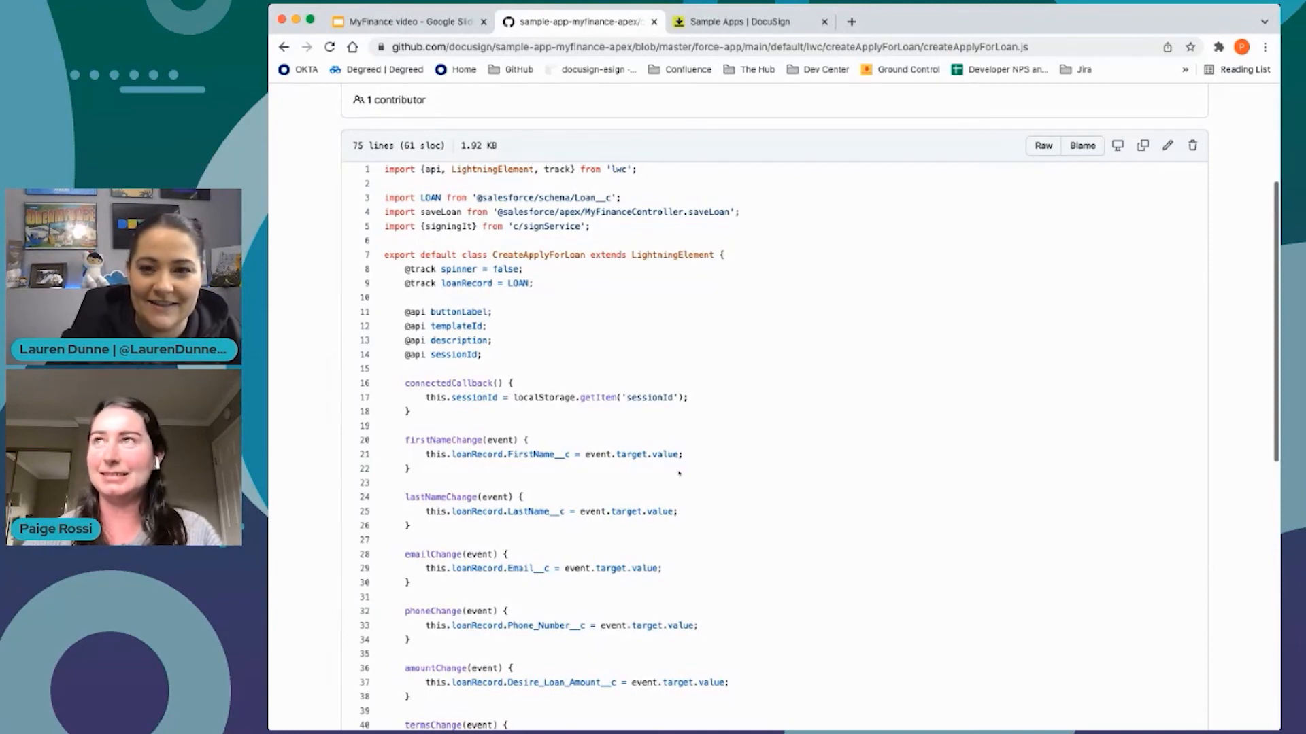
pyautogui.click(408, 21)
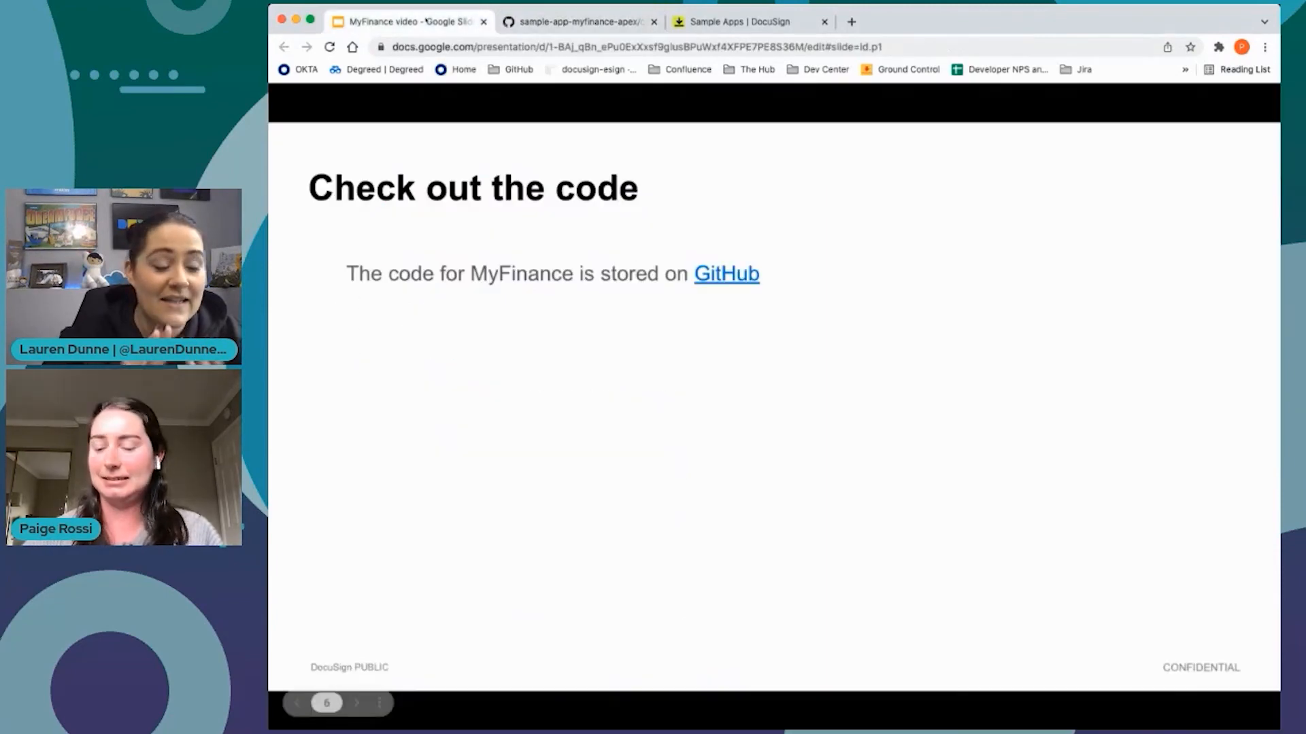